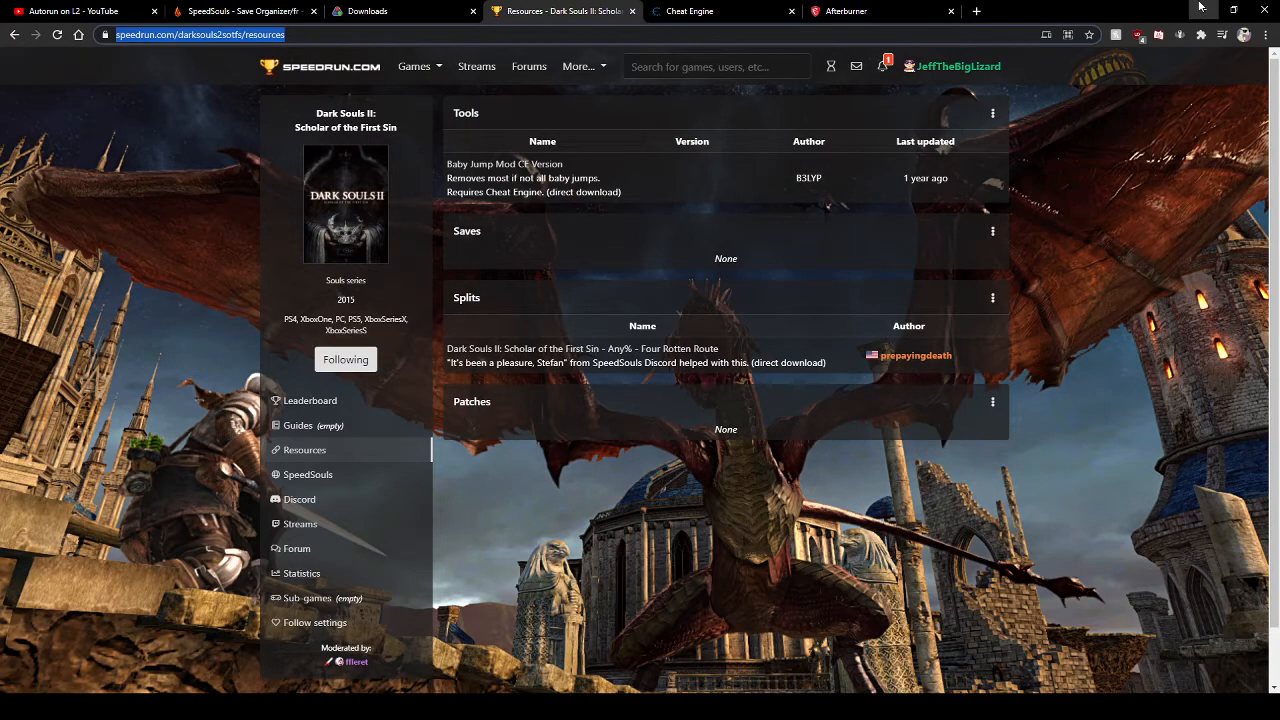
pyautogui.moveTo(728, 527)
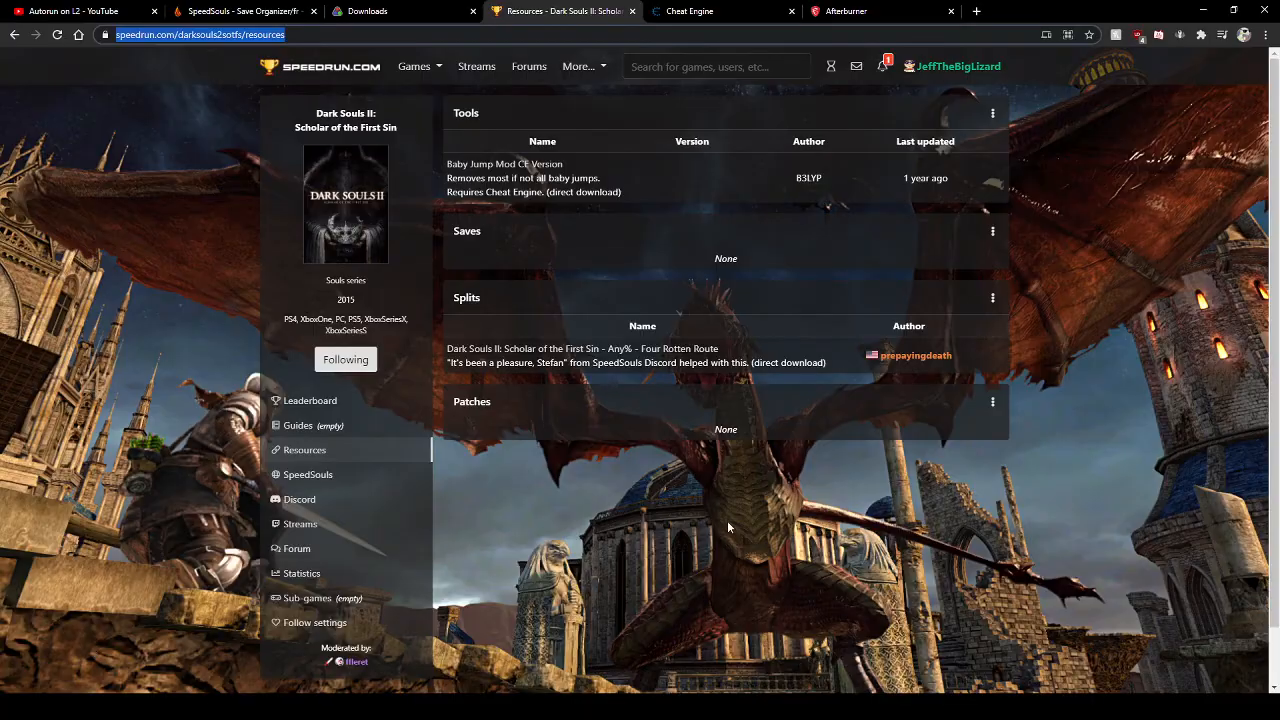
pyautogui.moveTo(722, 530)
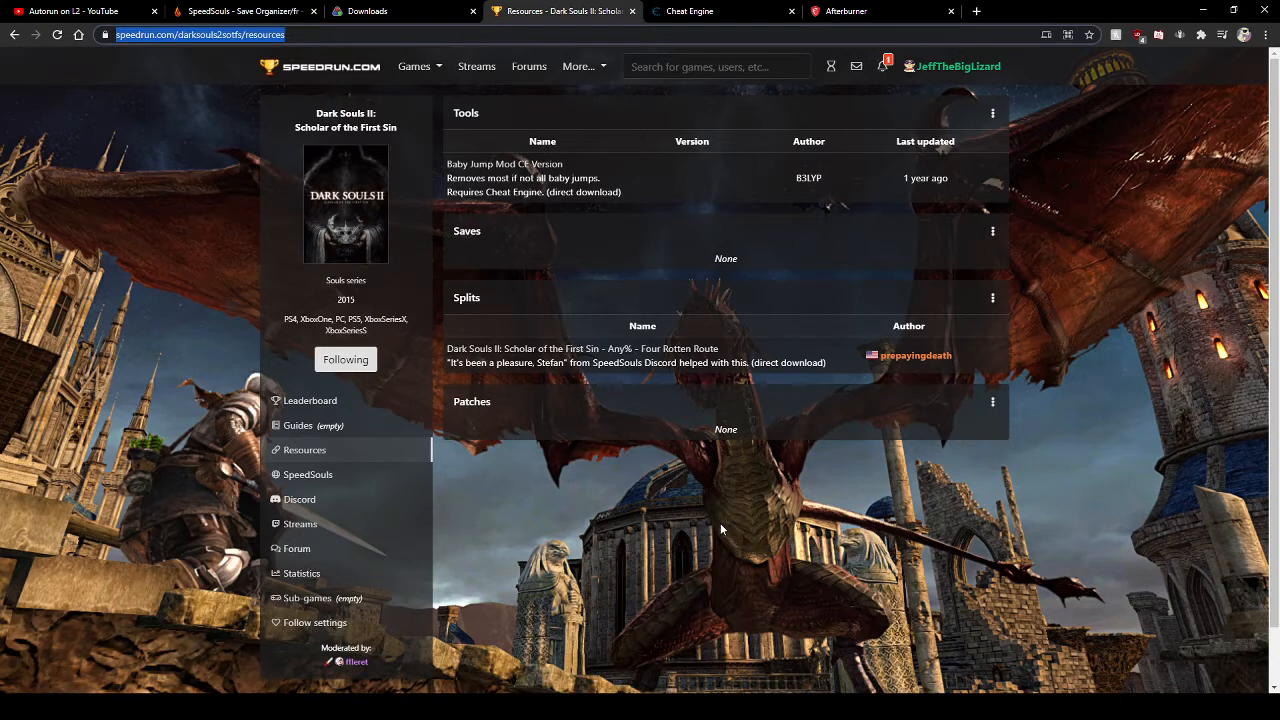
pyautogui.moveTo(145, 388)
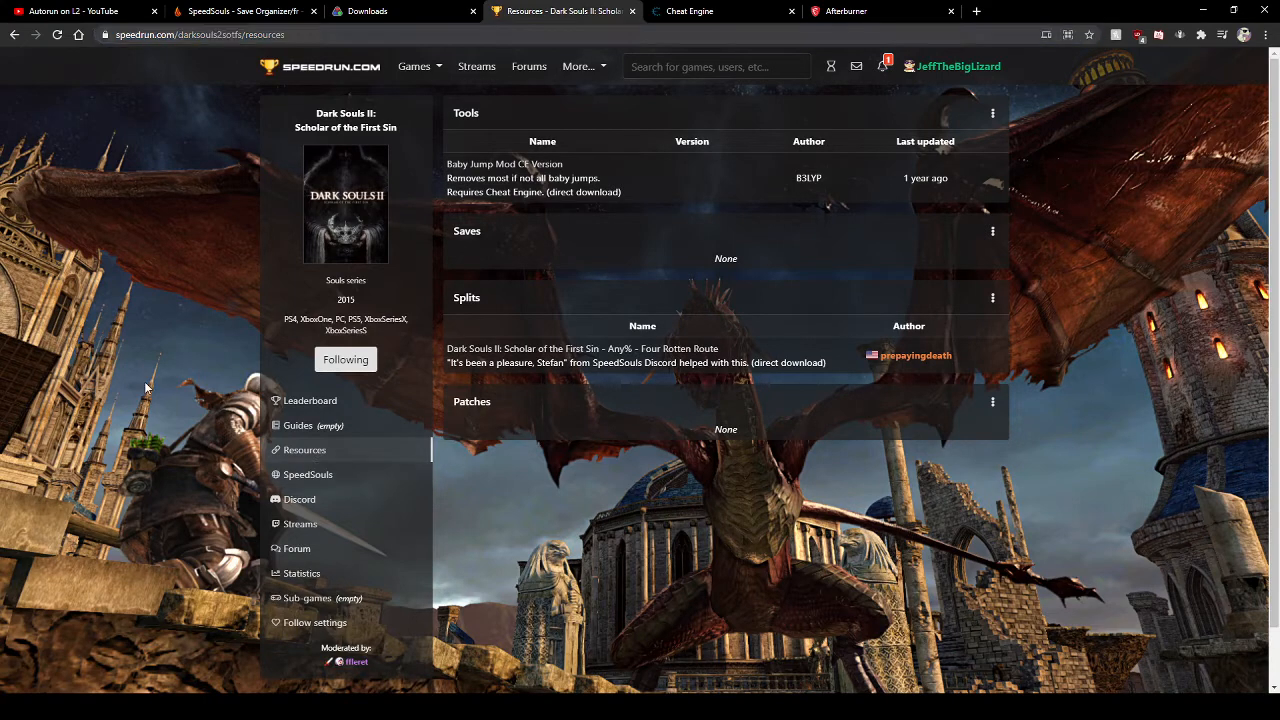
pyautogui.moveTo(168, 398)
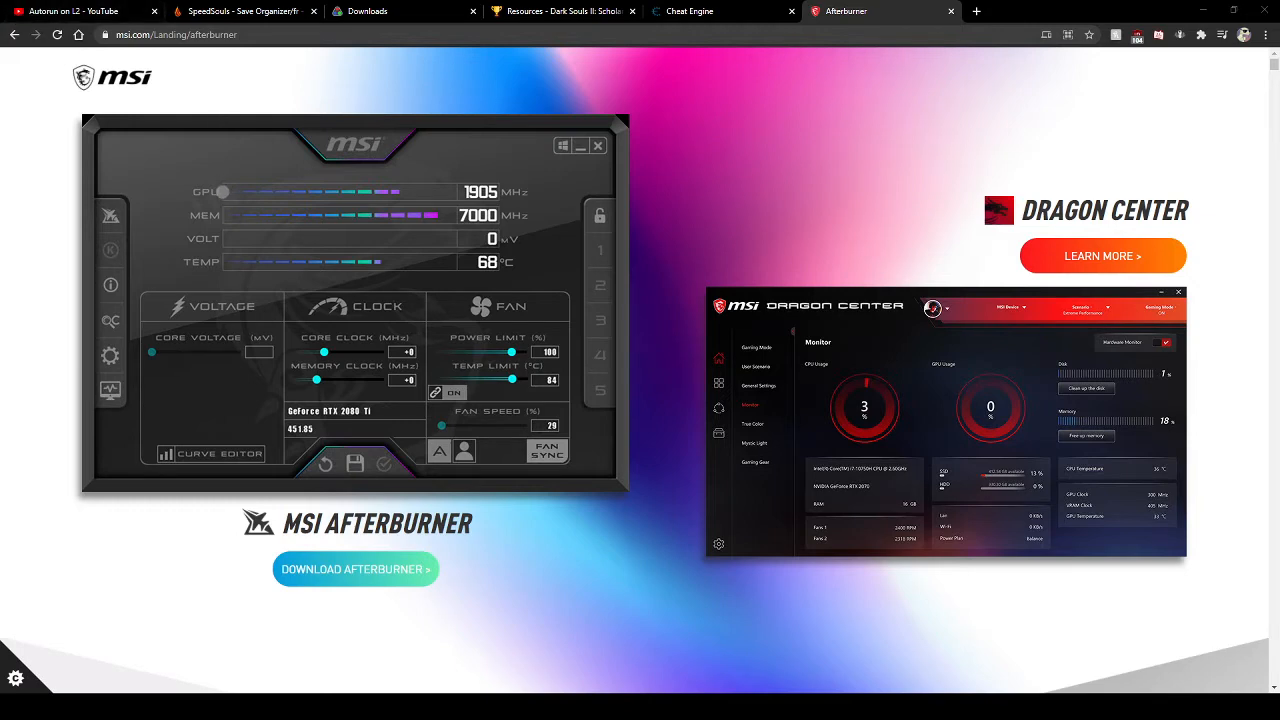
# - Scroll down to the MSI Afterburner product description, then back to the top
pyautogui.scroll(-3)
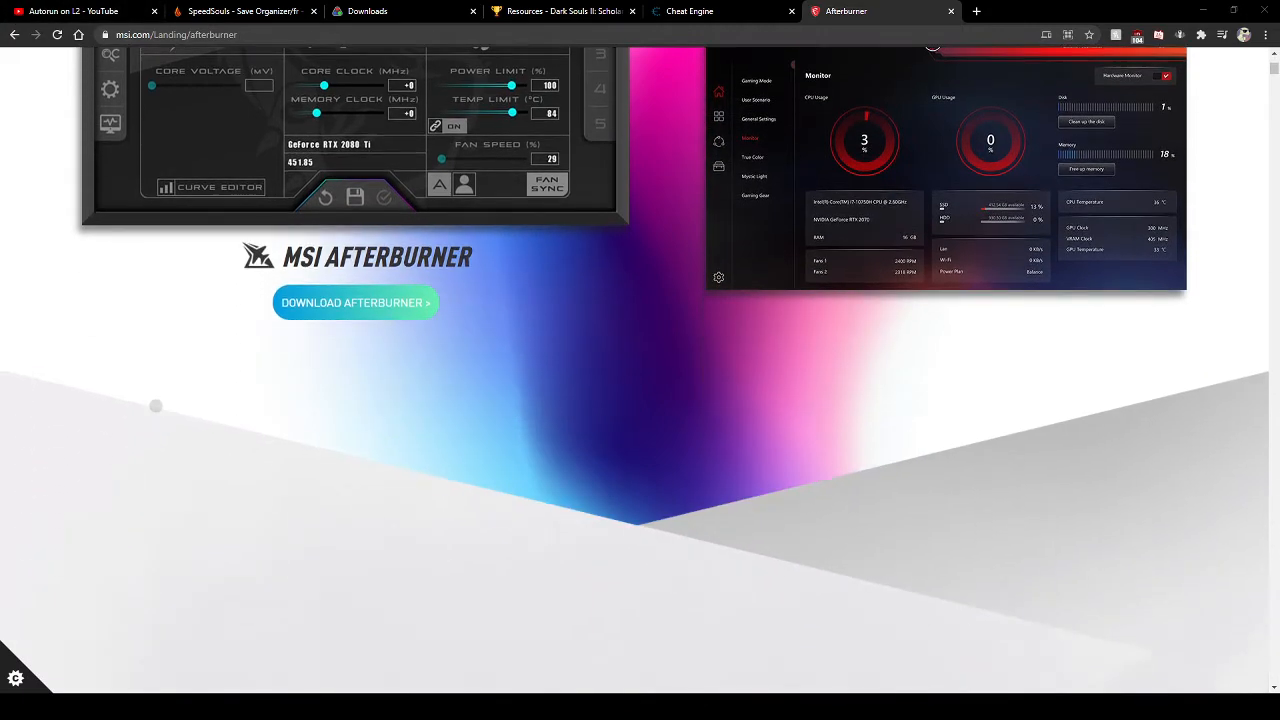
pyautogui.scroll(3)
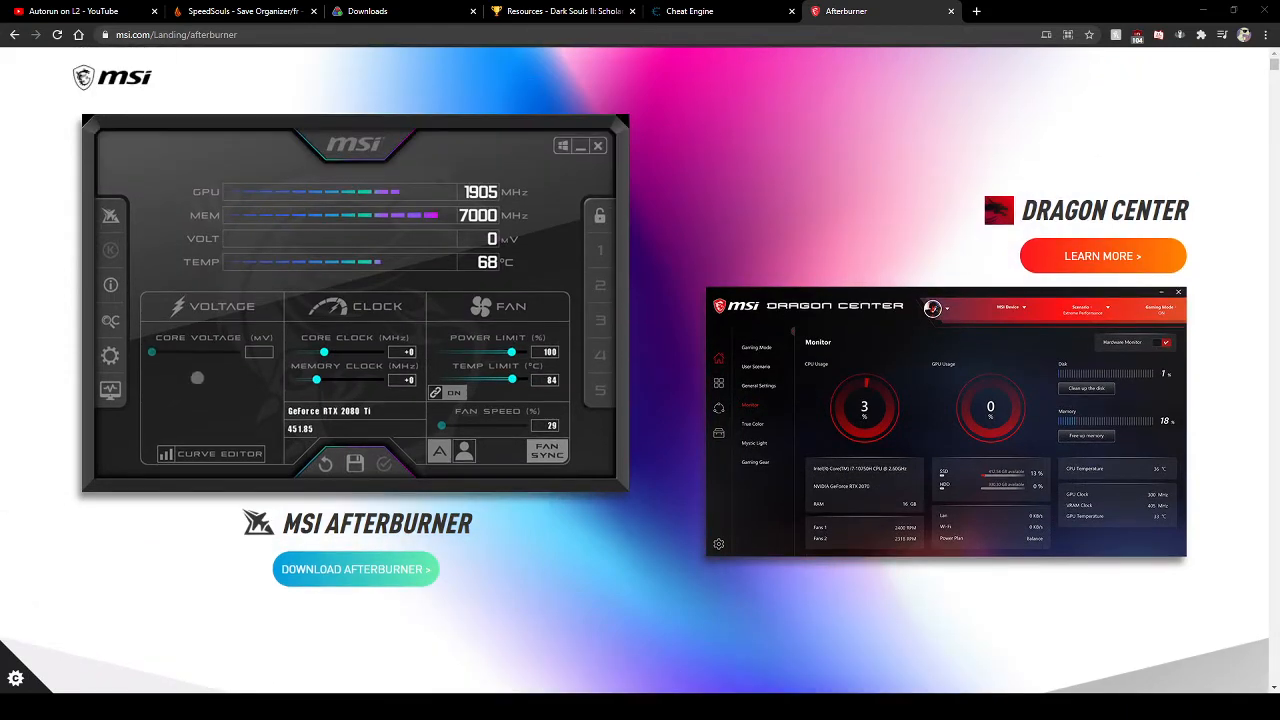
pyautogui.scroll(-3)
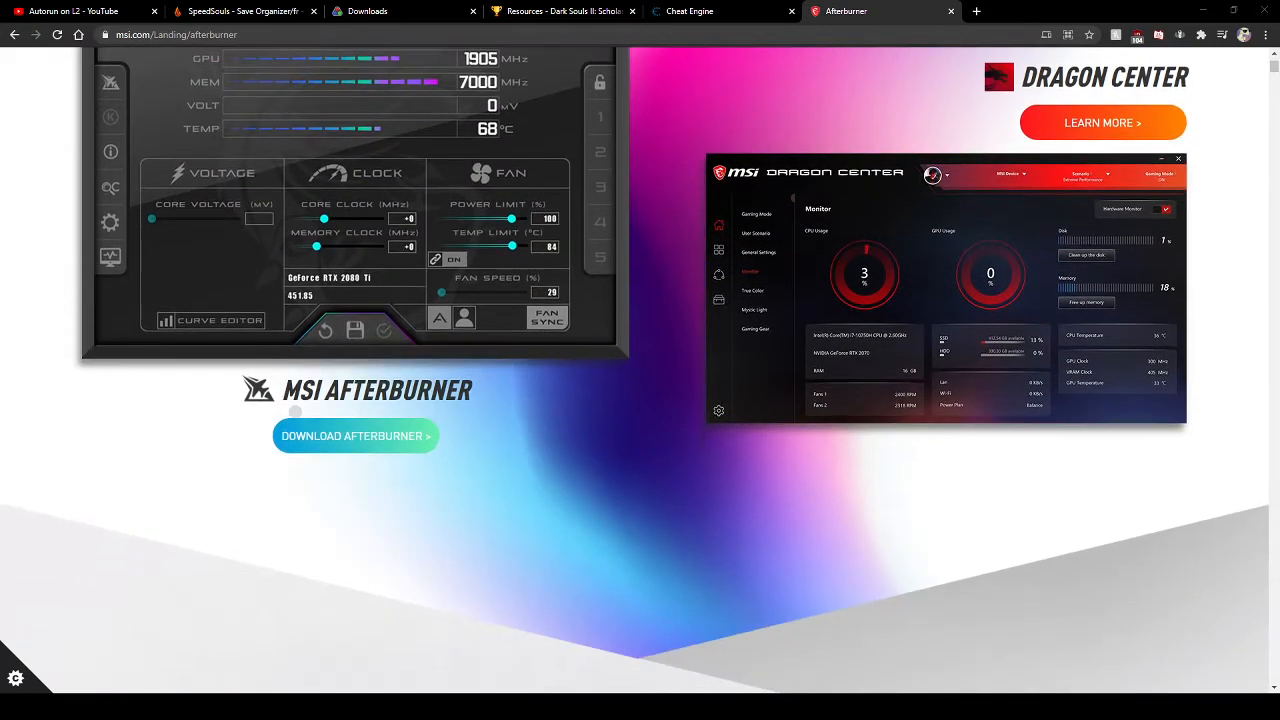
pyautogui.scroll(-3)
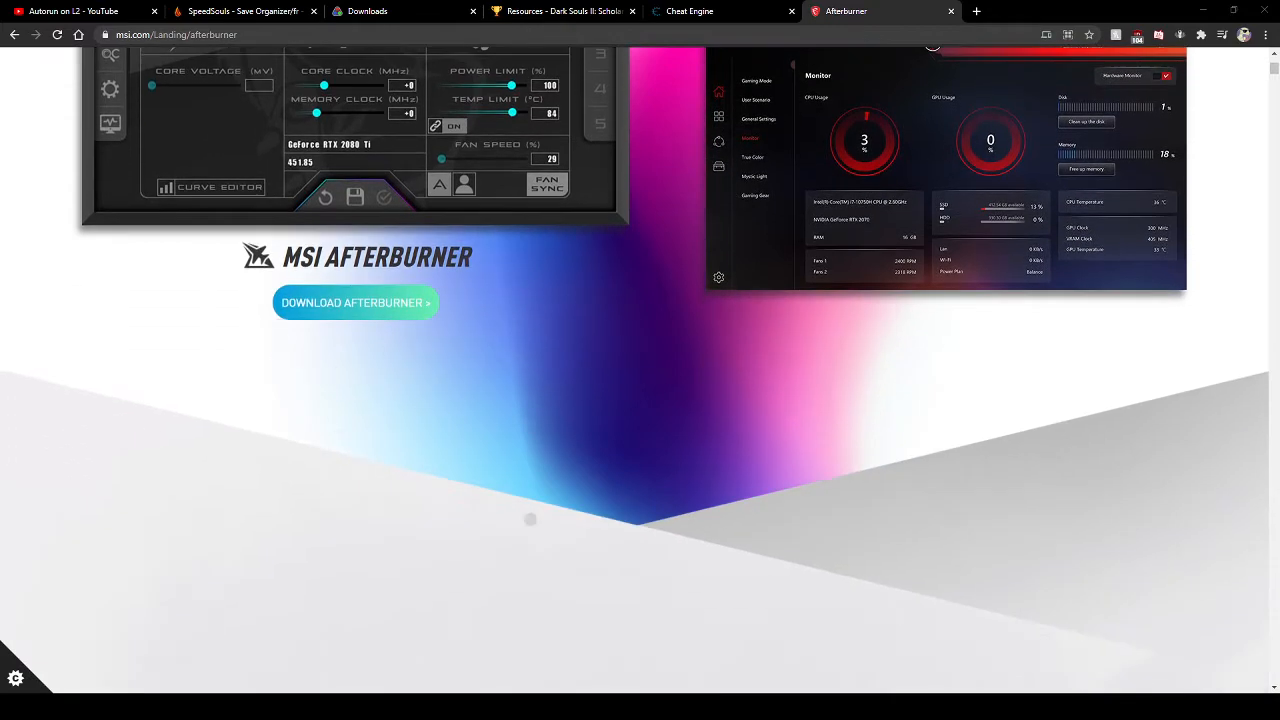
pyautogui.moveTo(404, 442)
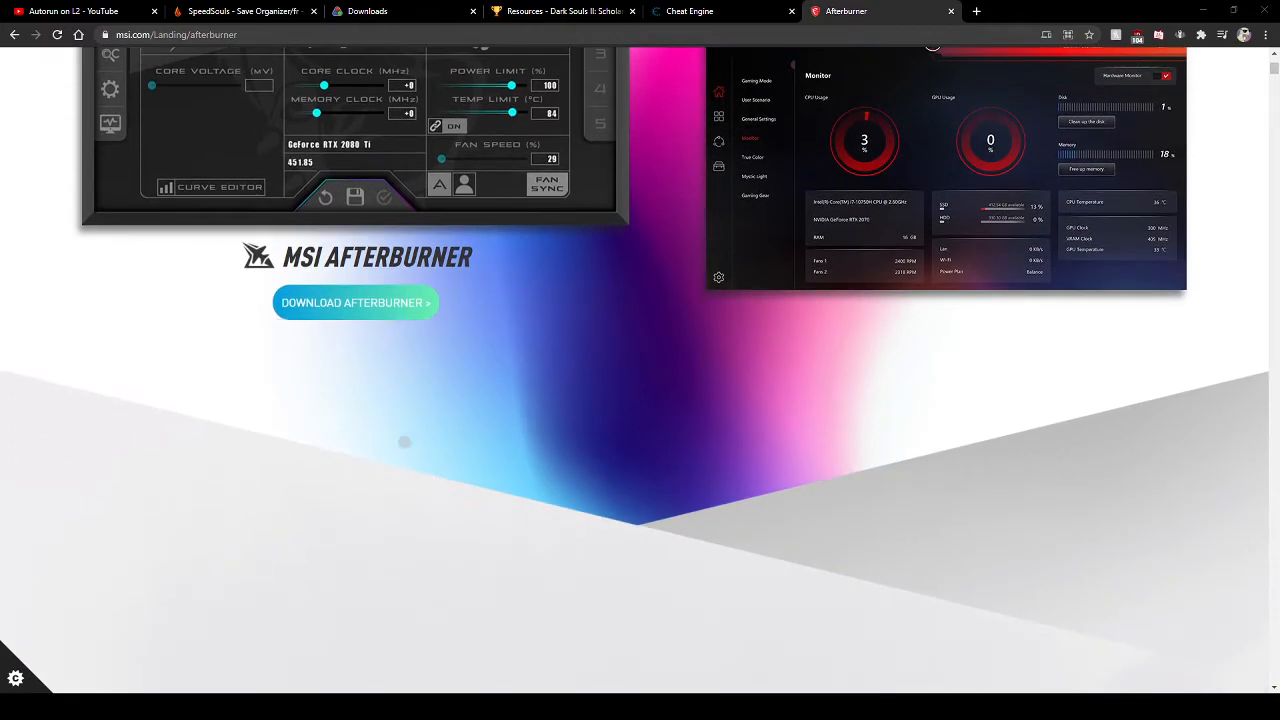
pyautogui.scroll(-3)
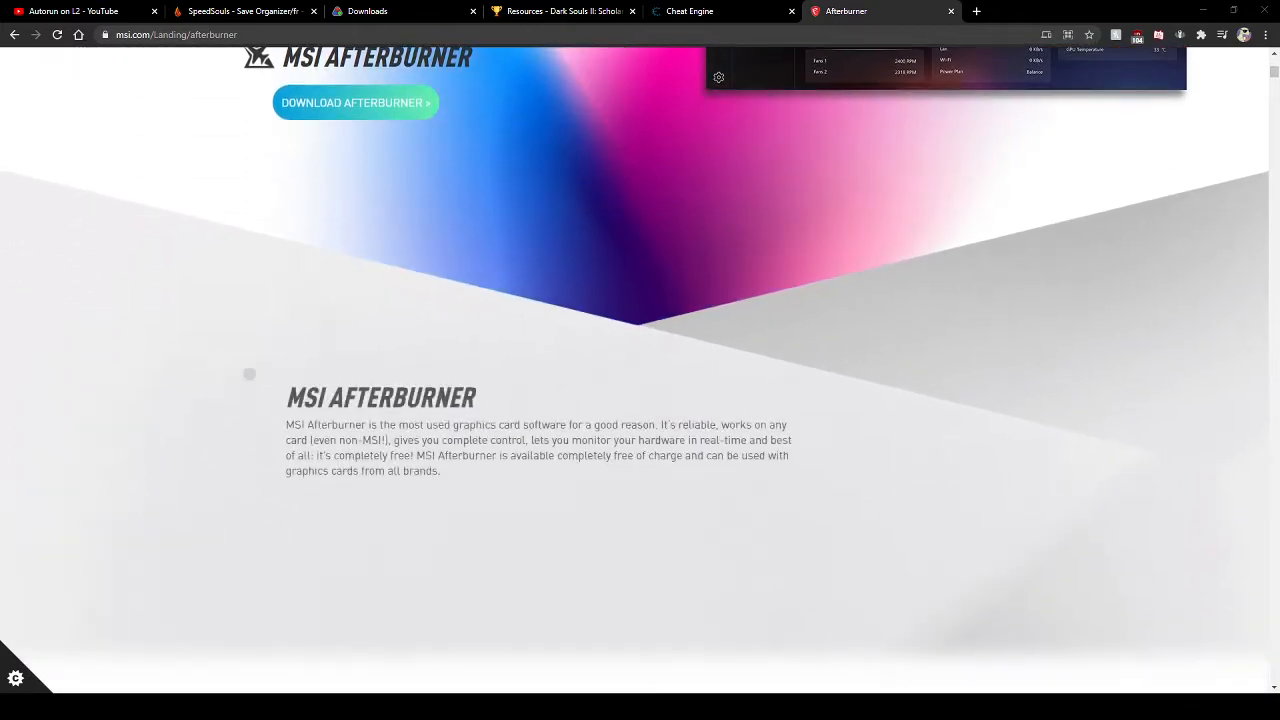
pyautogui.scroll(-3)
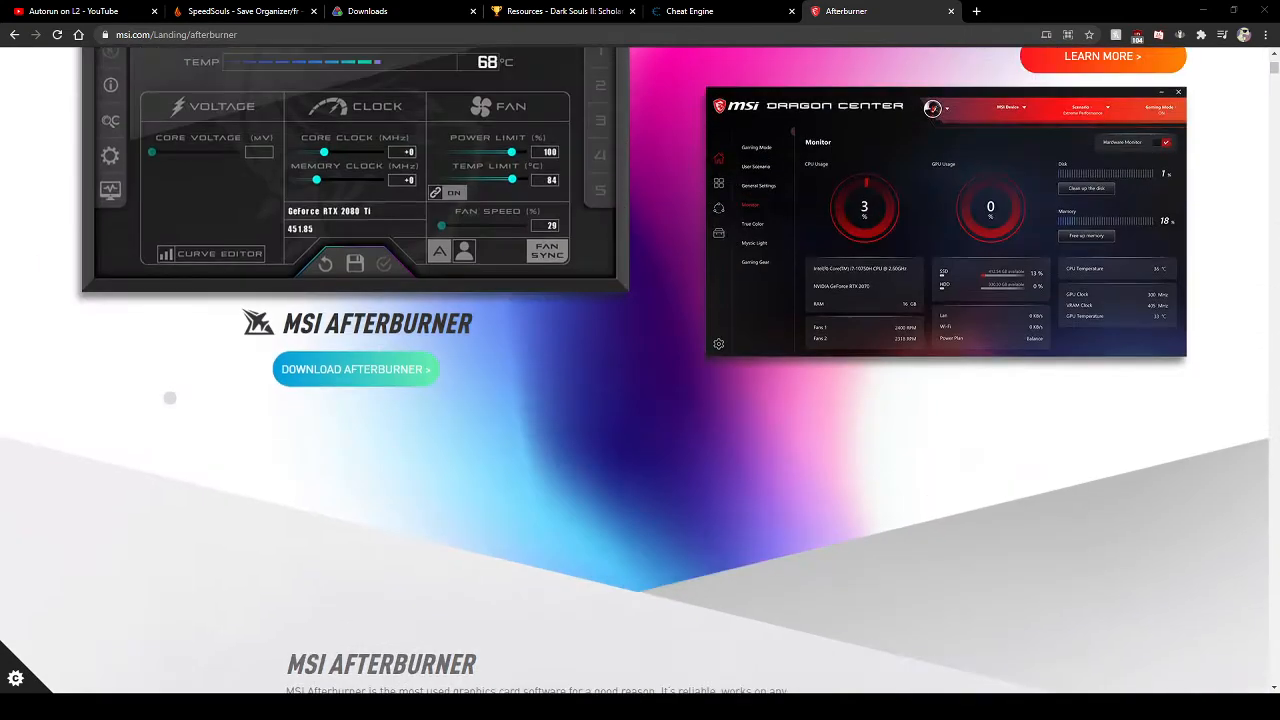
pyautogui.scroll(3)
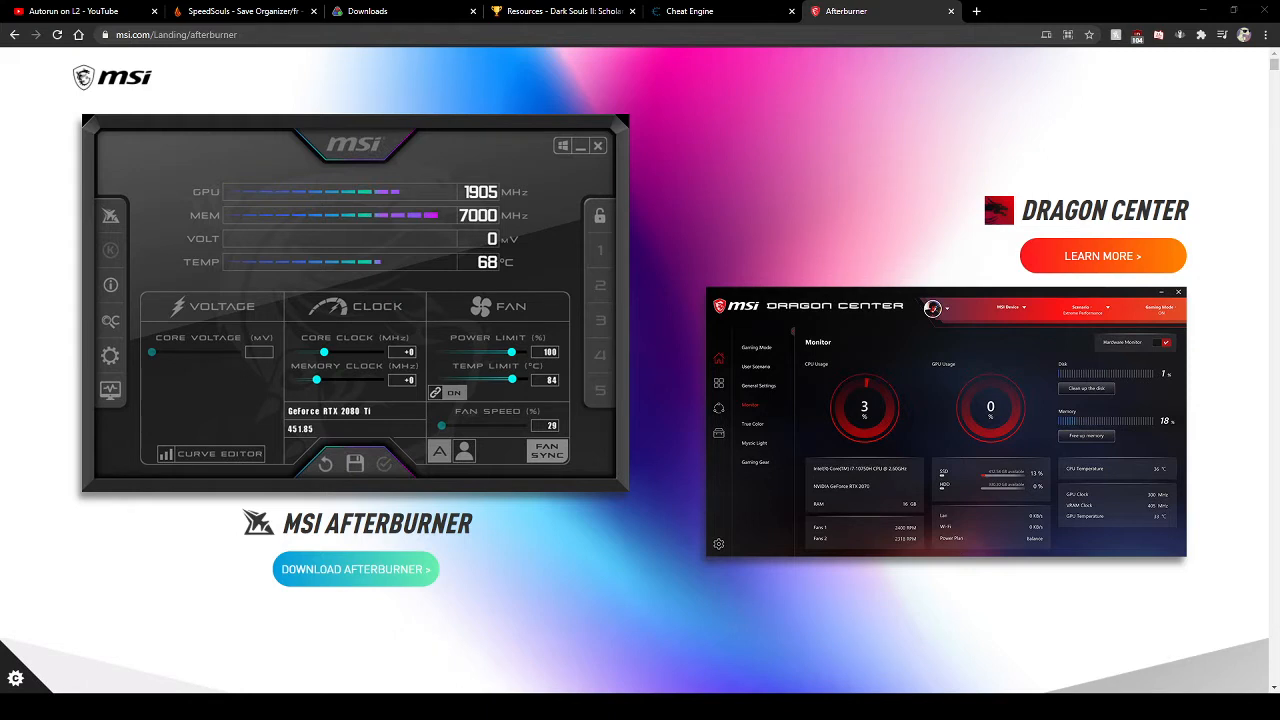
pyautogui.moveTo(1001, 628)
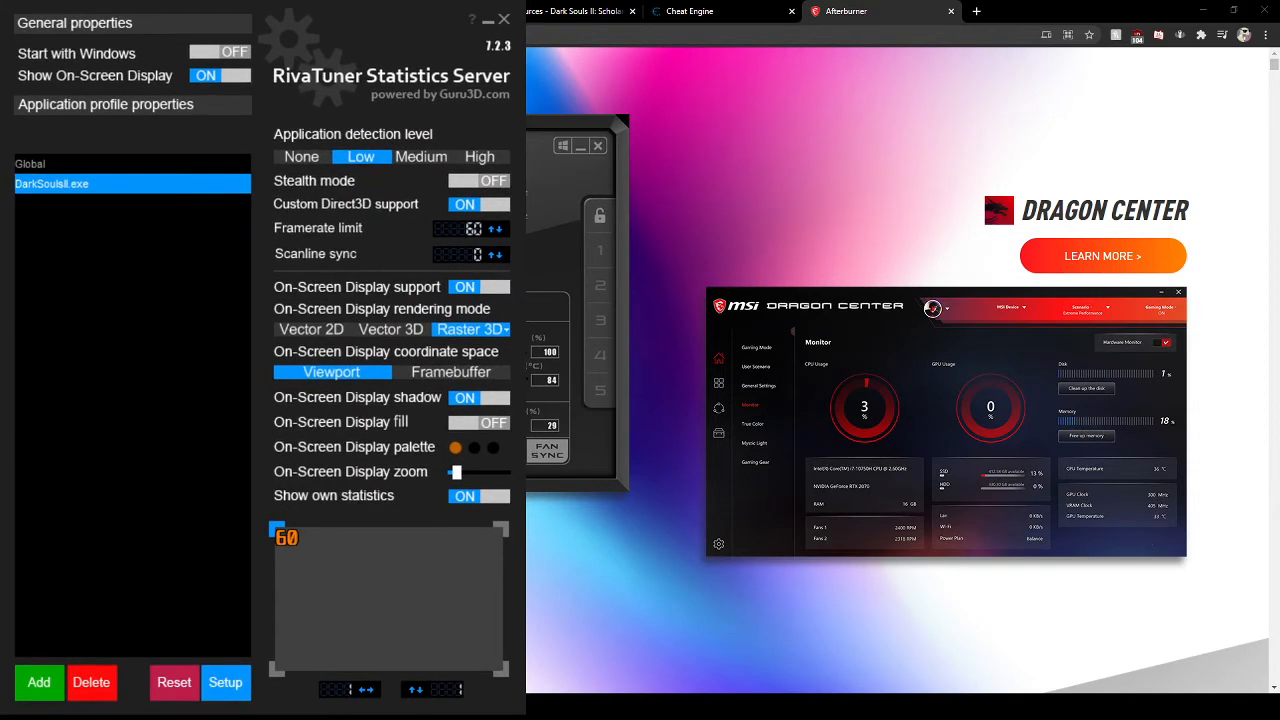
pyautogui.moveTo(146, 279)
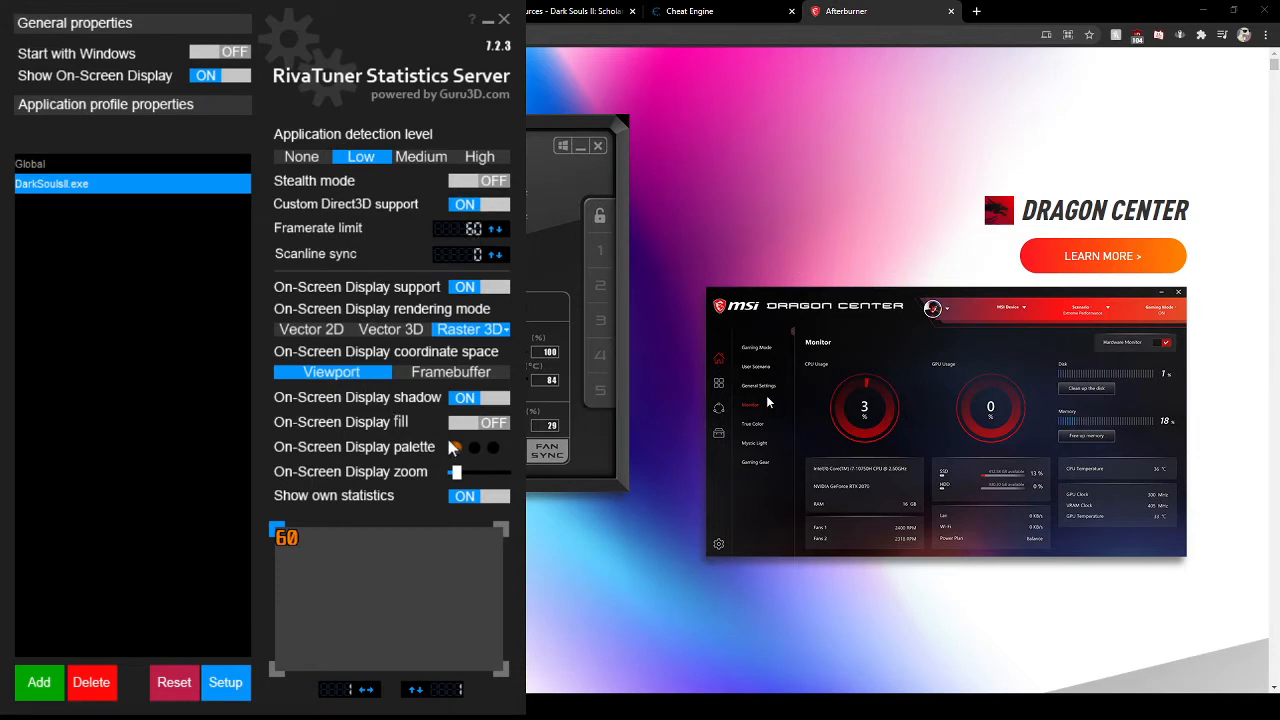
pyautogui.click(455, 447)
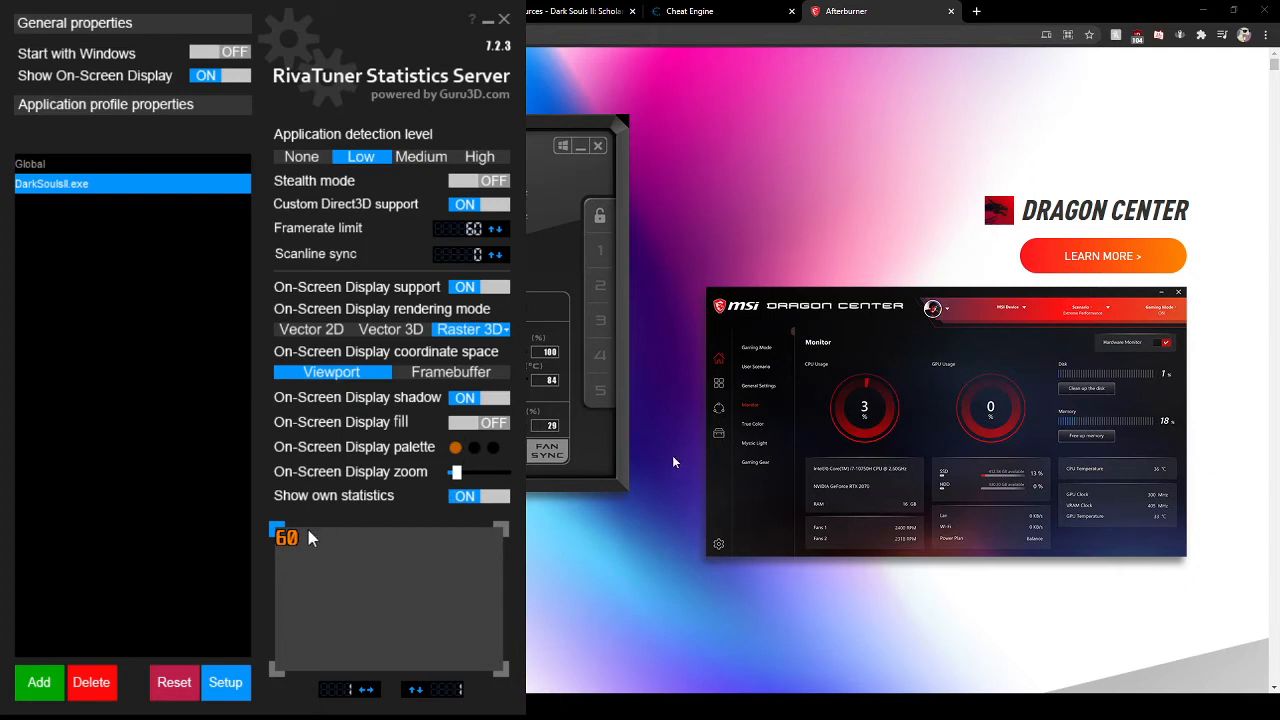
pyautogui.moveTo(382, 445)
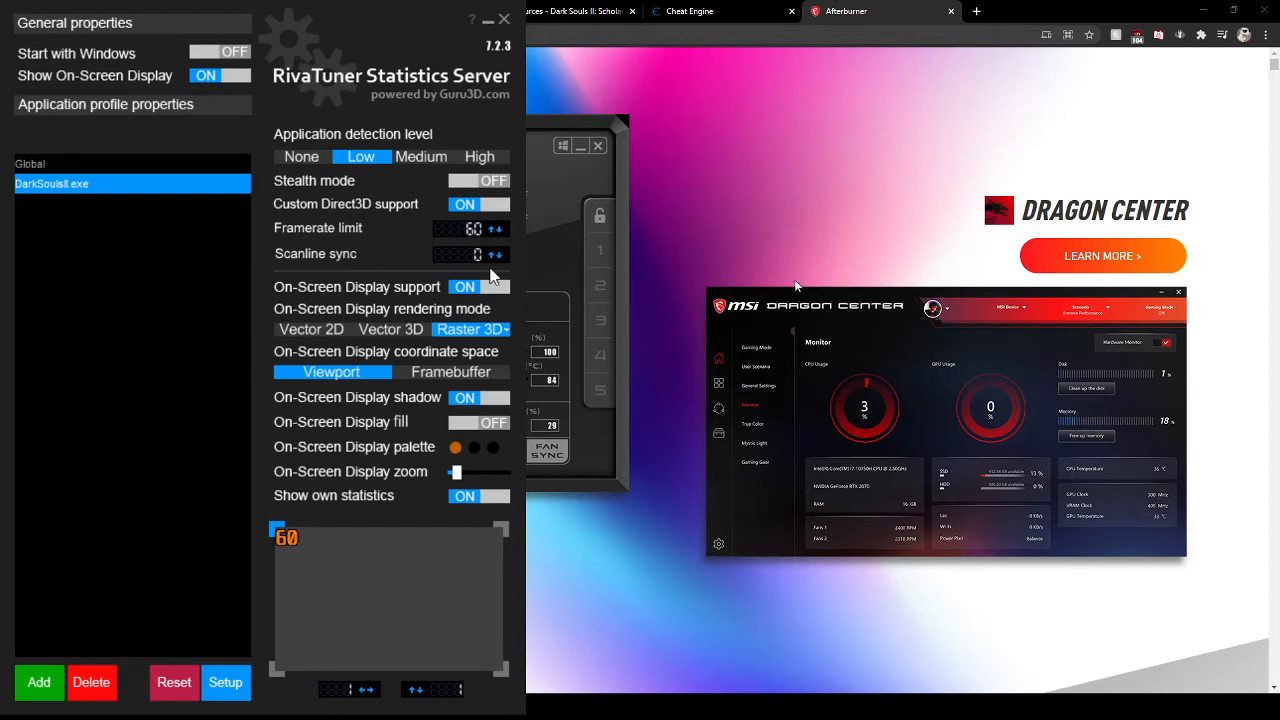
pyautogui.moveTo(67, 278)
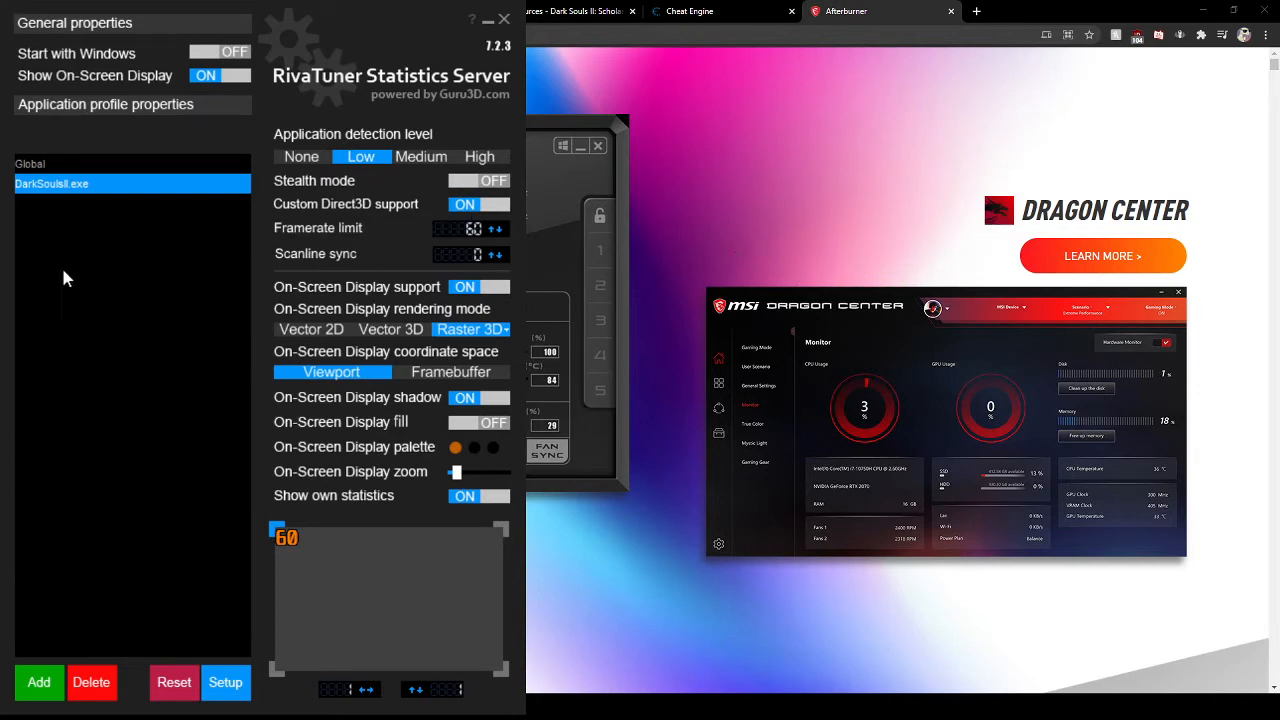
pyautogui.moveTo(58, 437)
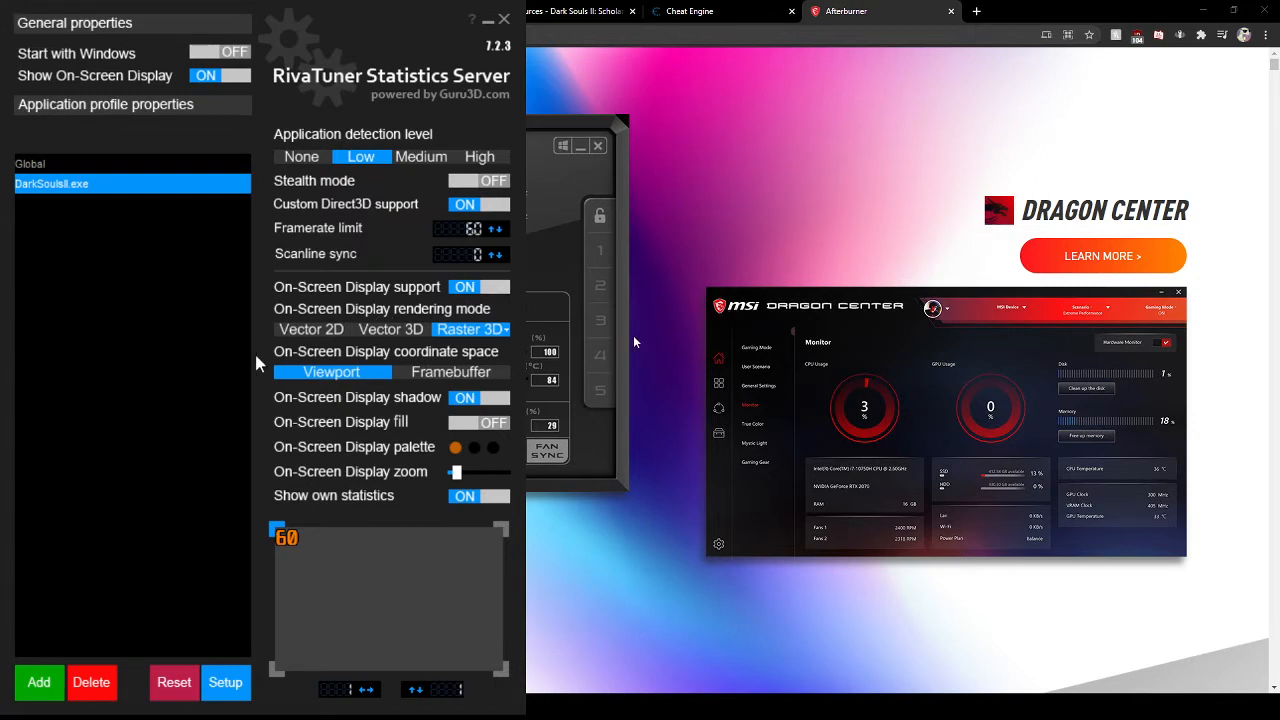
pyautogui.moveTo(637, 342)
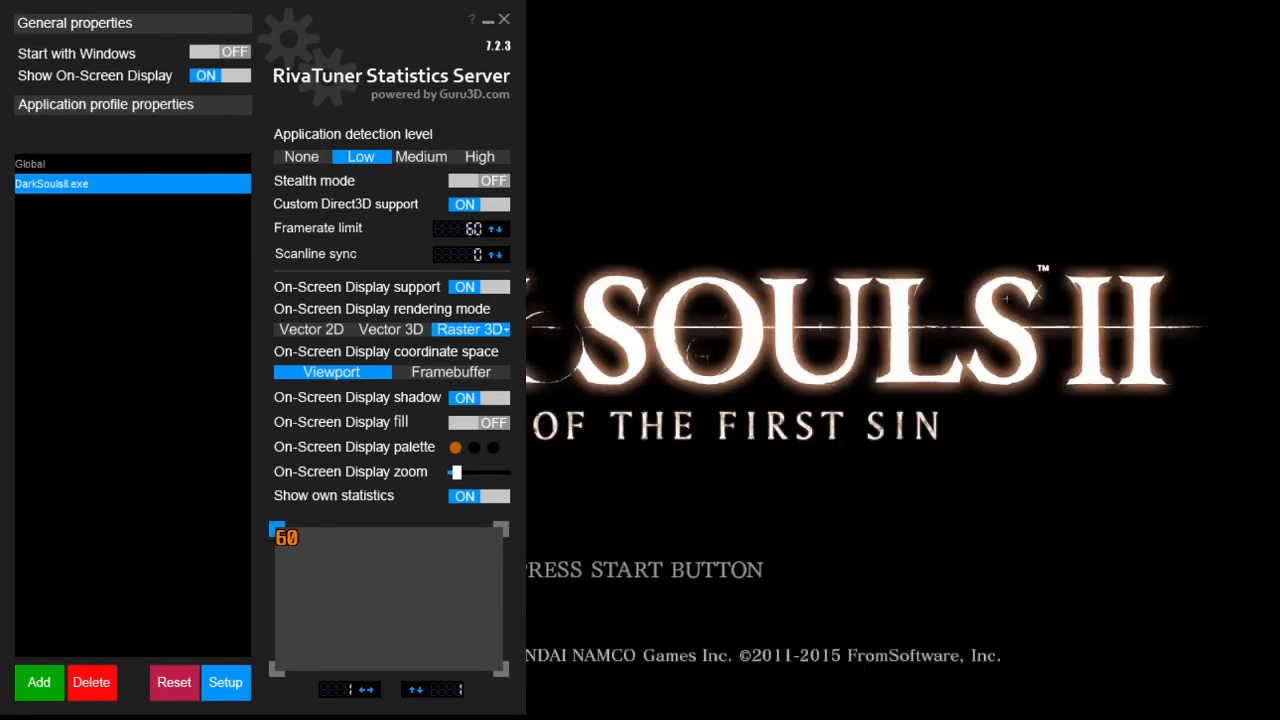
pyautogui.click(504, 18)
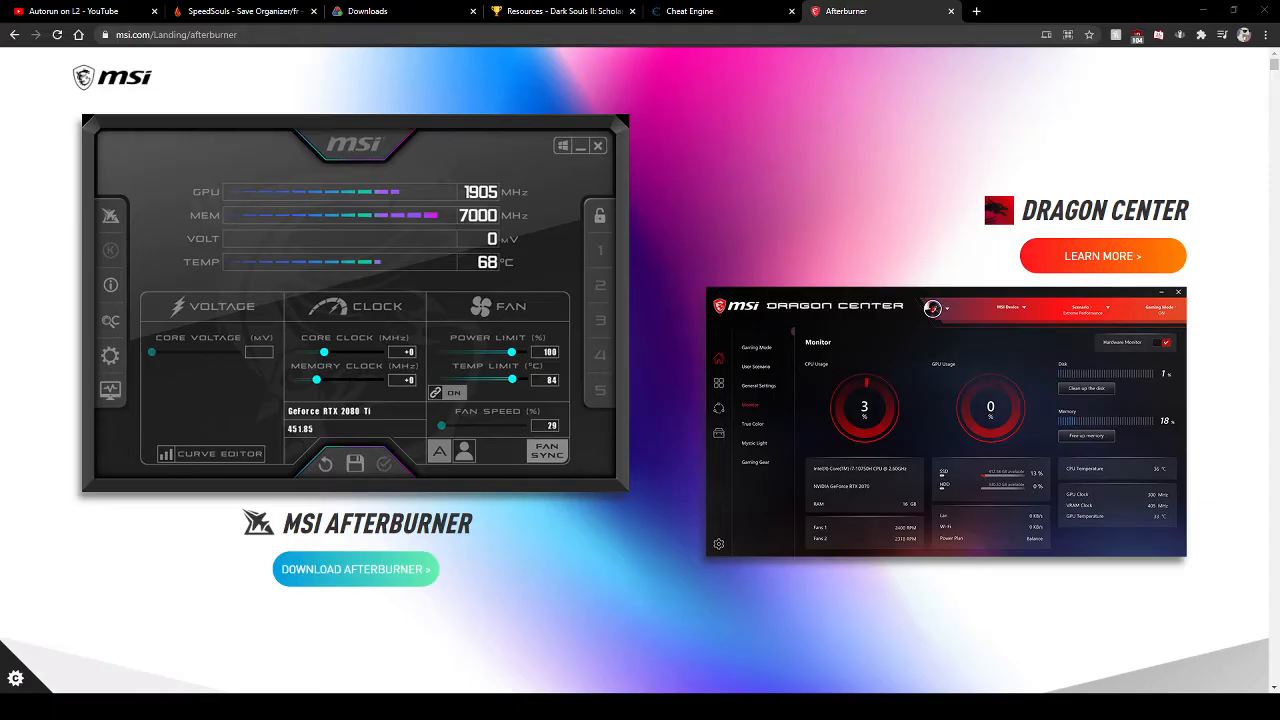
pyautogui.moveTo(685, 76)
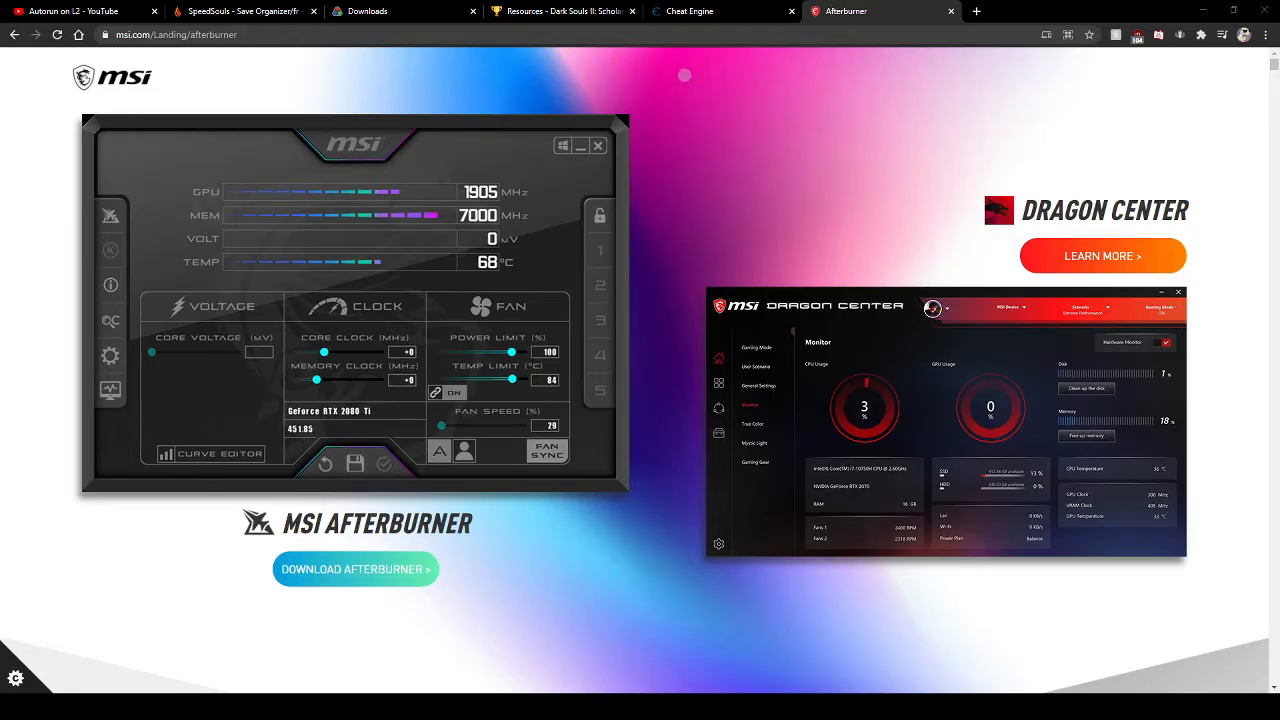
# - Show the Cheat Engine home page and skim its version 7.2 release notes
pyautogui.click(687, 11)
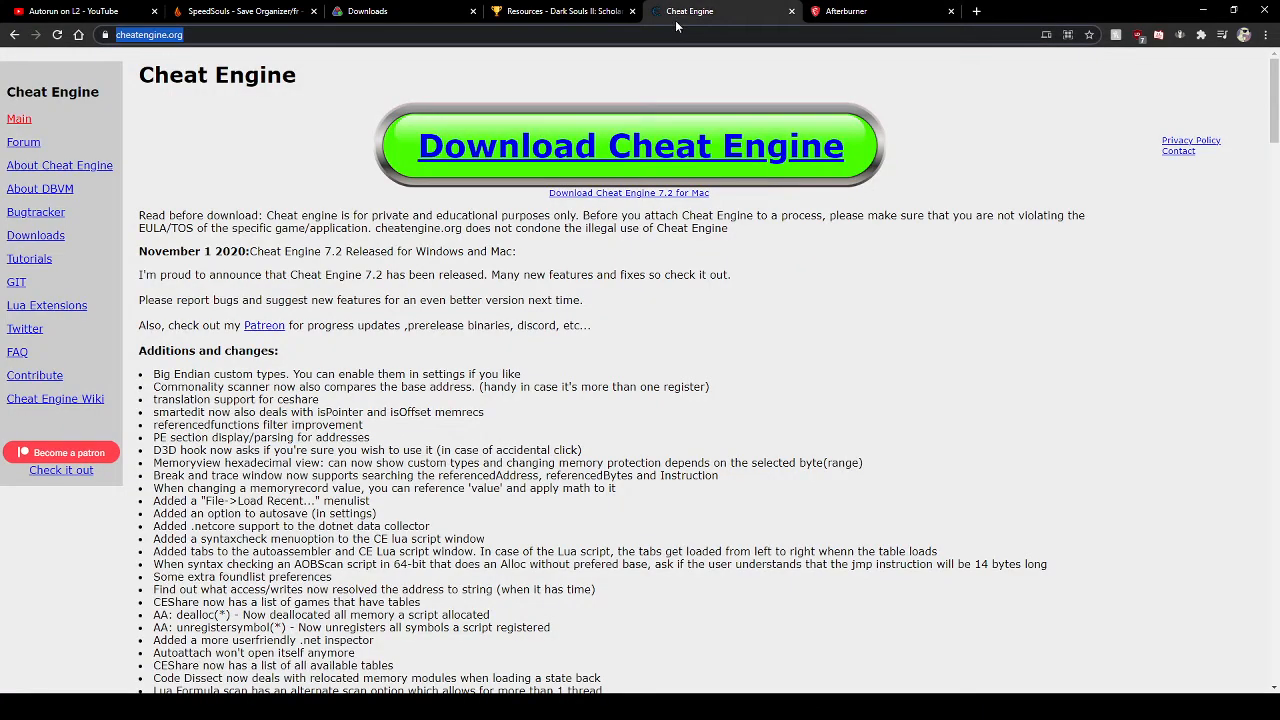
pyautogui.moveTo(828, 95)
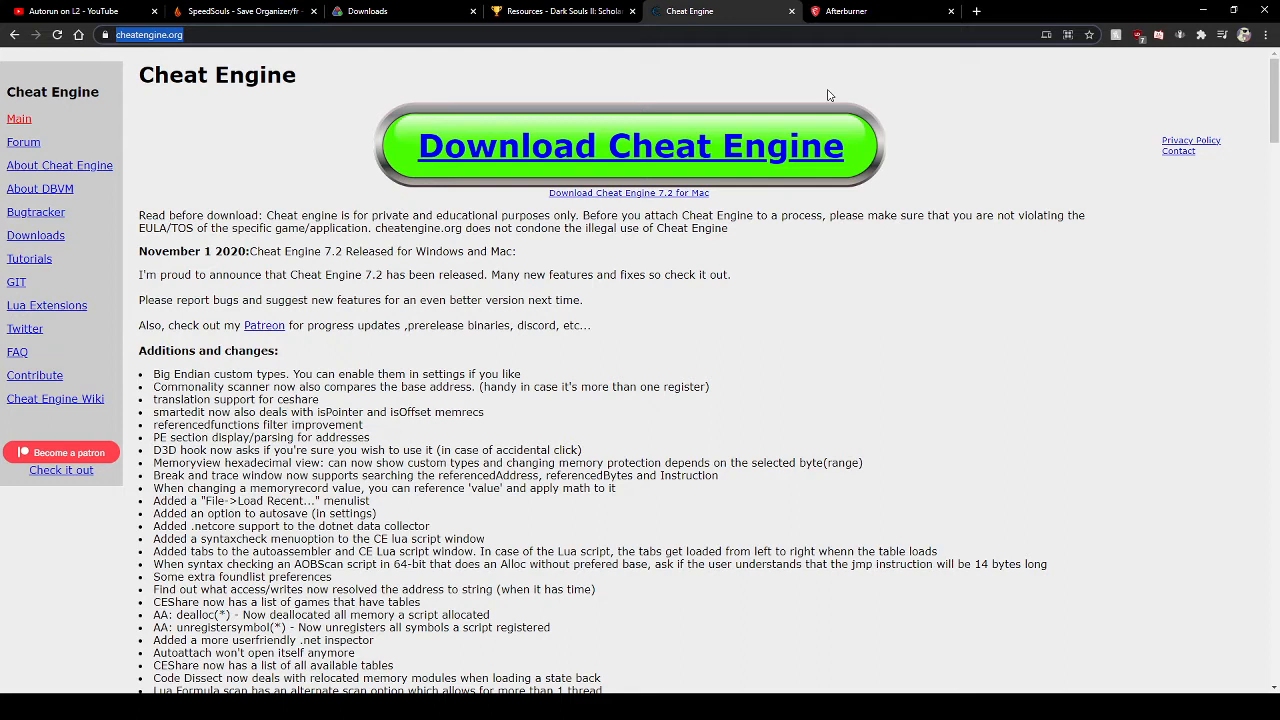
pyautogui.moveTo(610, 295)
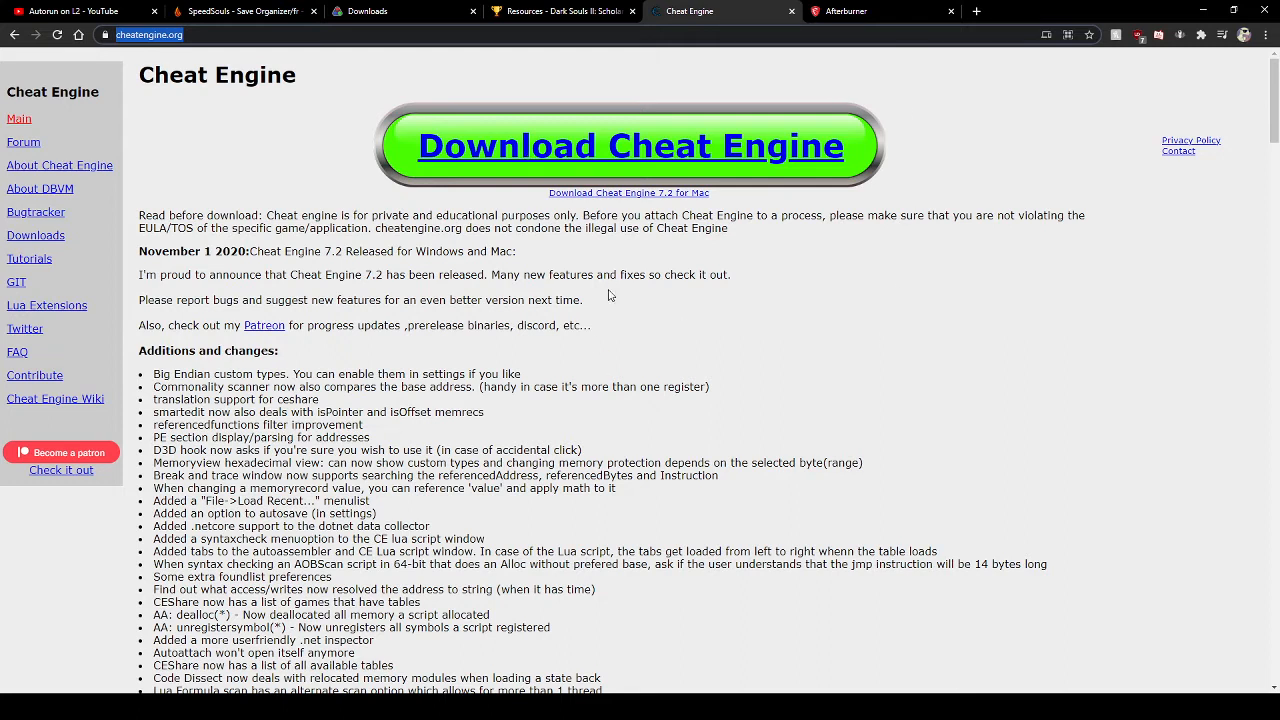
pyautogui.moveTo(527, 314)
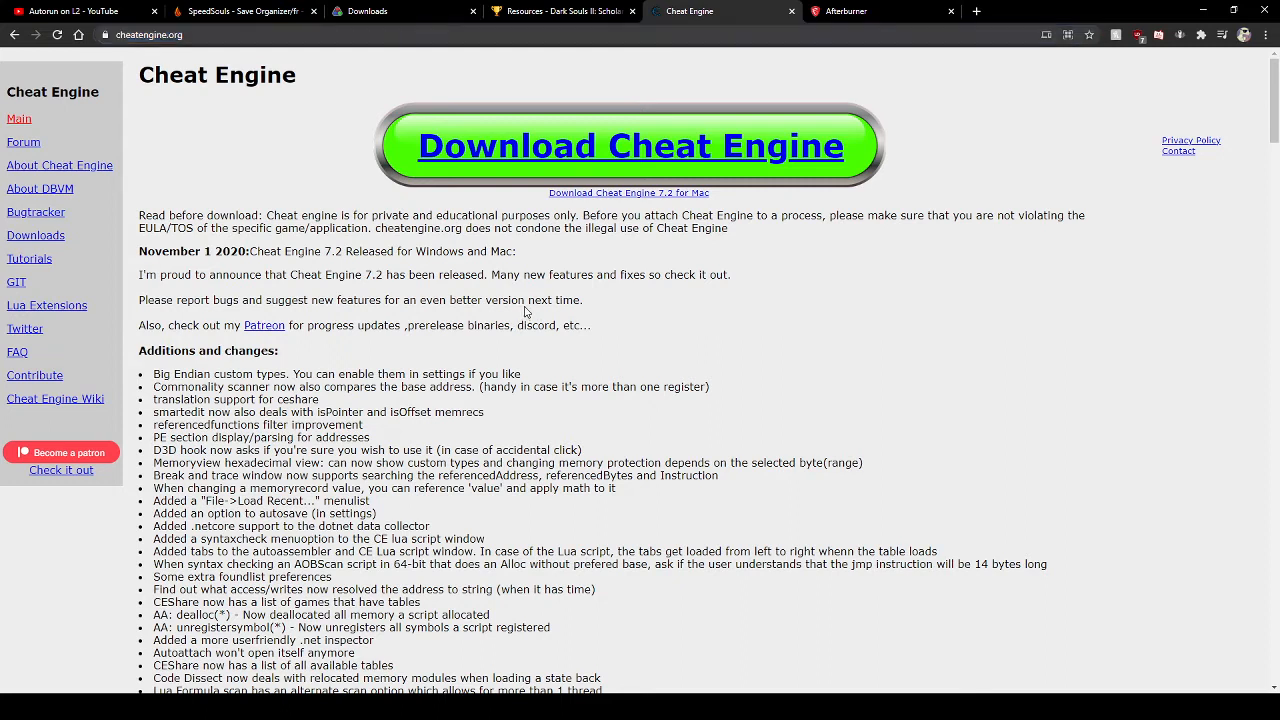
pyautogui.moveTo(285, 148)
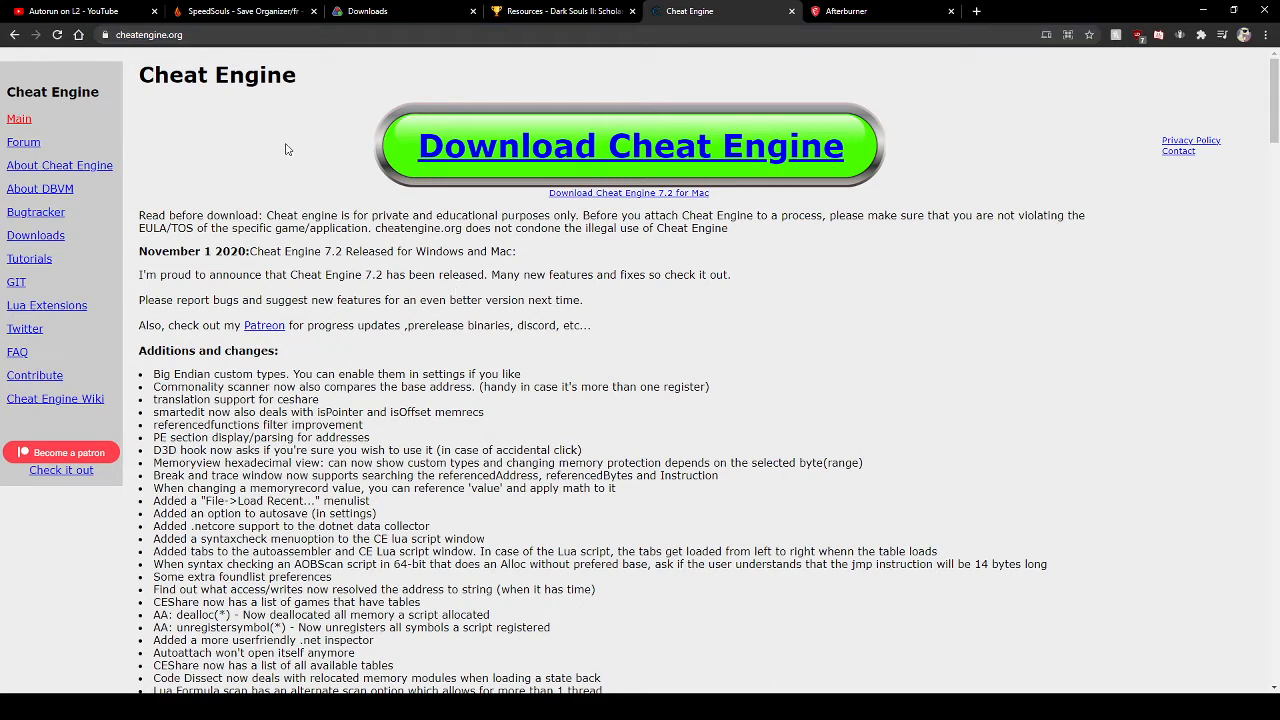
pyautogui.moveTo(590, 322)
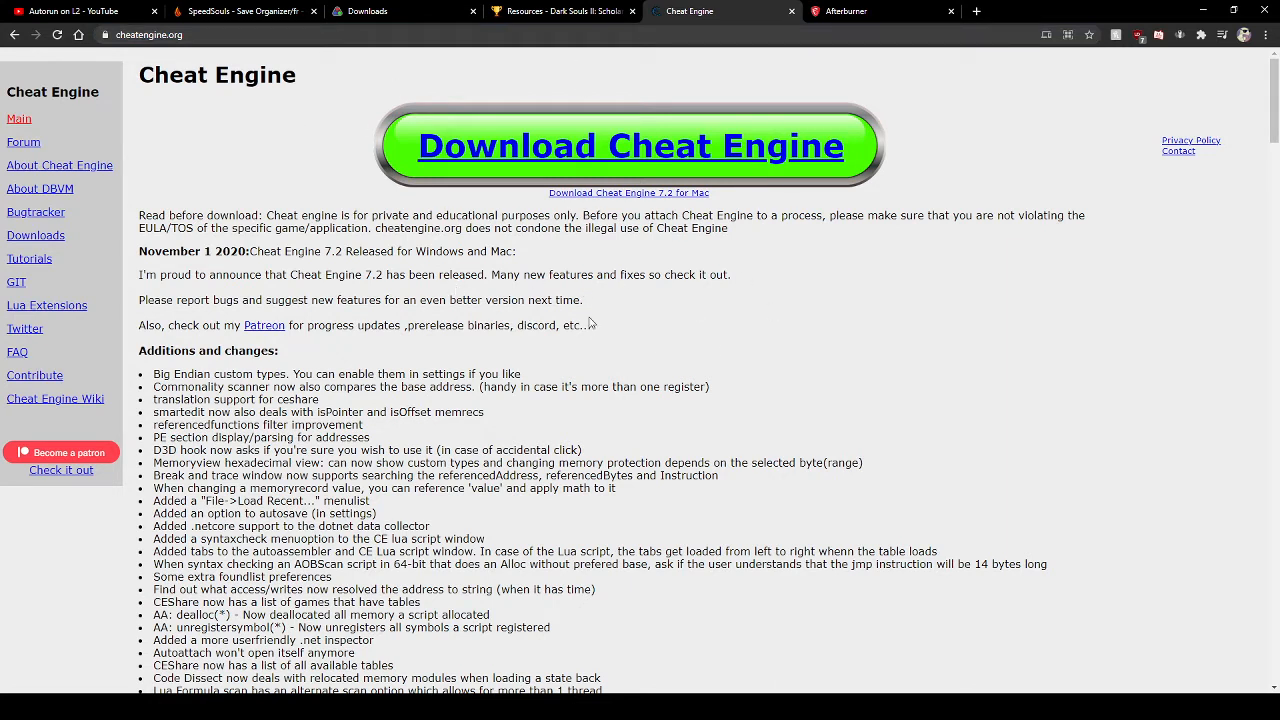
pyautogui.moveTo(500, 333)
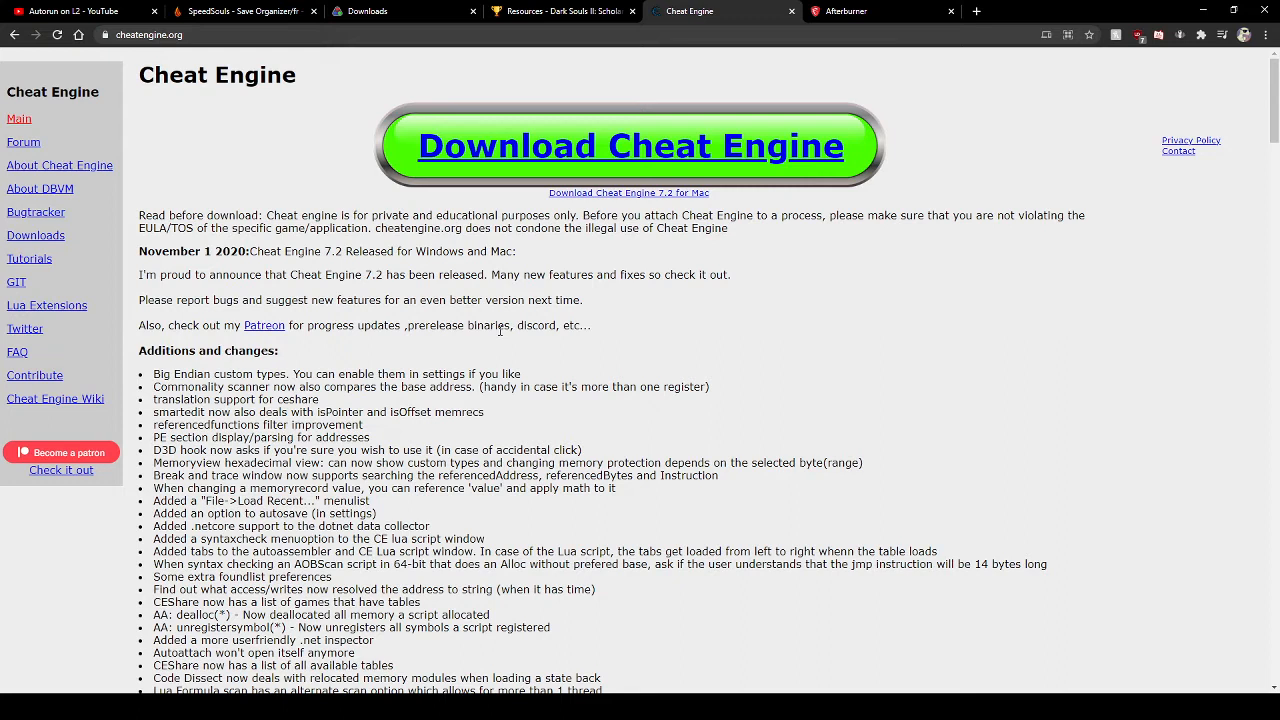
pyautogui.moveTo(73, 250)
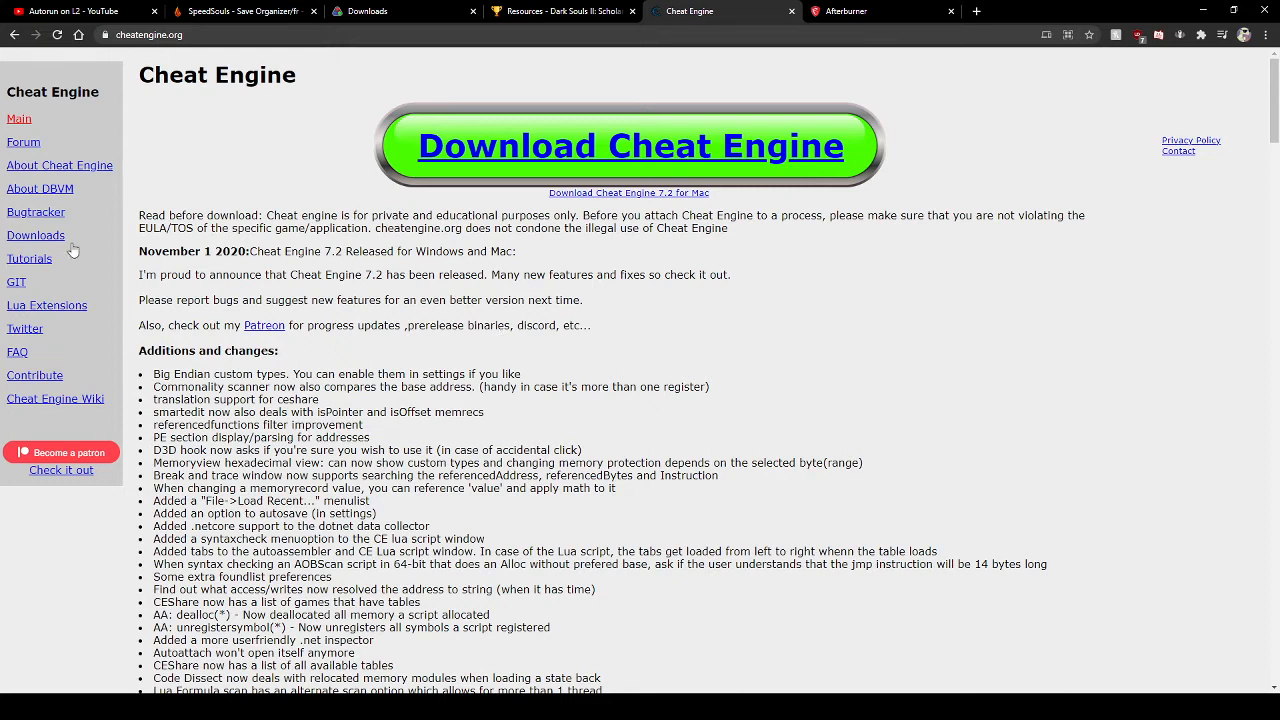
pyautogui.moveTo(730, 580)
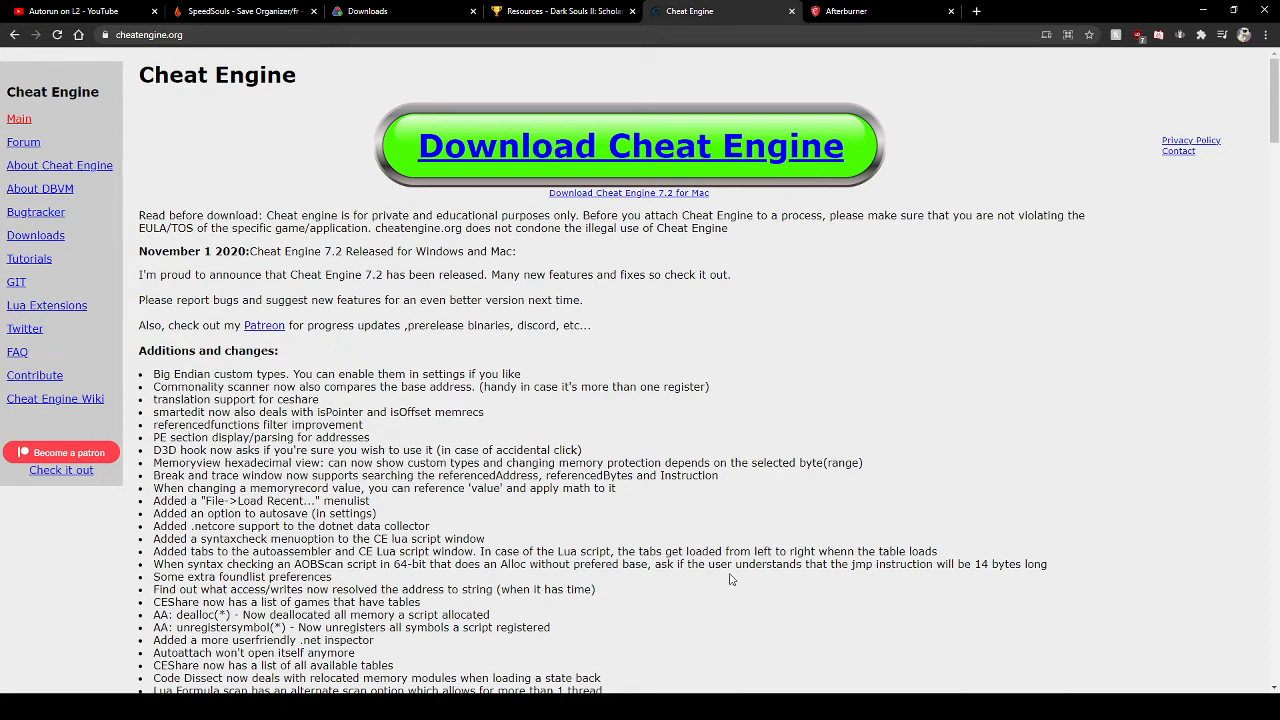
pyautogui.scroll(-3)
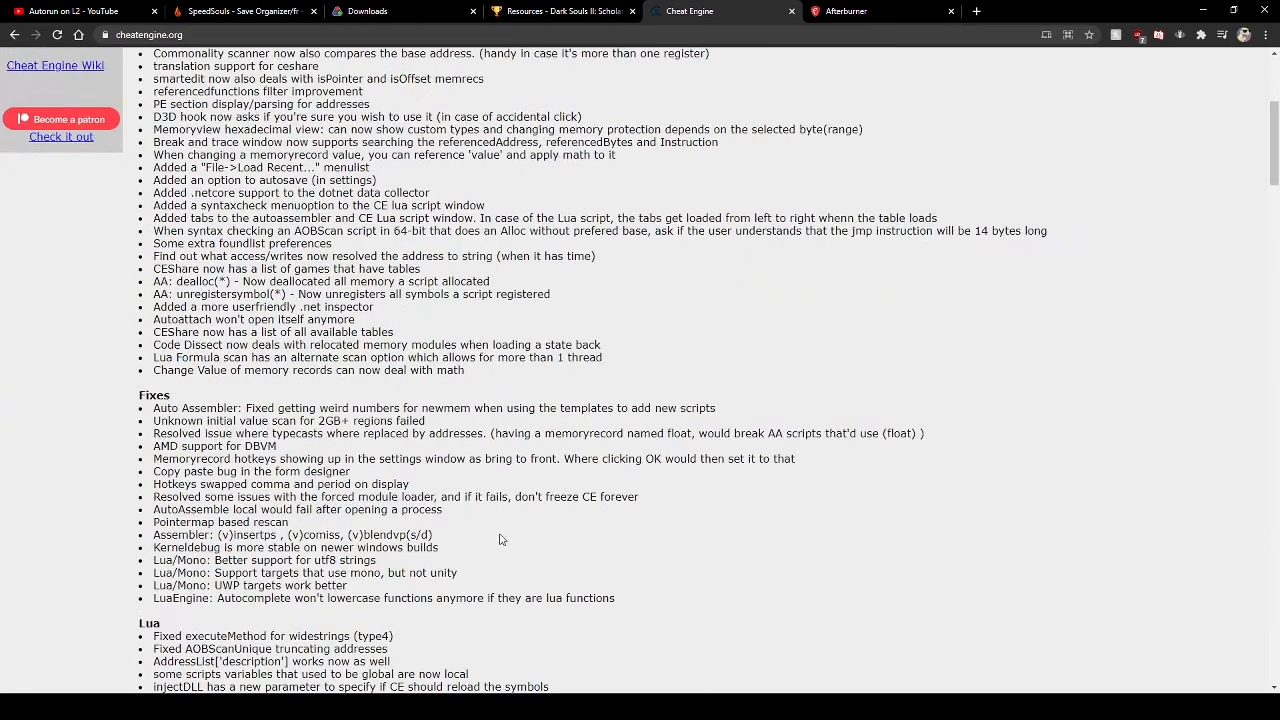
pyautogui.scroll(3)
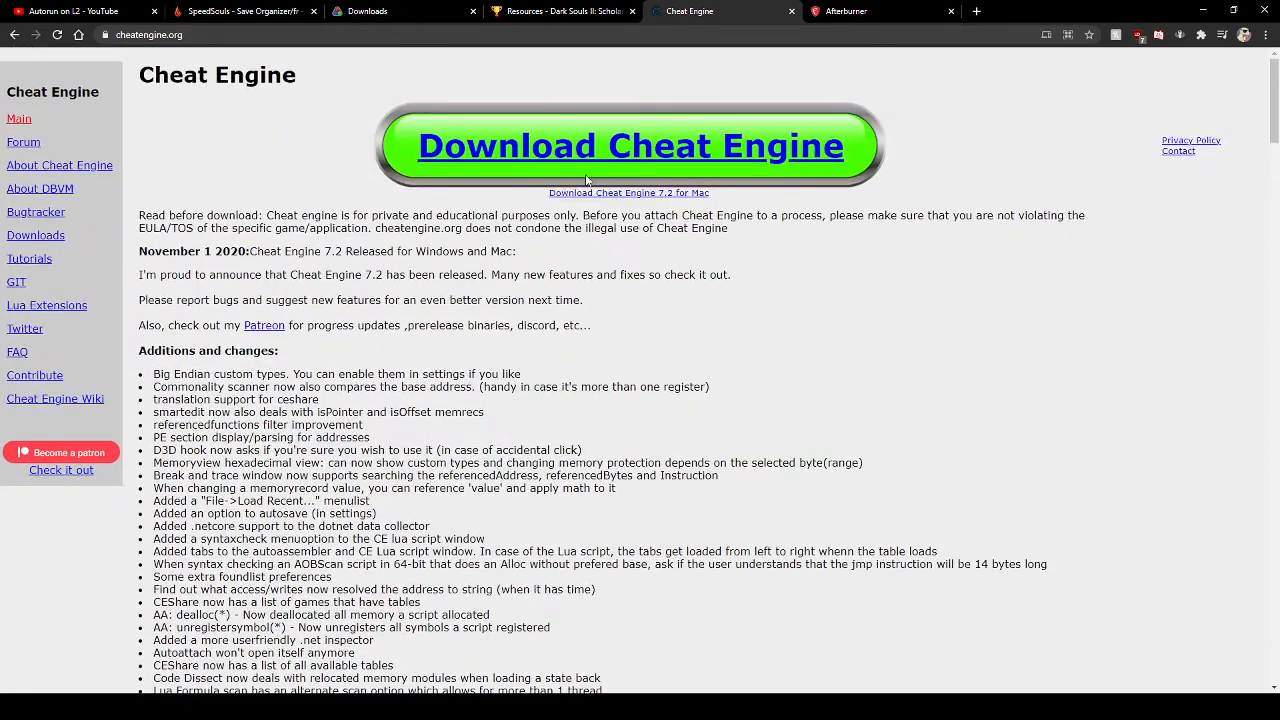
pyautogui.moveTo(551, 298)
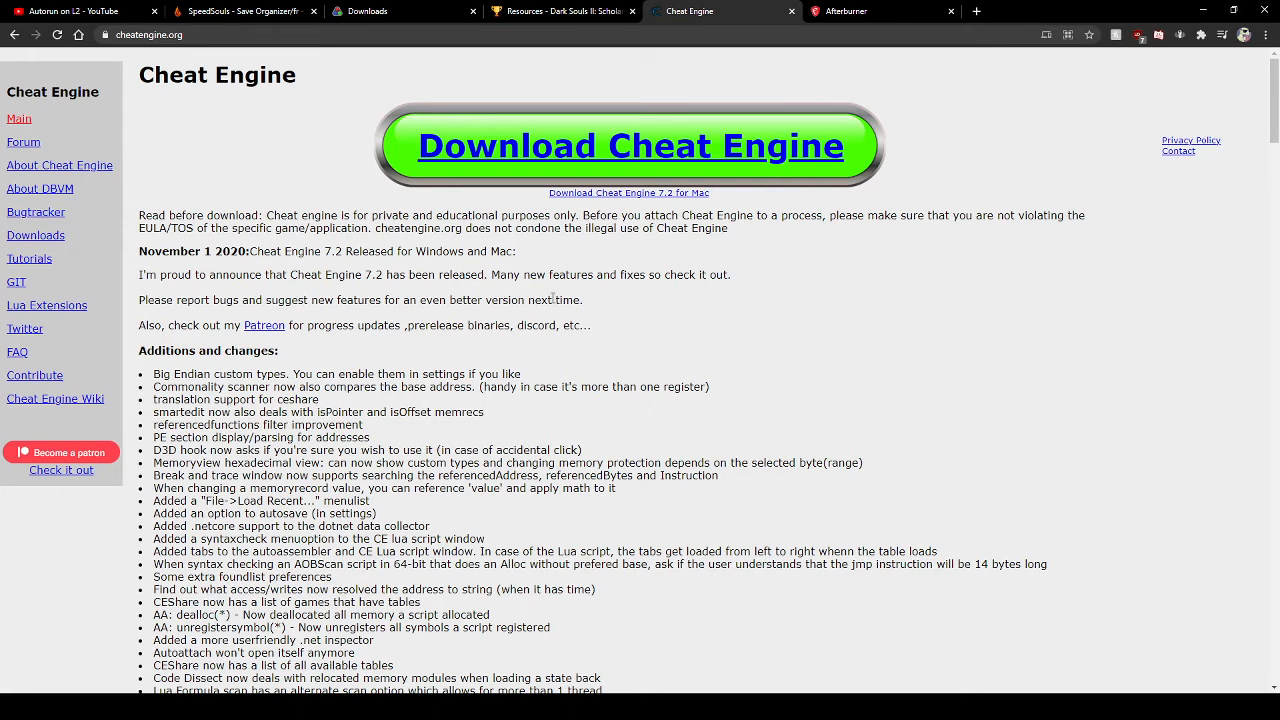
pyautogui.moveTo(556, 246)
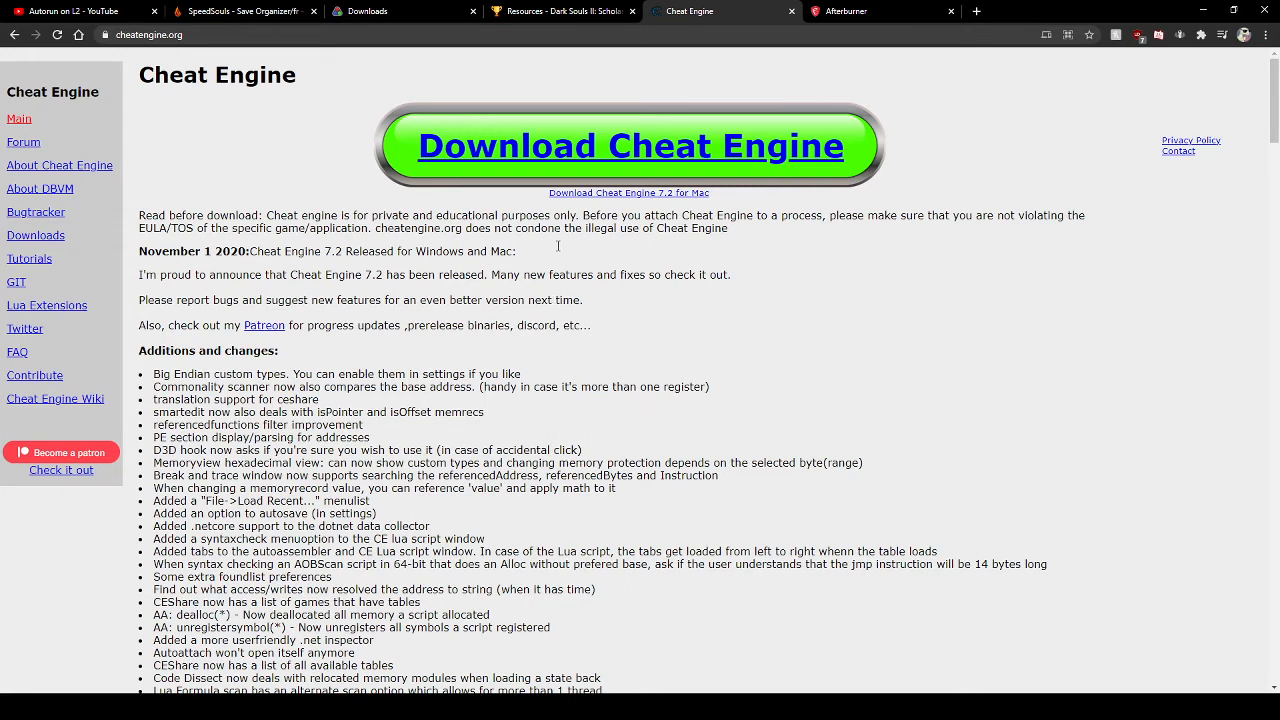
pyautogui.moveTo(537, 271)
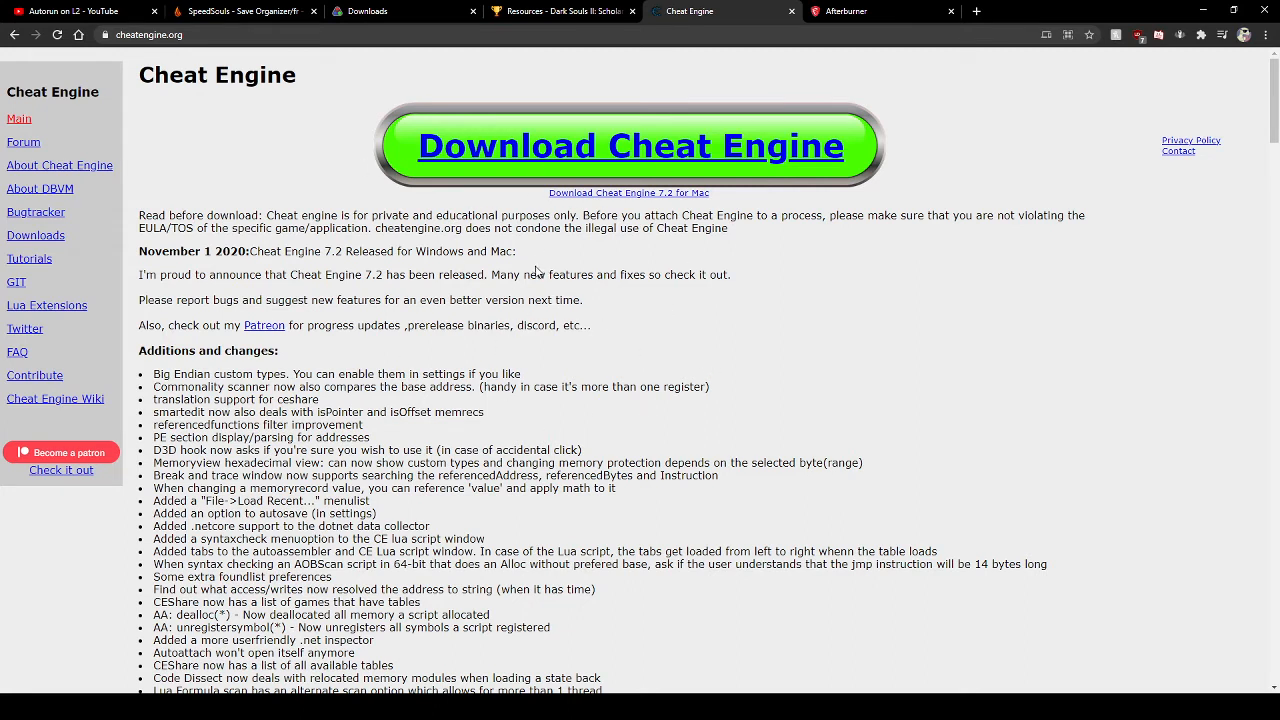
pyautogui.scroll(-3)
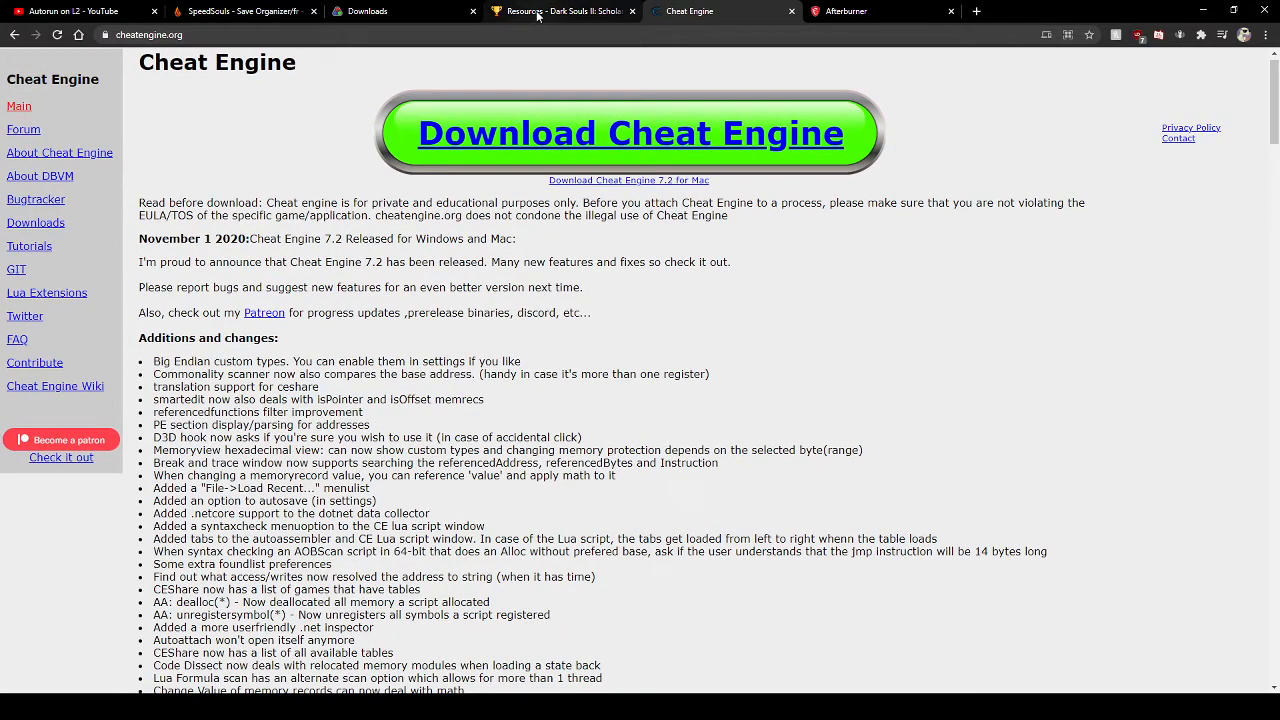
pyautogui.click(562, 11)
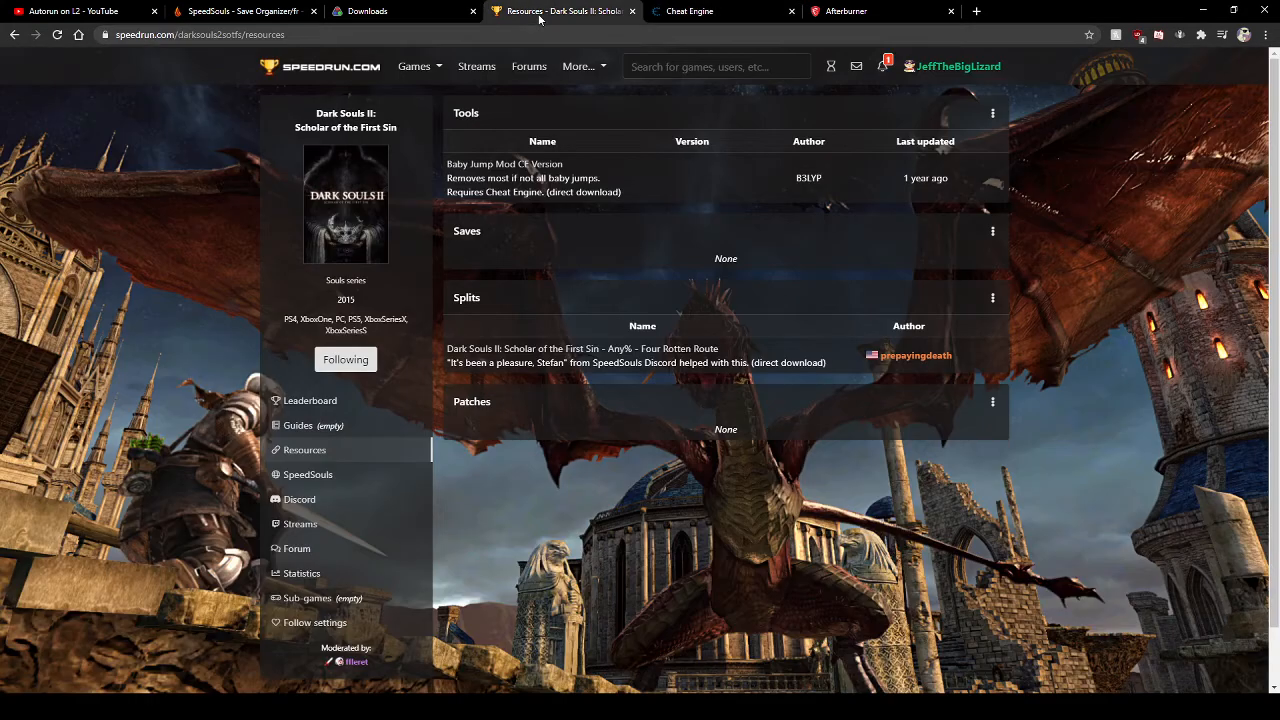
pyautogui.moveTo(584, 219)
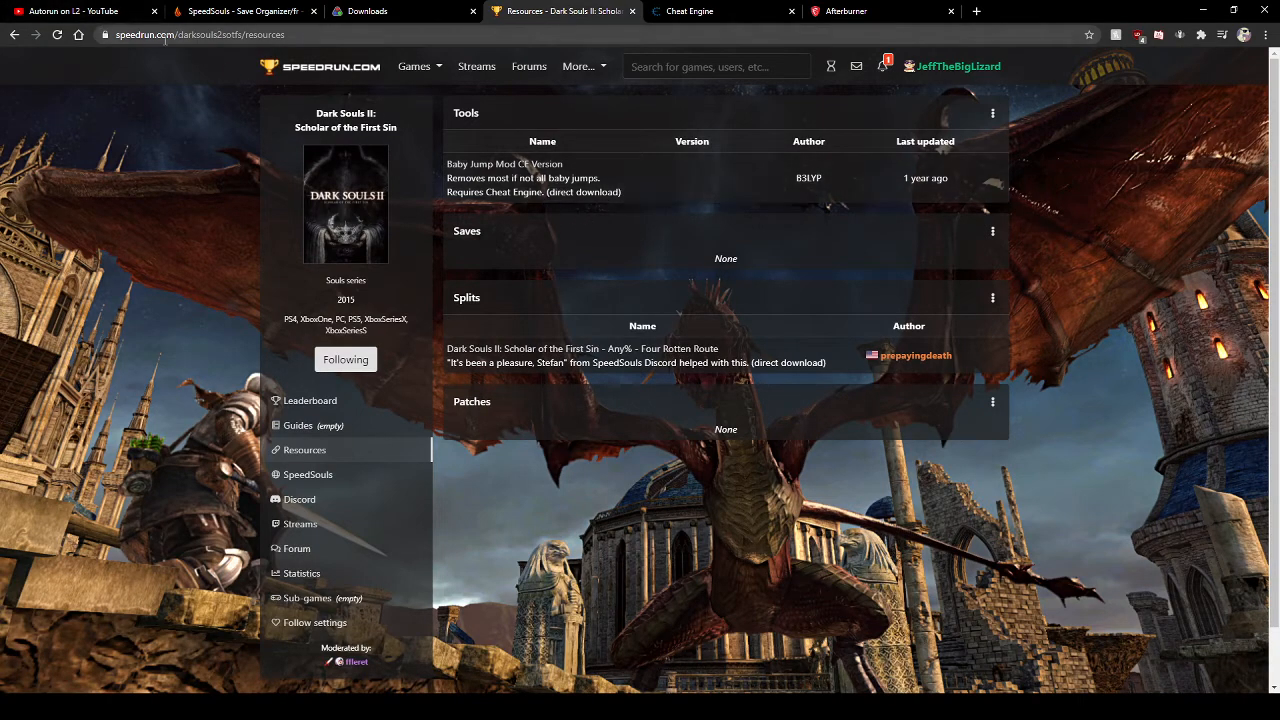
pyautogui.moveTo(380, 48)
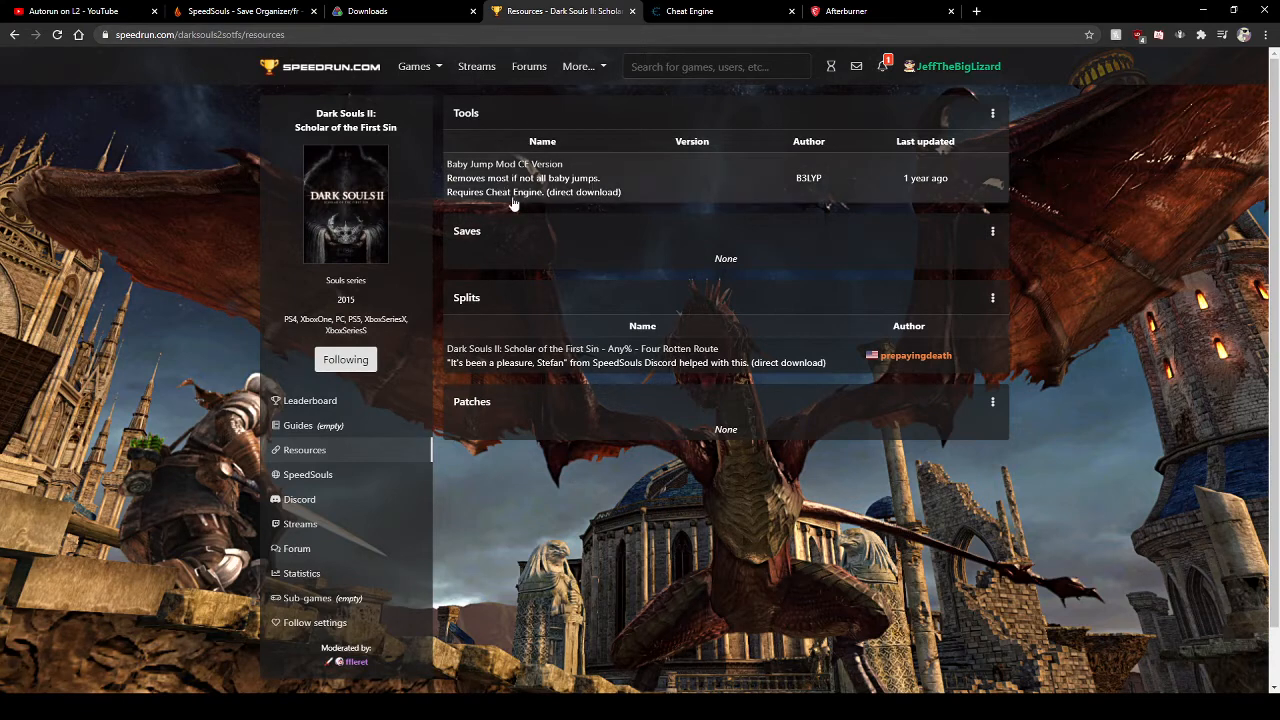
pyautogui.moveTo(564, 261)
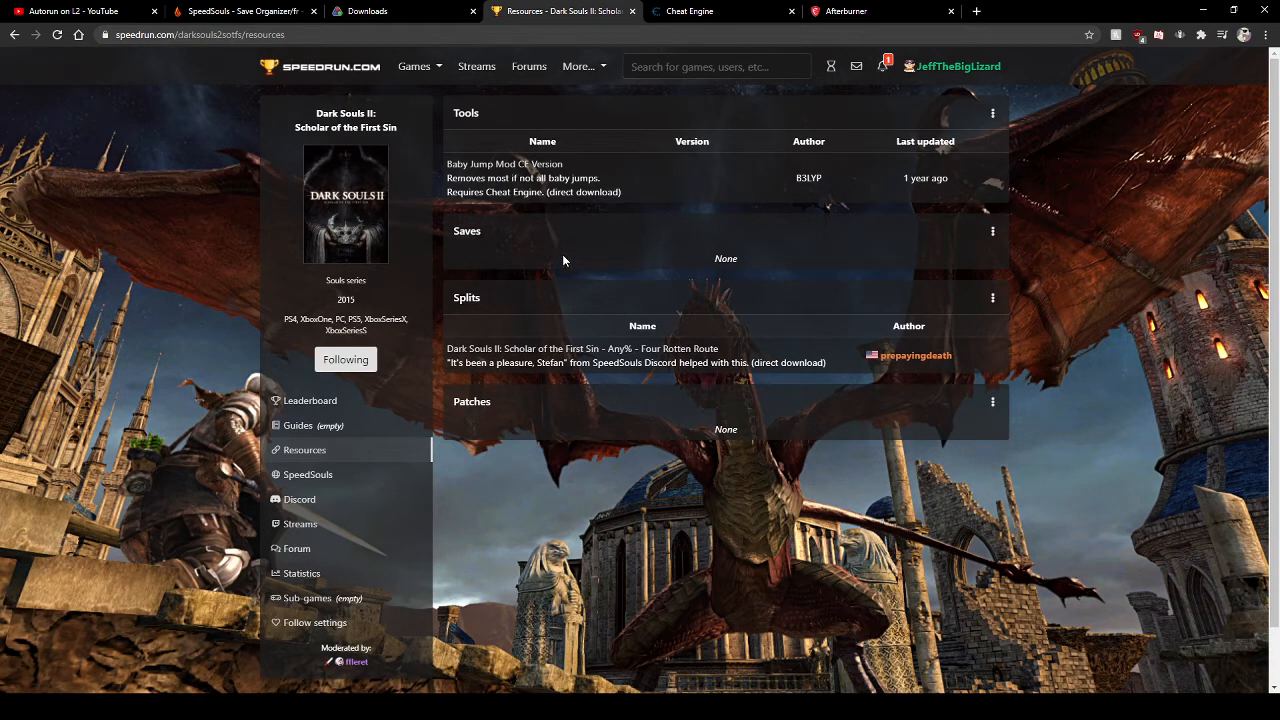
pyautogui.moveTo(577, 254)
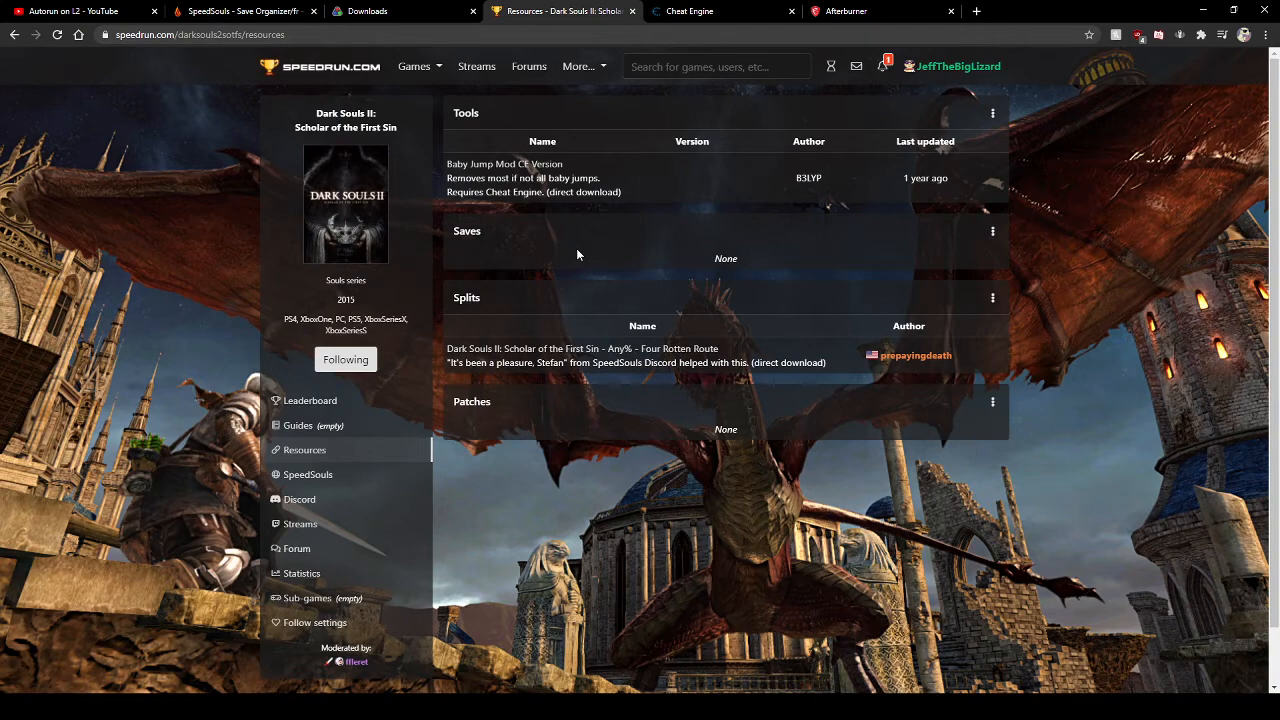
pyautogui.moveTo(567, 263)
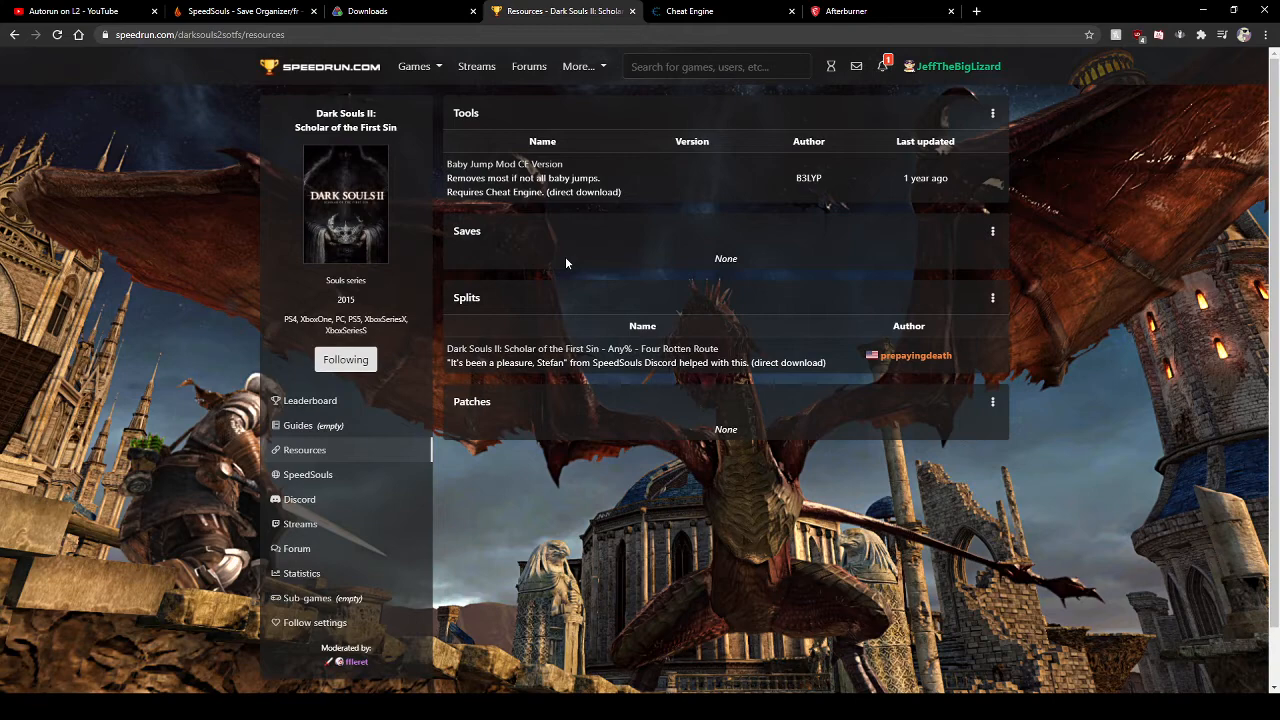
pyautogui.click(720, 11)
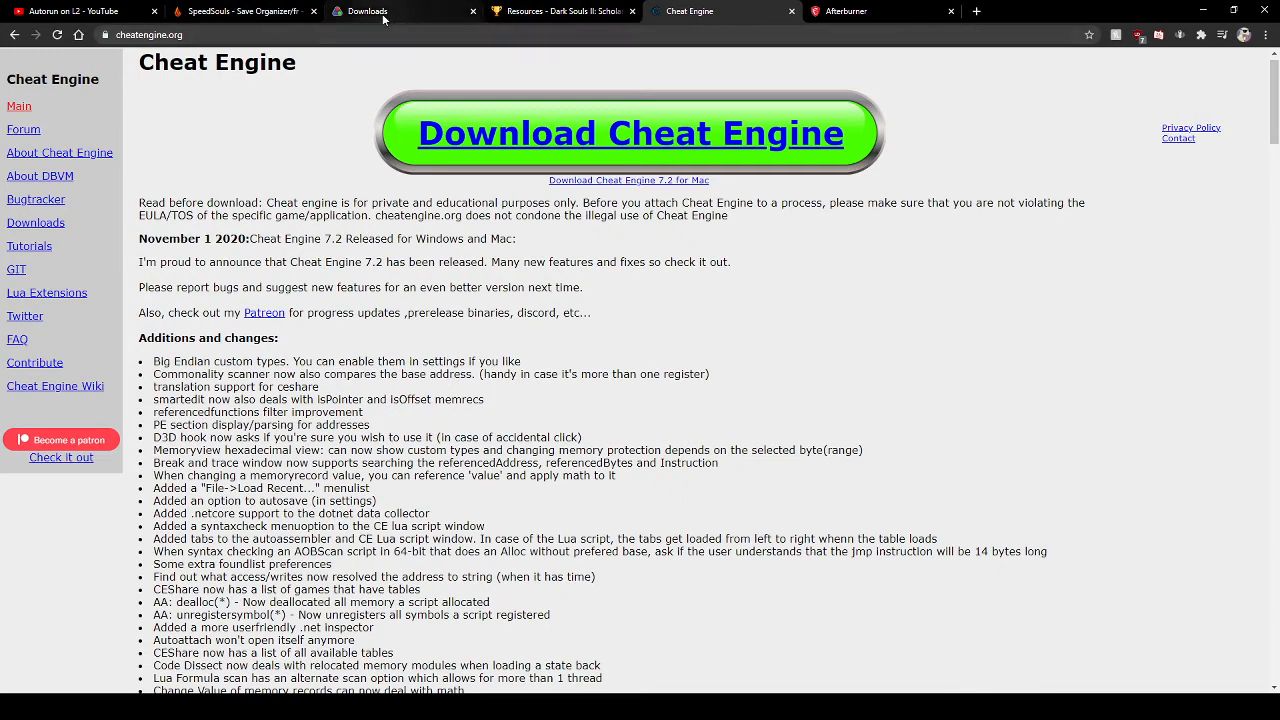
# - Show the LiveSplit downloads page offering LiveSplit 1.8.15 and a development build
pyautogui.click(365, 11)
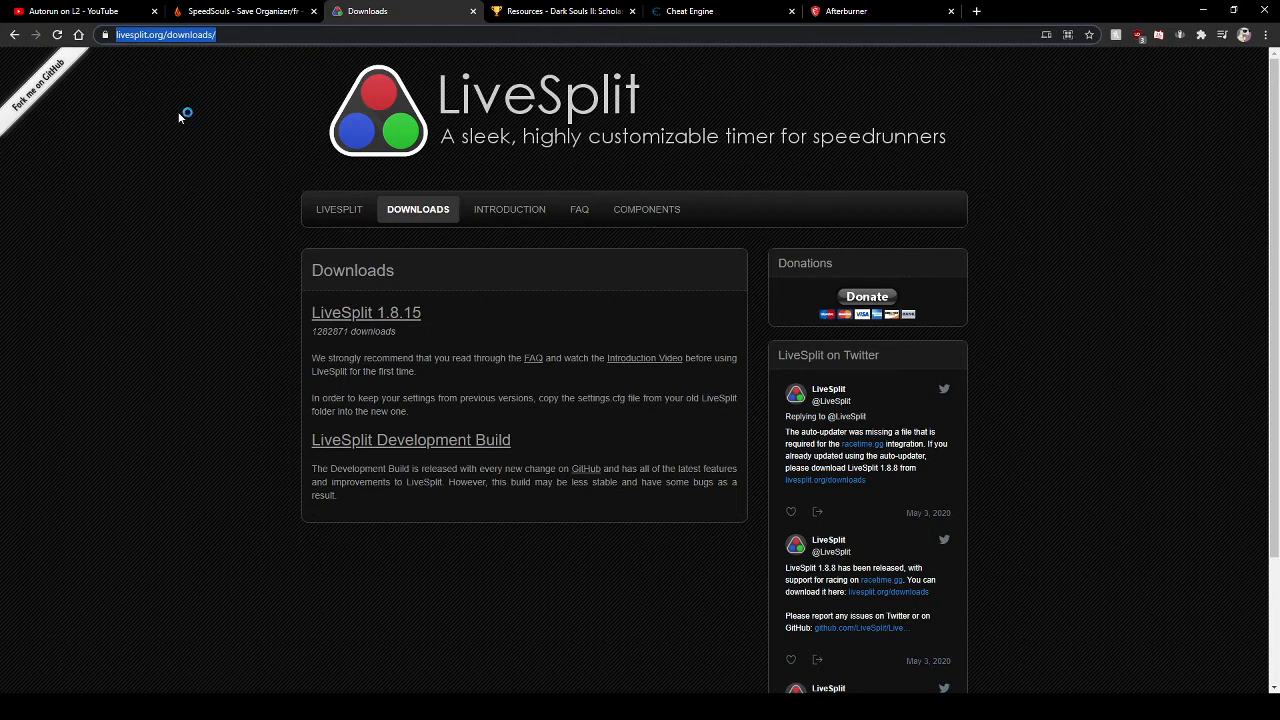
pyautogui.moveTo(180, 117)
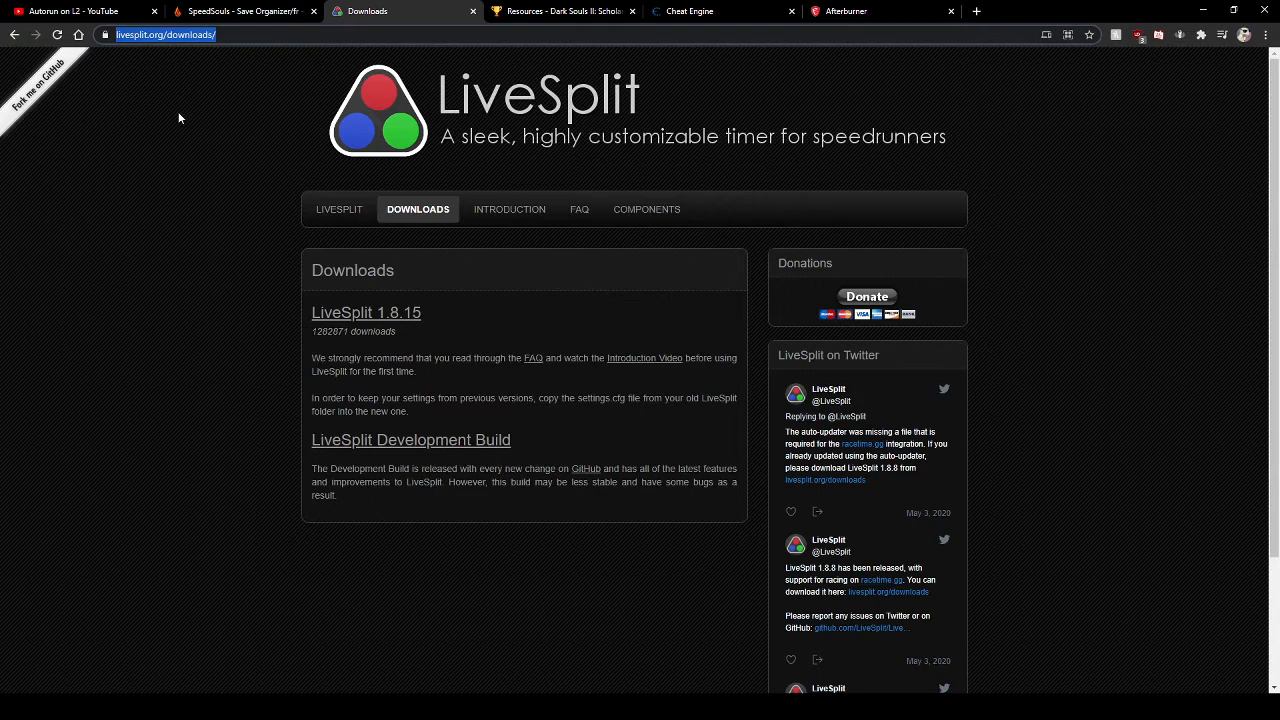
pyautogui.moveTo(310, 325)
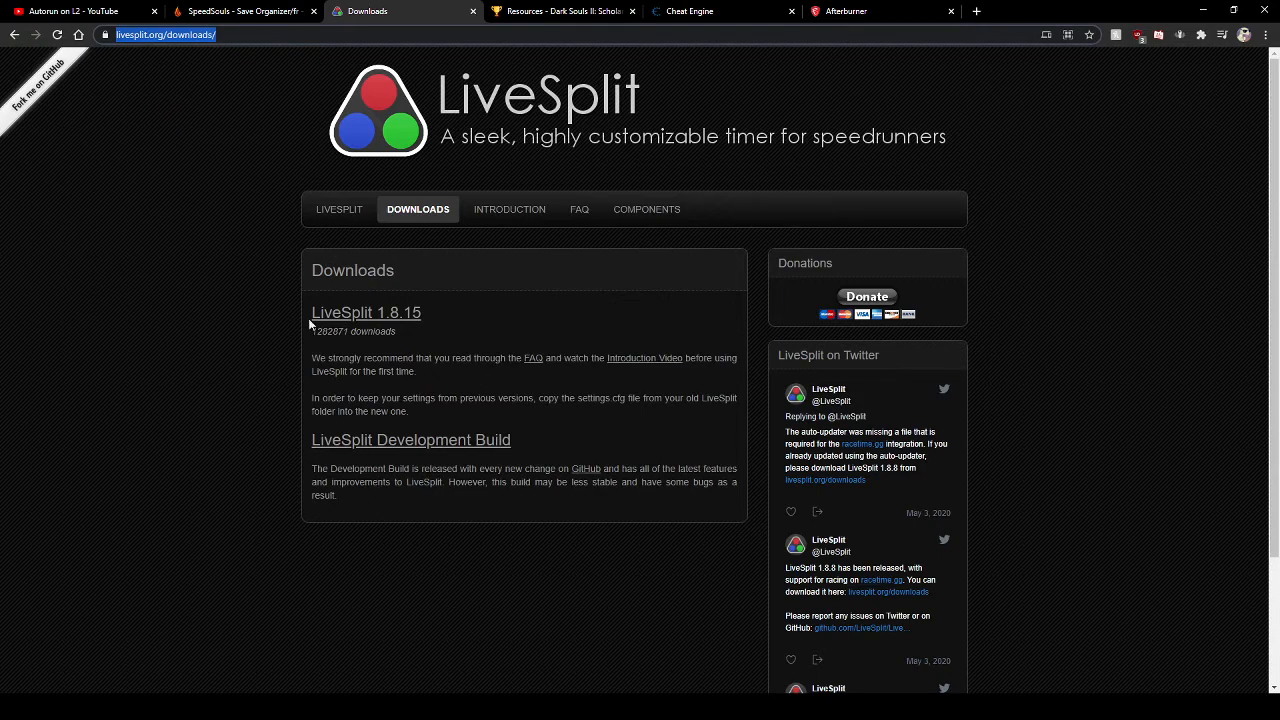
pyautogui.scroll(-3)
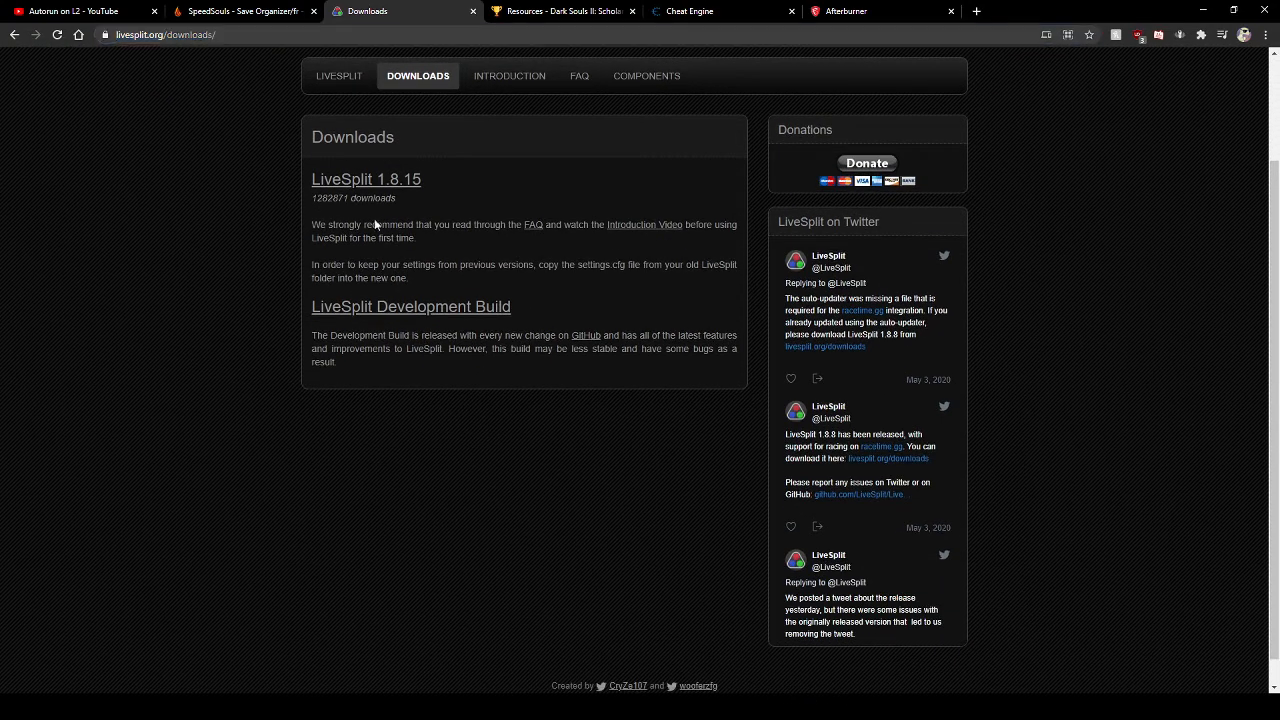
pyautogui.scroll(3)
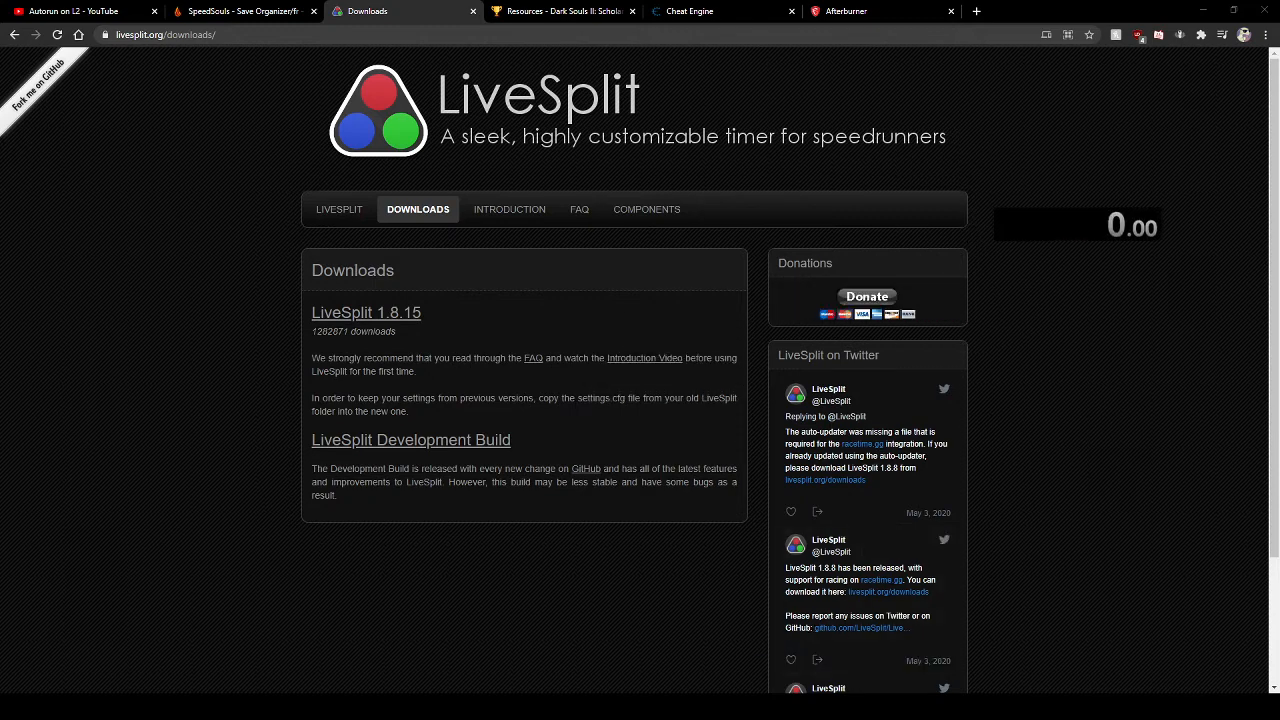
pyautogui.moveTo(1148, 514)
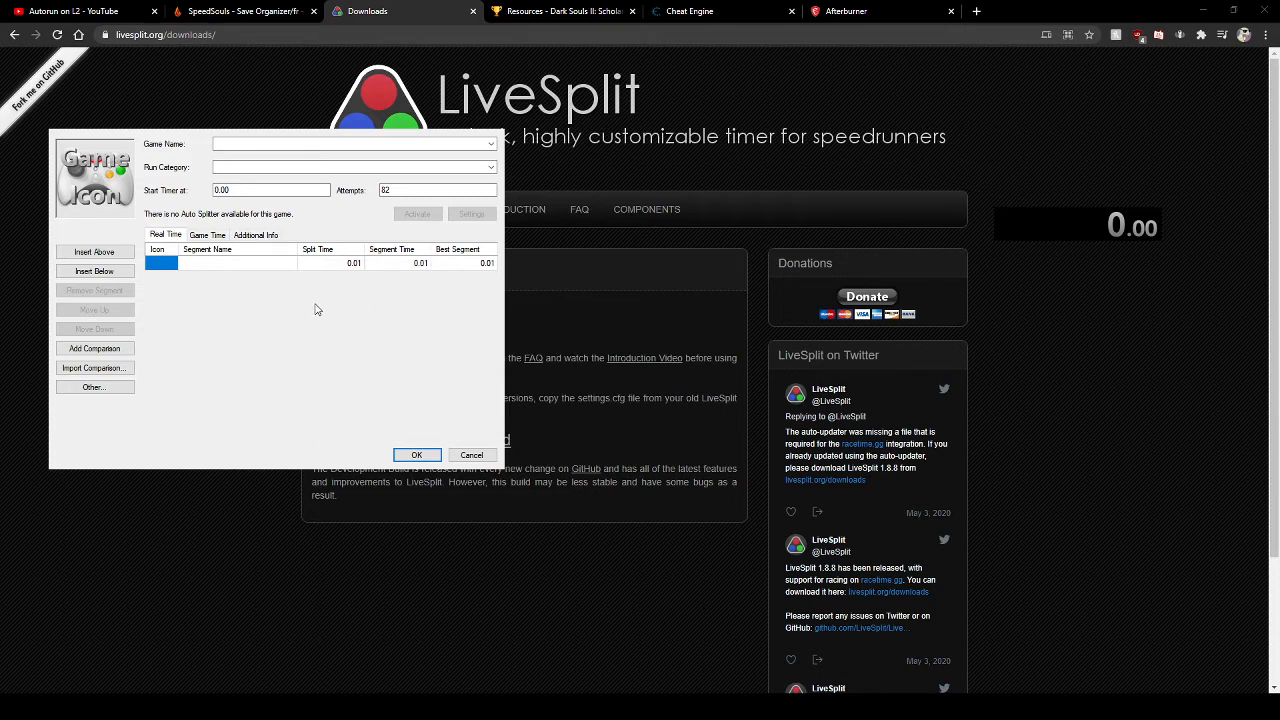
pyautogui.moveTo(251, 283)
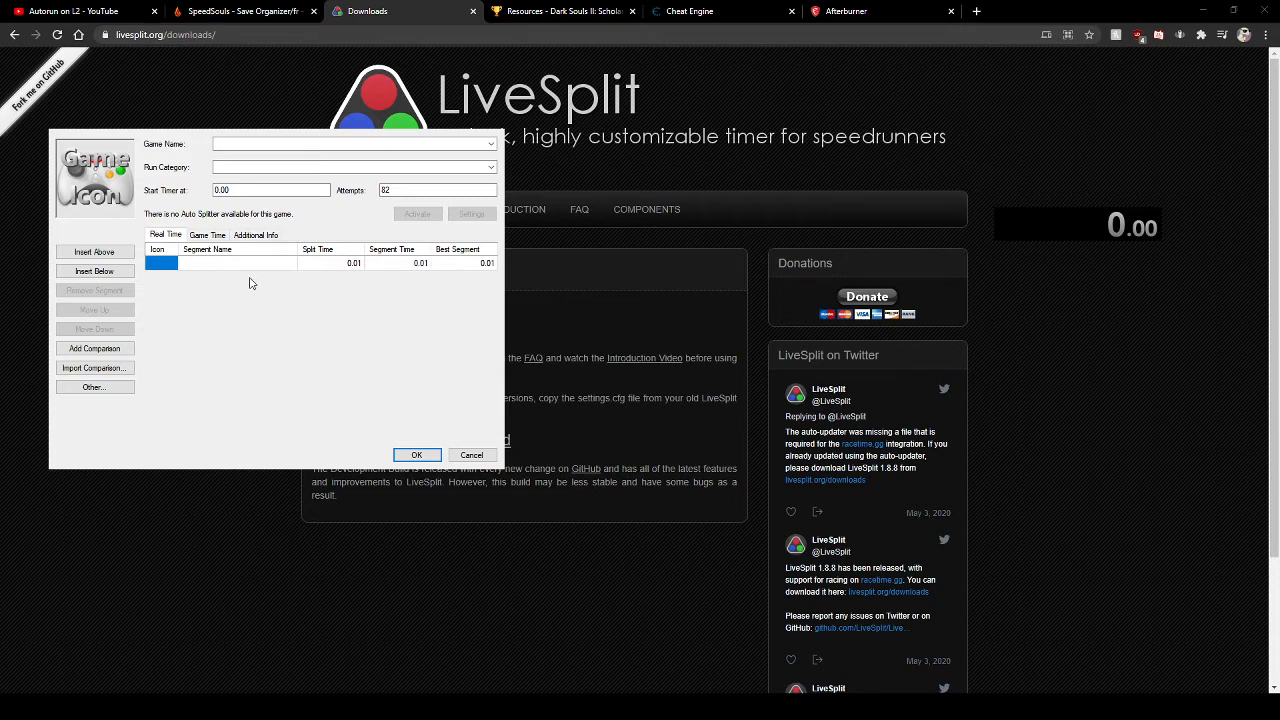
# - Name the first LiveSplit segment 'last giant'
pyautogui.click(230, 263)
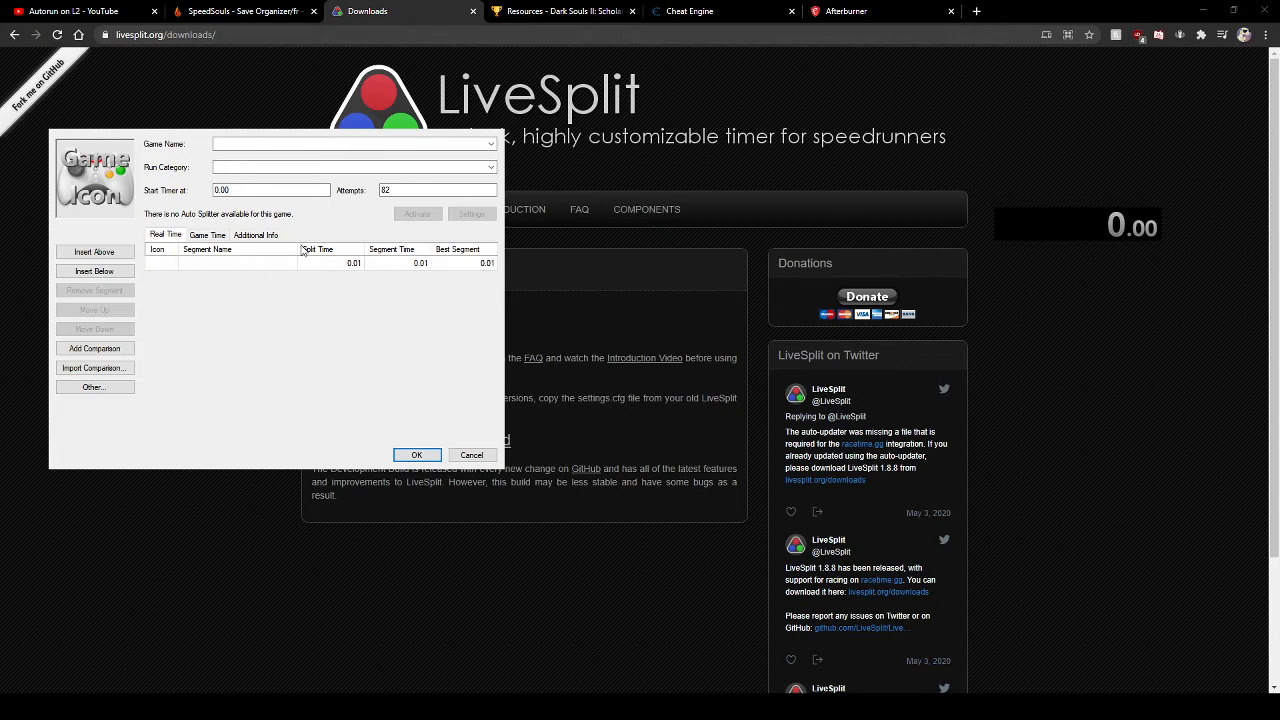
pyautogui.write('sc')
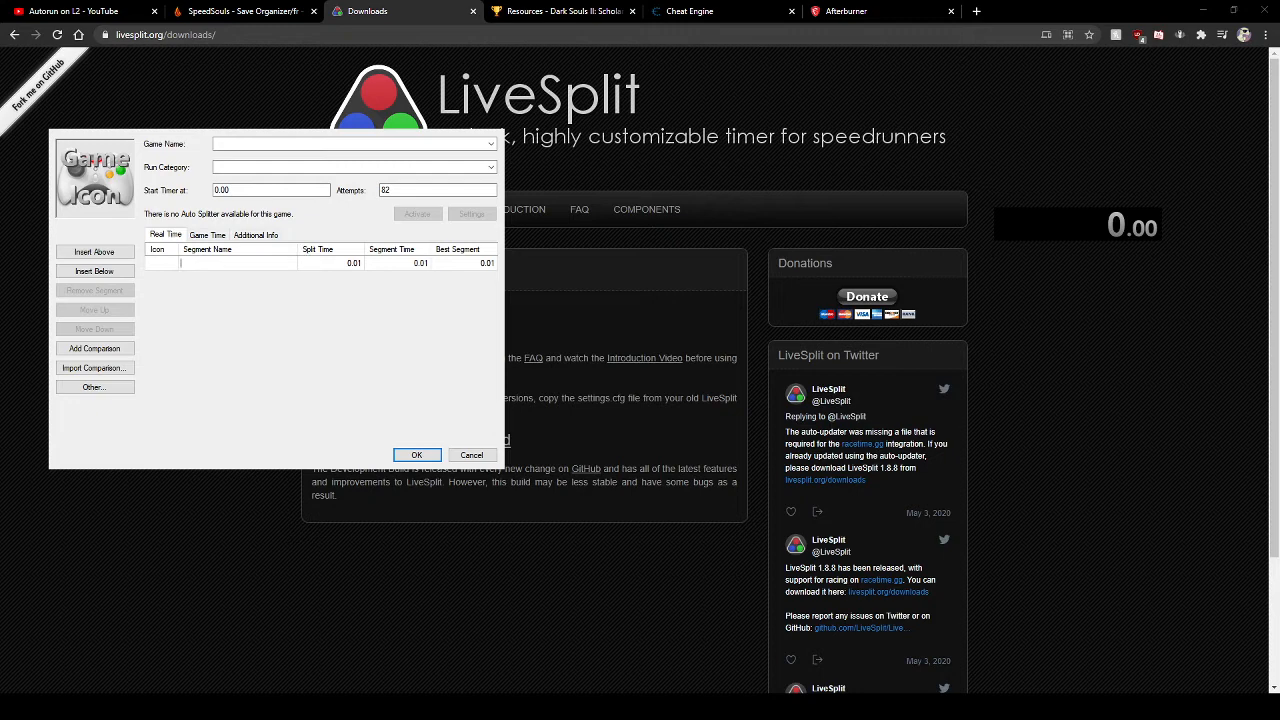
pyautogui.write('last giant')
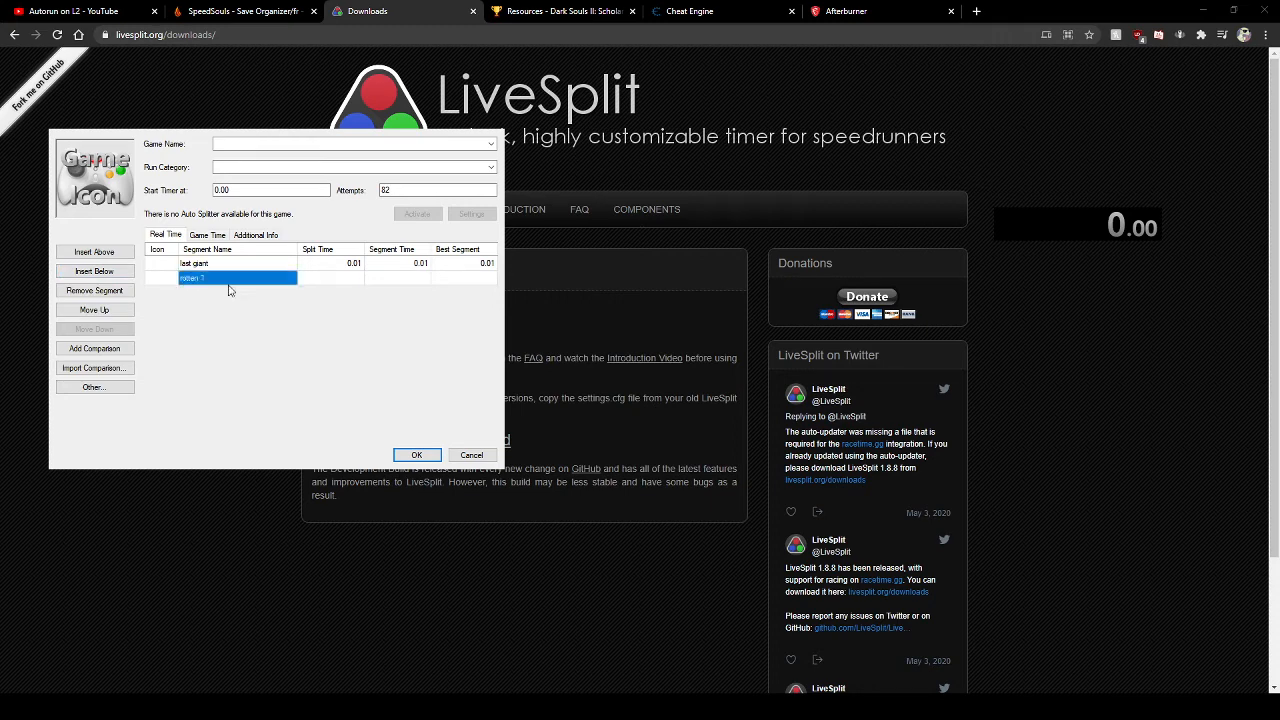
pyautogui.moveTo(218, 258)
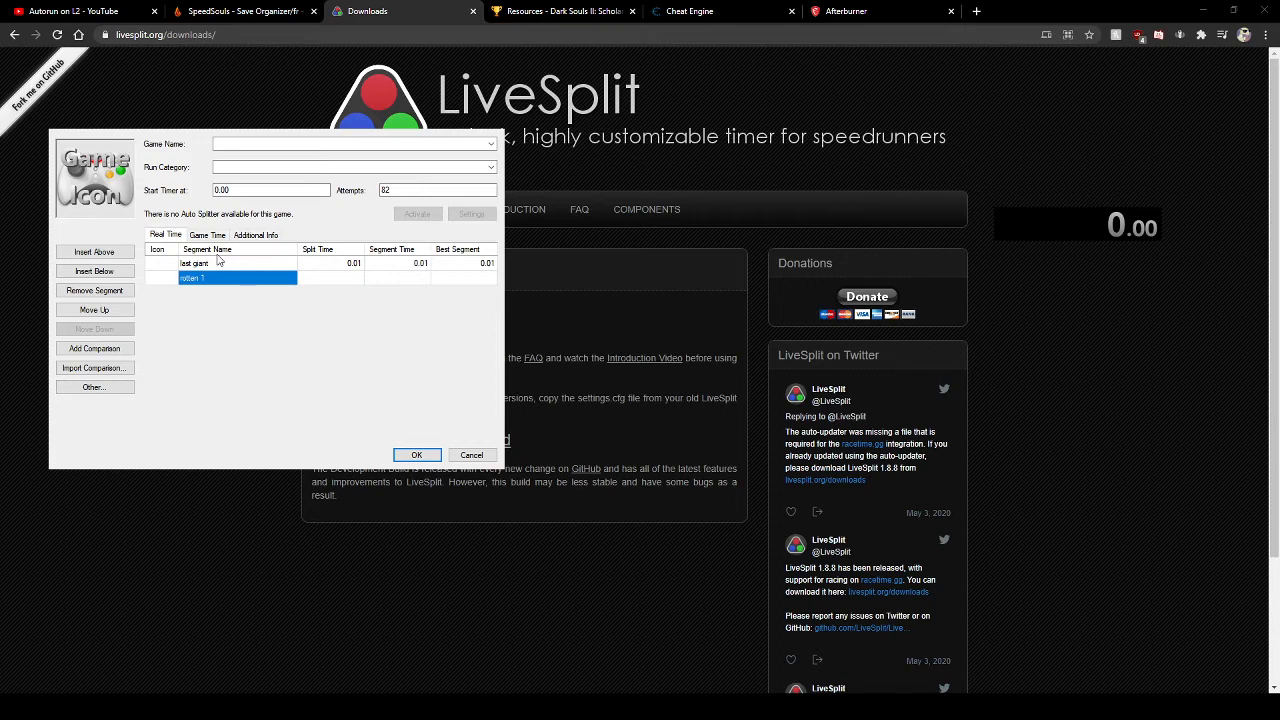
pyautogui.moveTo(256, 302)
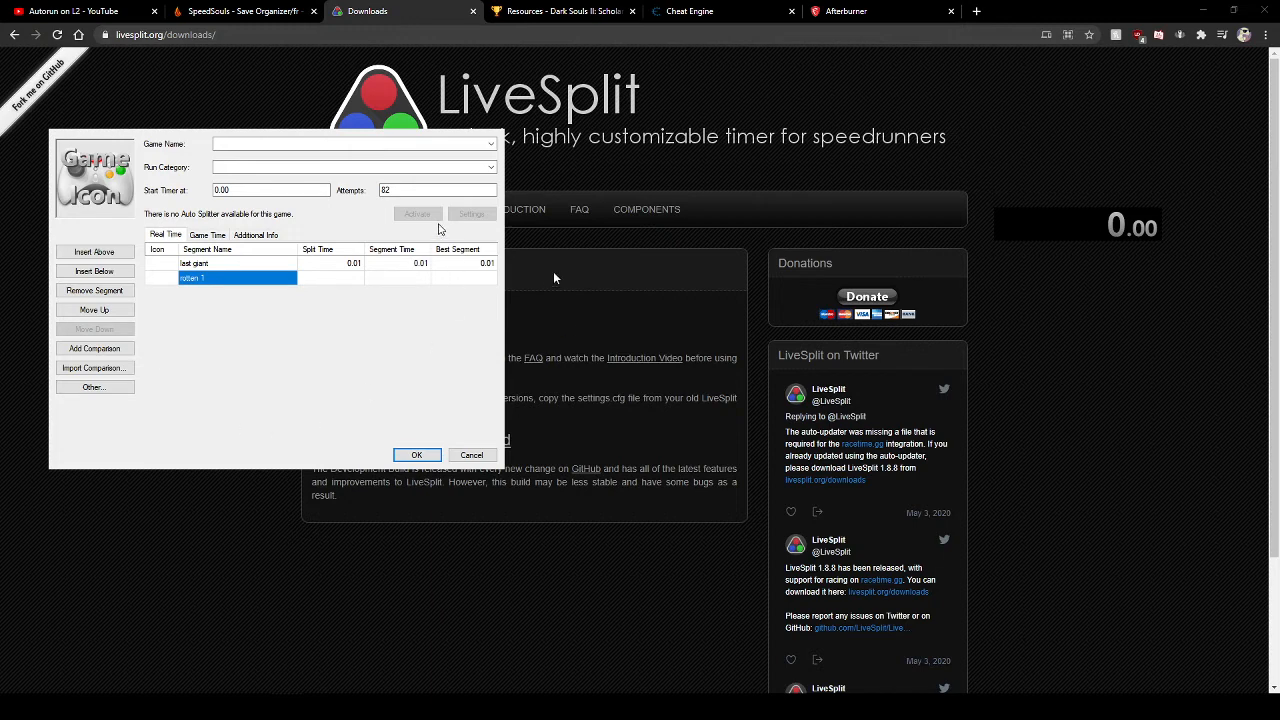
# - Set the game name to Dark Souls II: Scholar of the First Sin
pyautogui.click(350, 143)
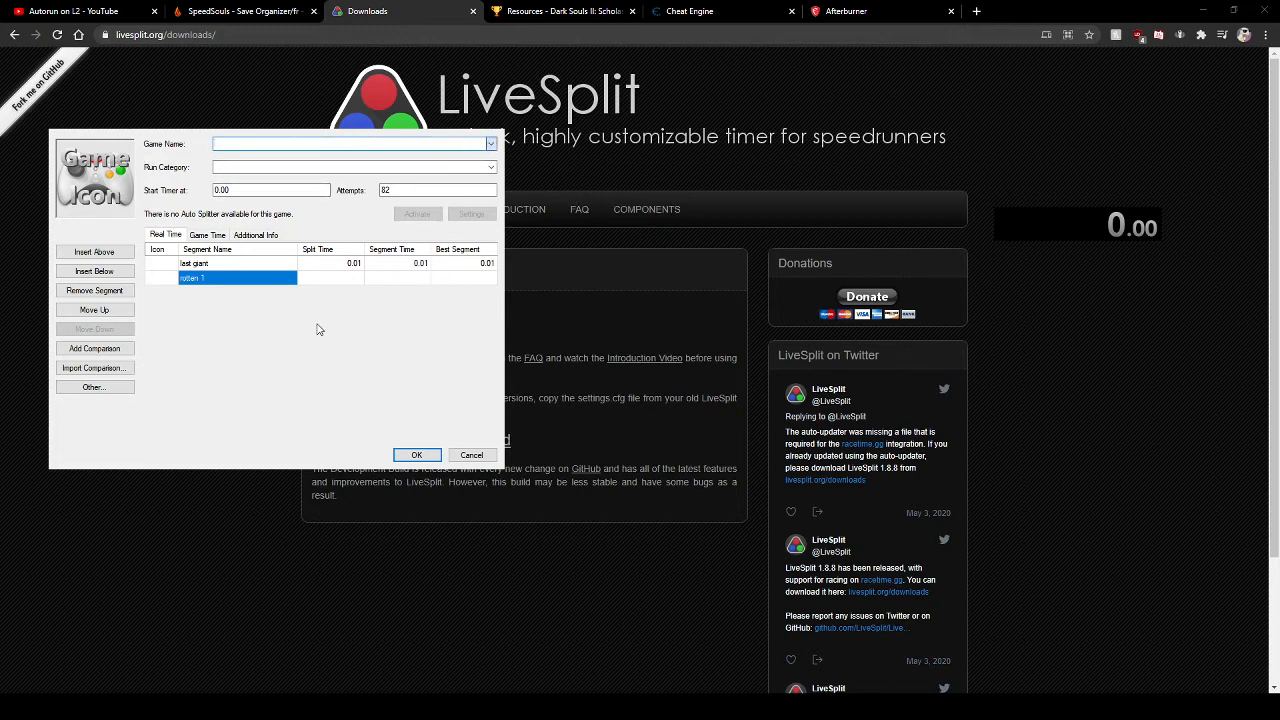
pyautogui.moveTo(332, 304)
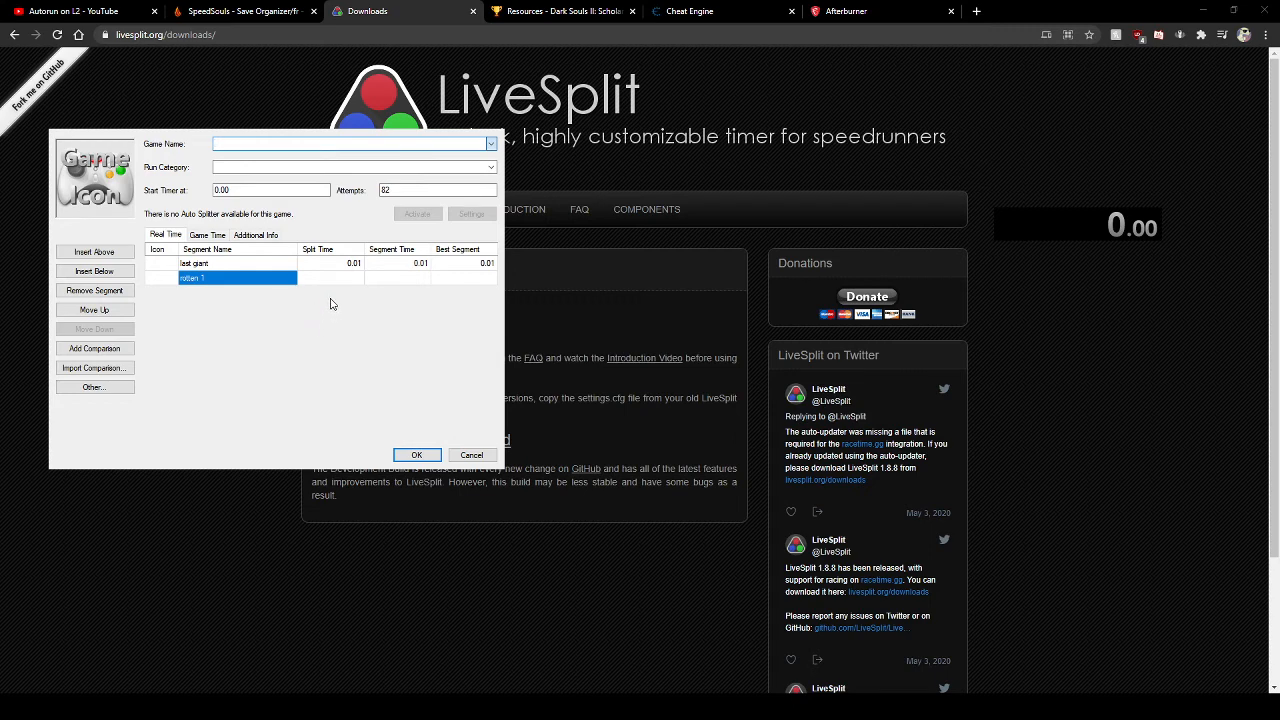
pyautogui.write('d')
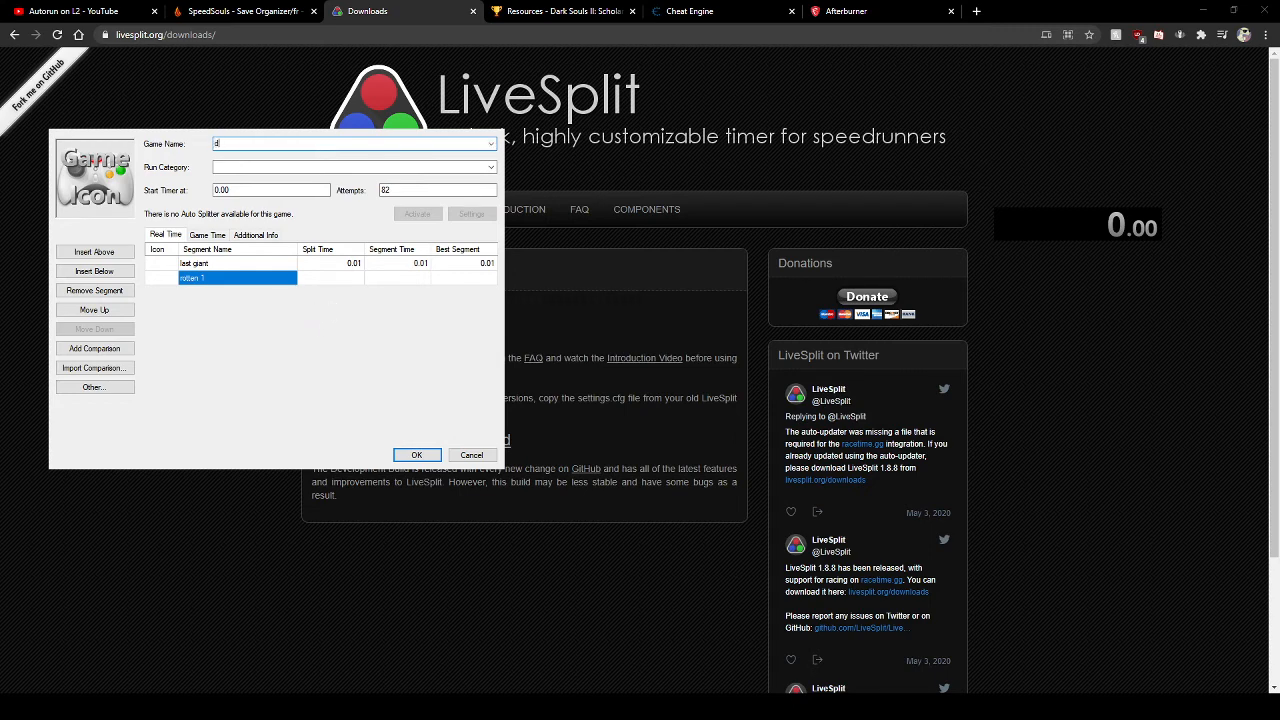
pyautogui.write('ark')
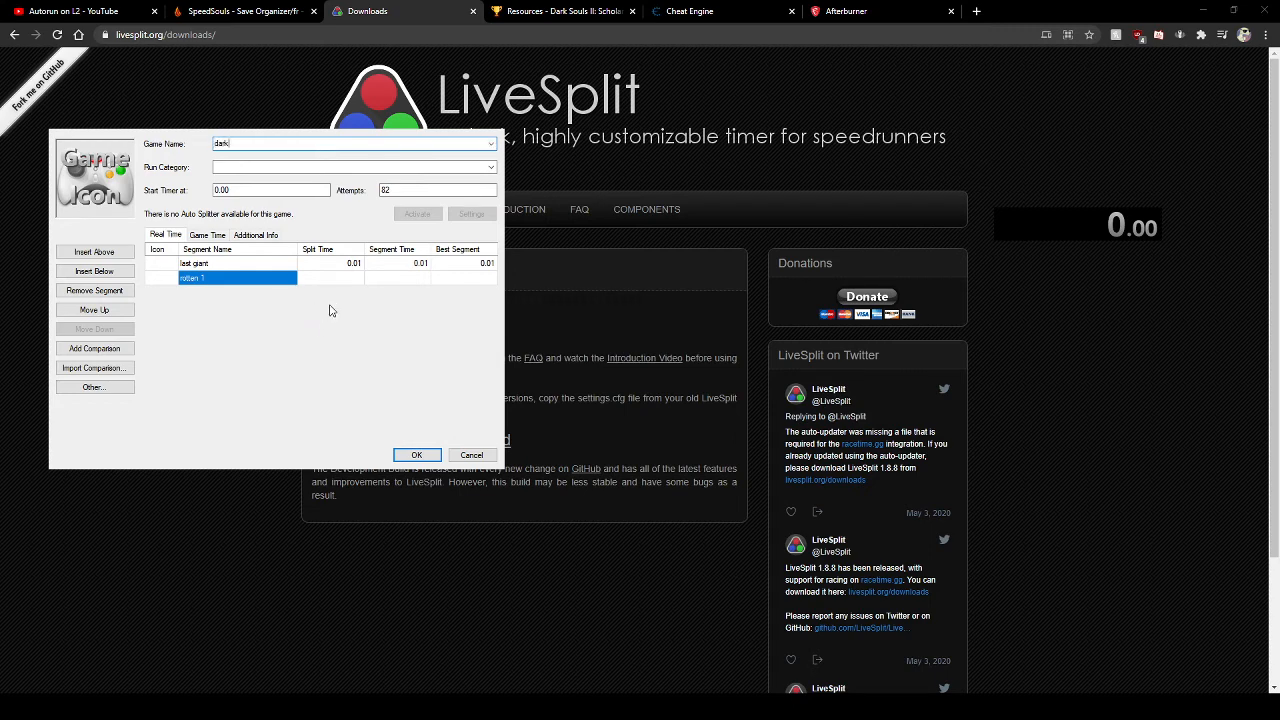
pyautogui.write('s II: Scholar of the First Sin')
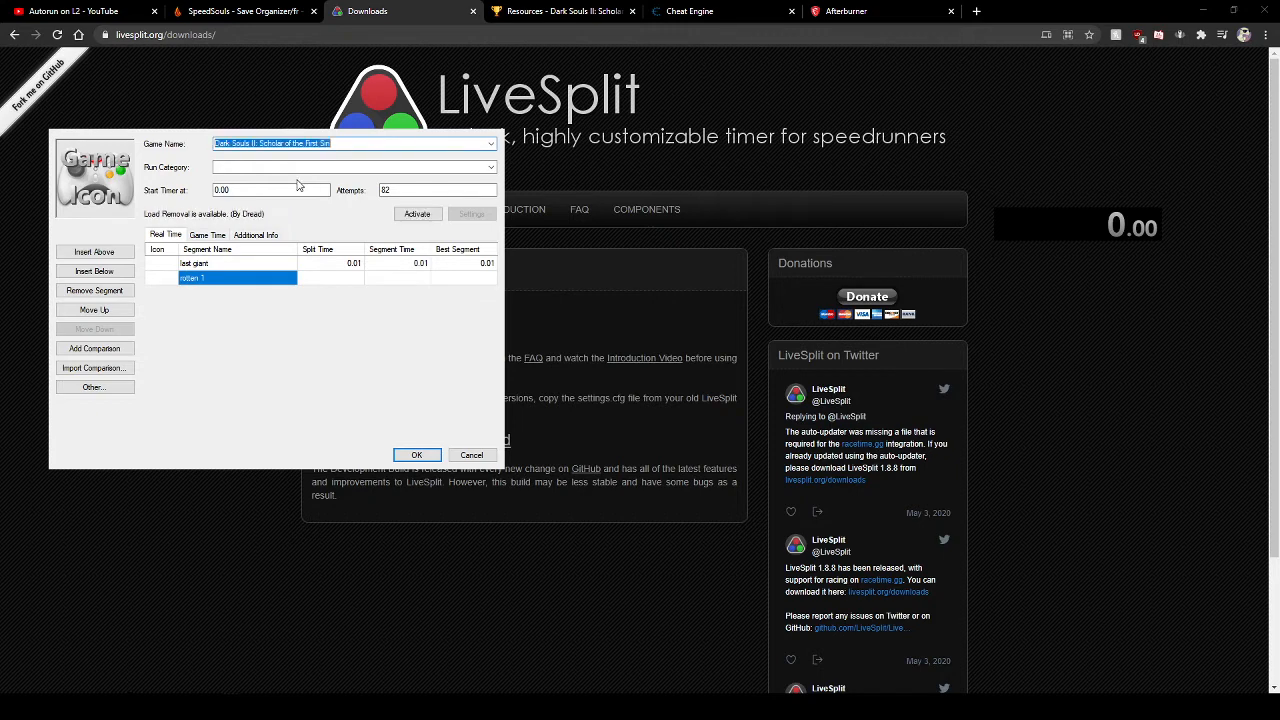
# - Set run category Any%, activate load removal, and save the splits
pyautogui.click(350, 167)
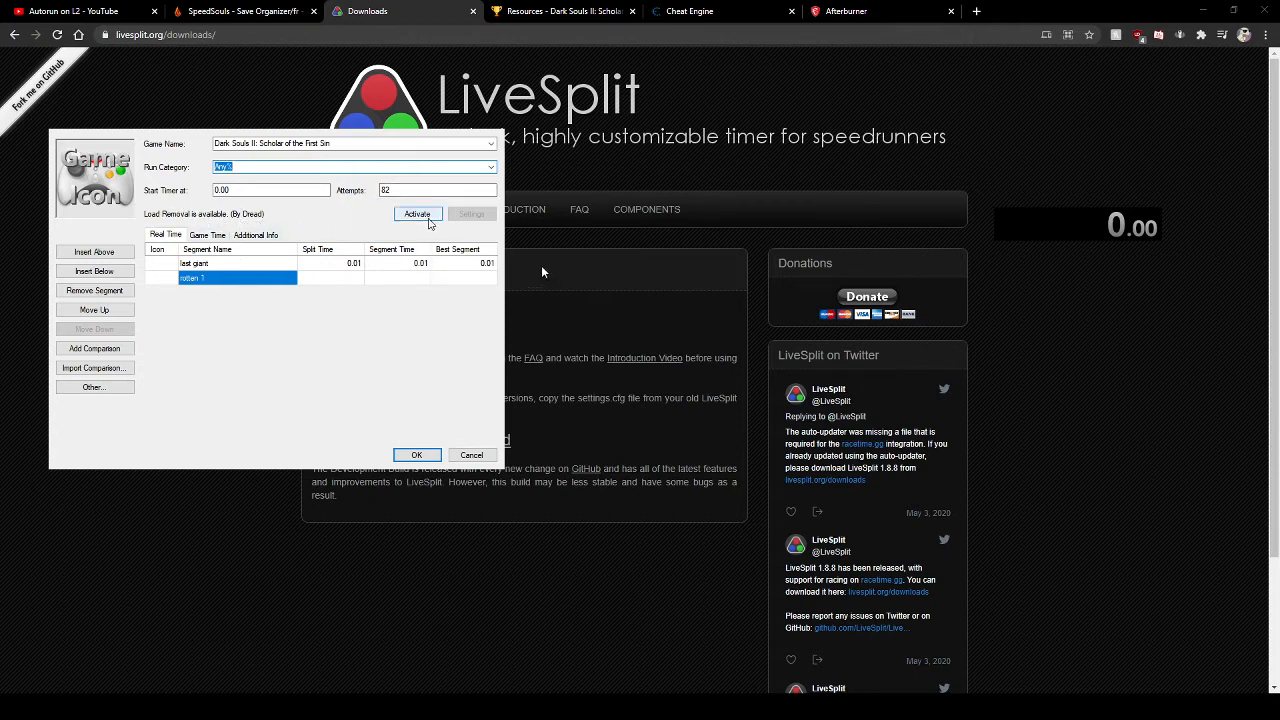
pyautogui.click(417, 214)
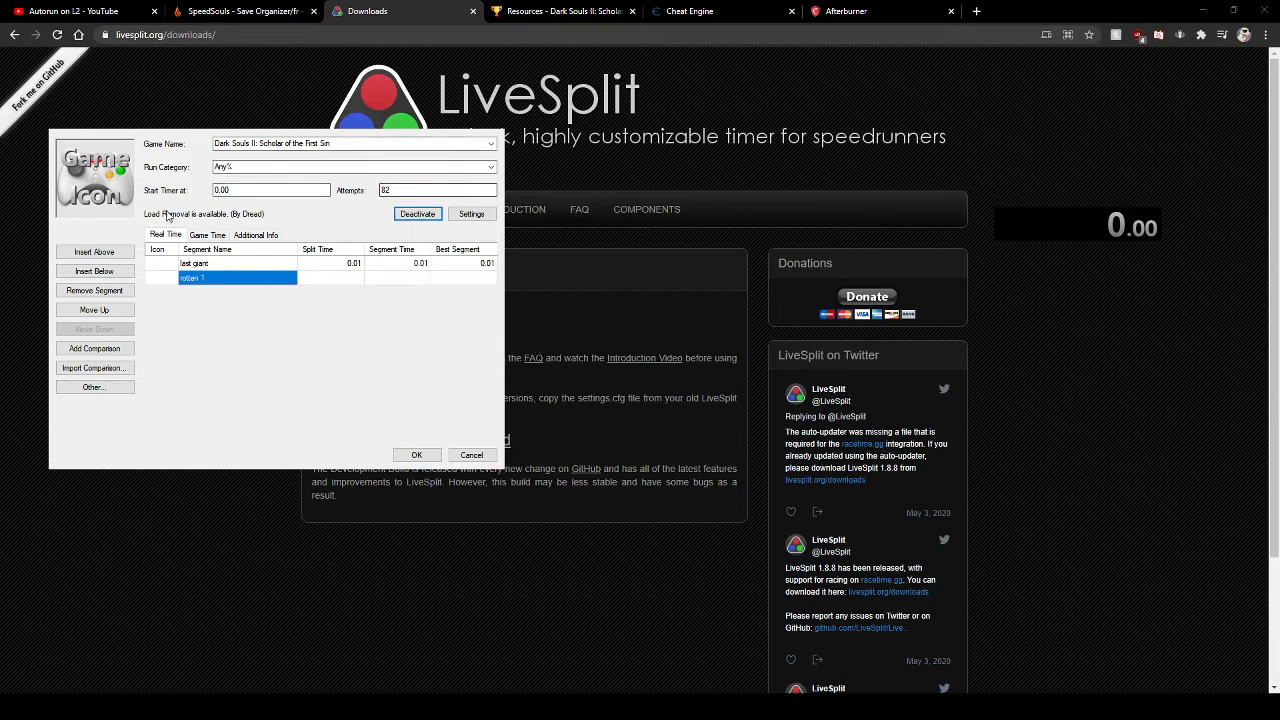
pyautogui.moveTo(238, 391)
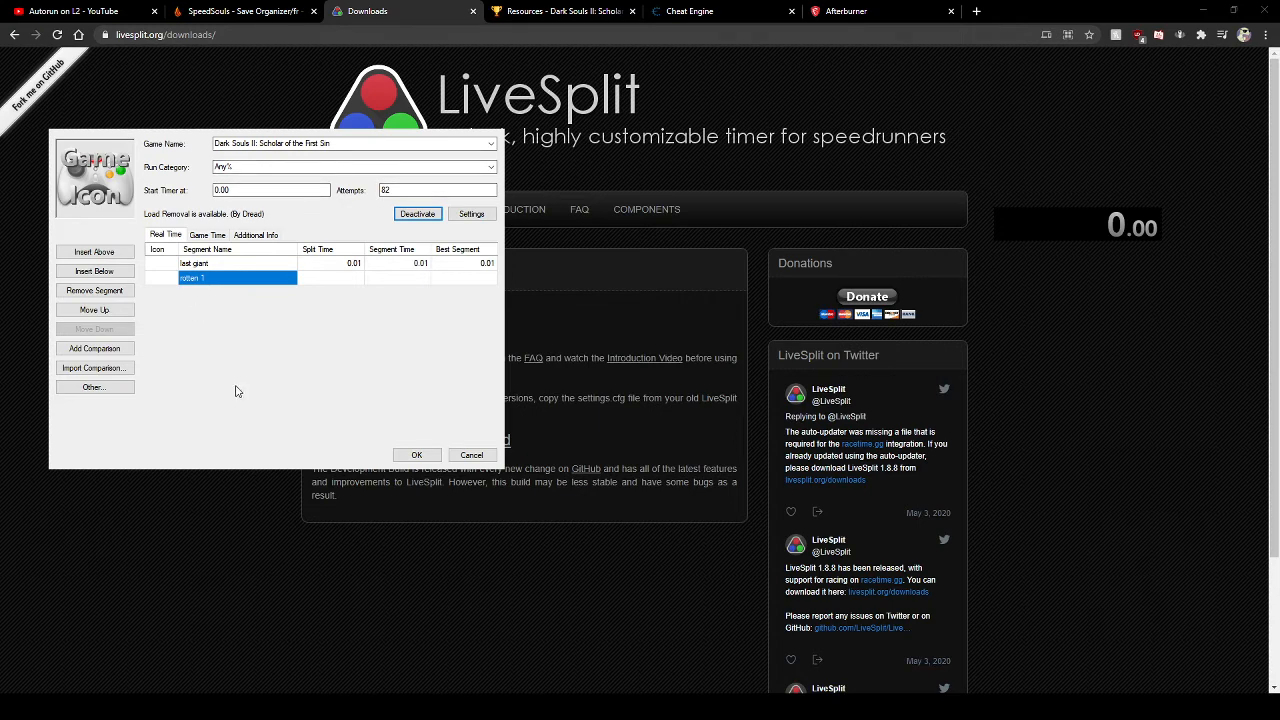
pyautogui.click(471, 455)
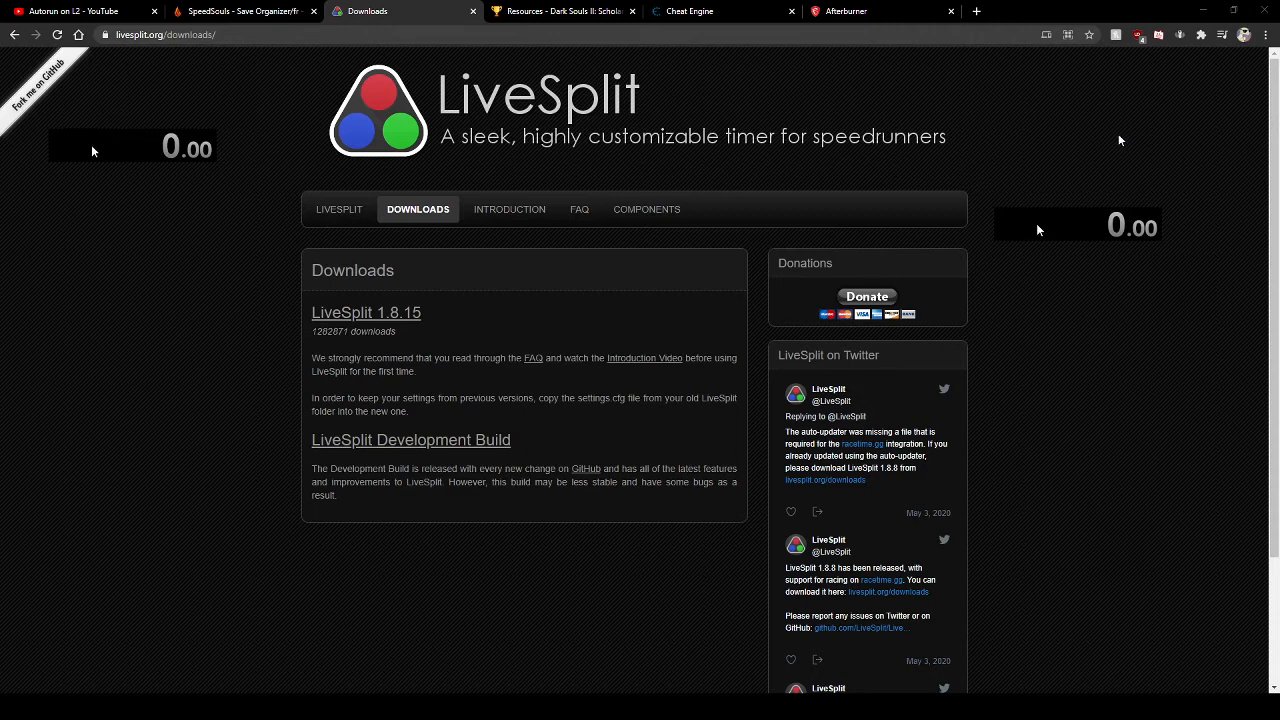
pyautogui.moveTo(1178, 187)
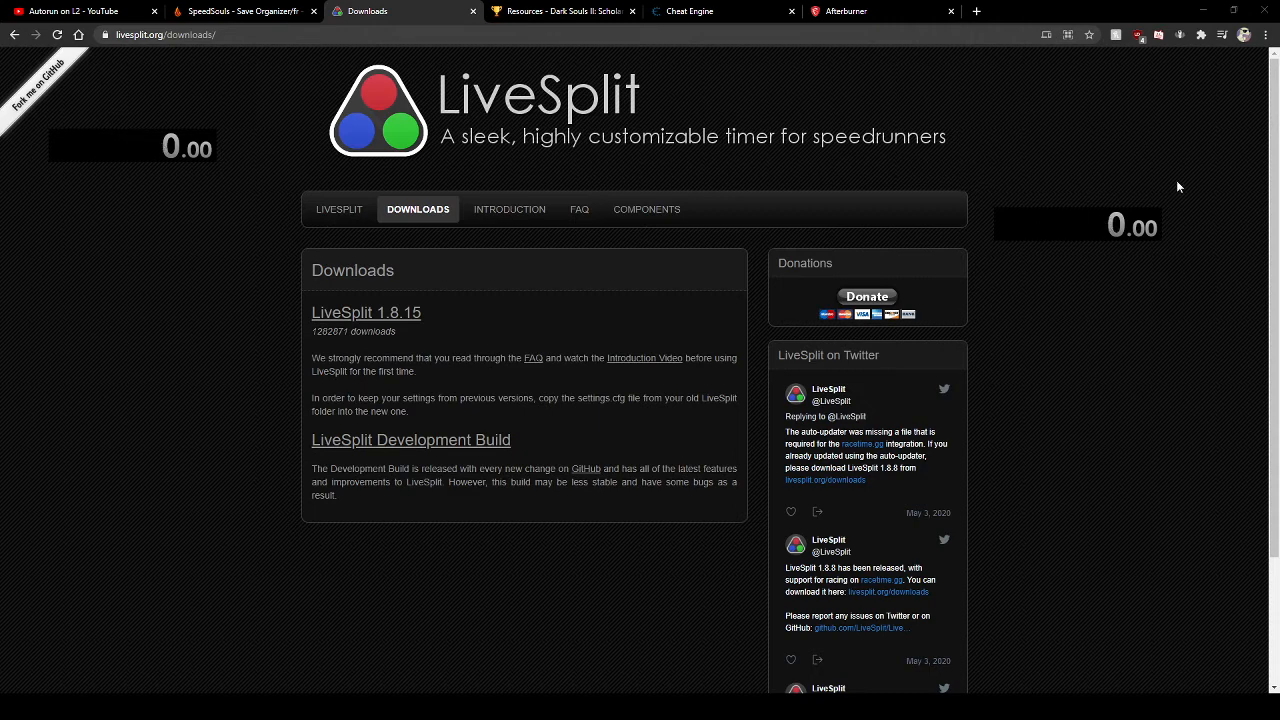
pyautogui.moveTo(1171, 232)
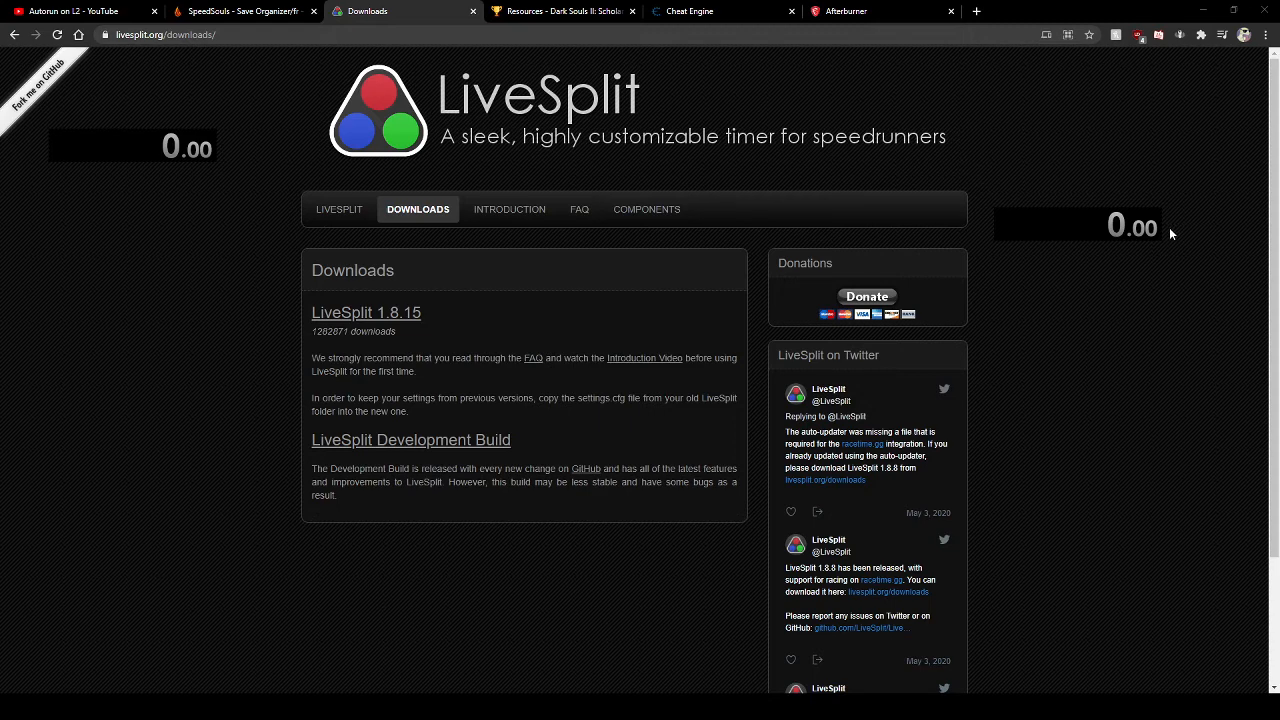
pyautogui.moveTo(1170, 220)
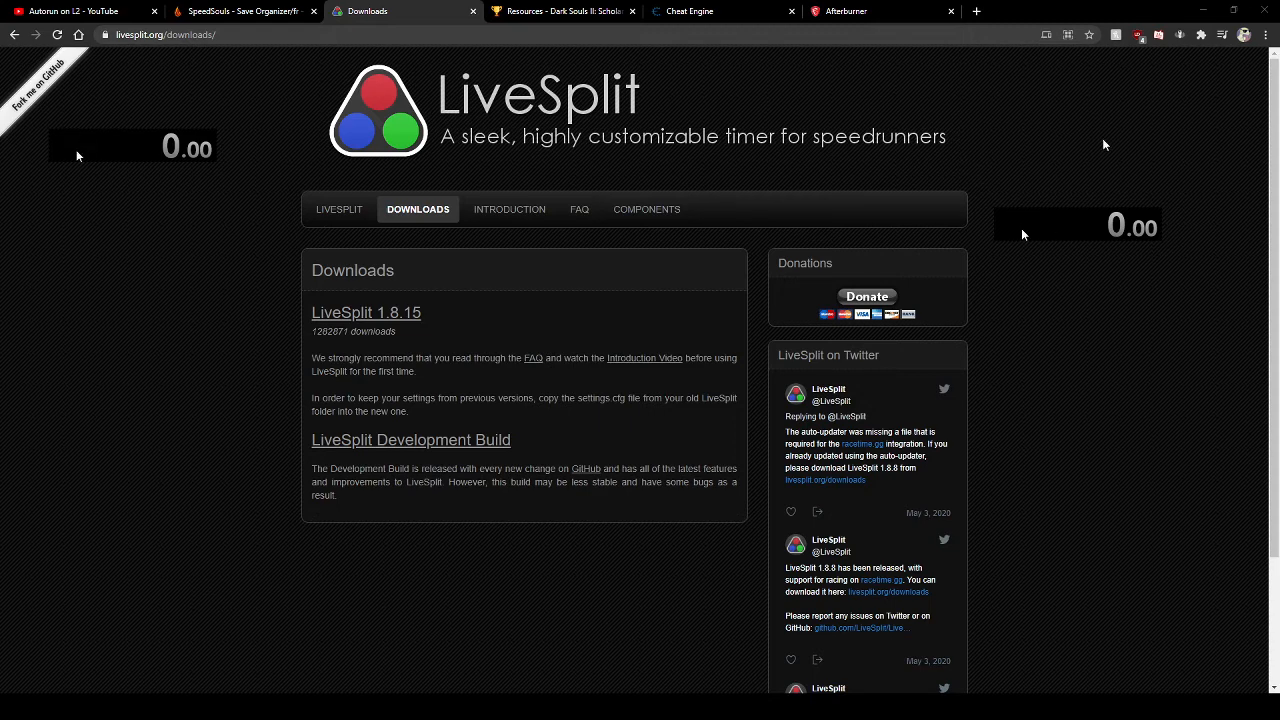
pyautogui.moveTo(1137, 252)
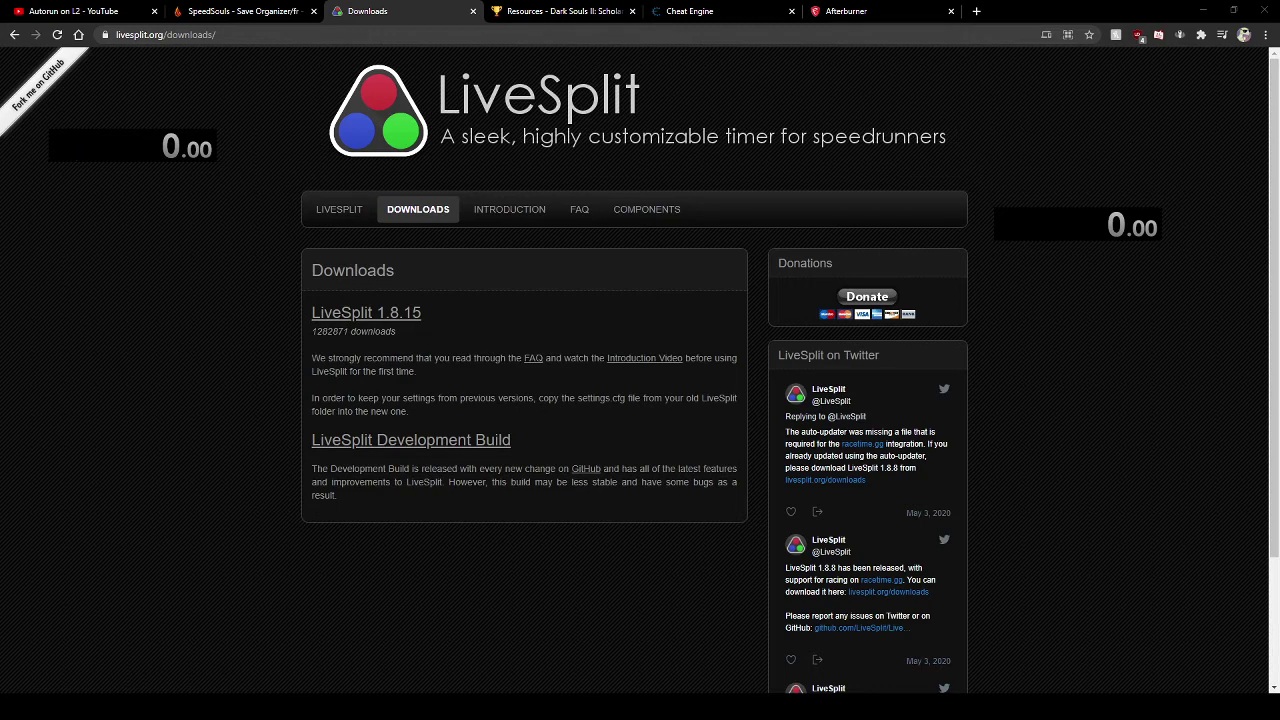
pyautogui.moveTo(1012, 265)
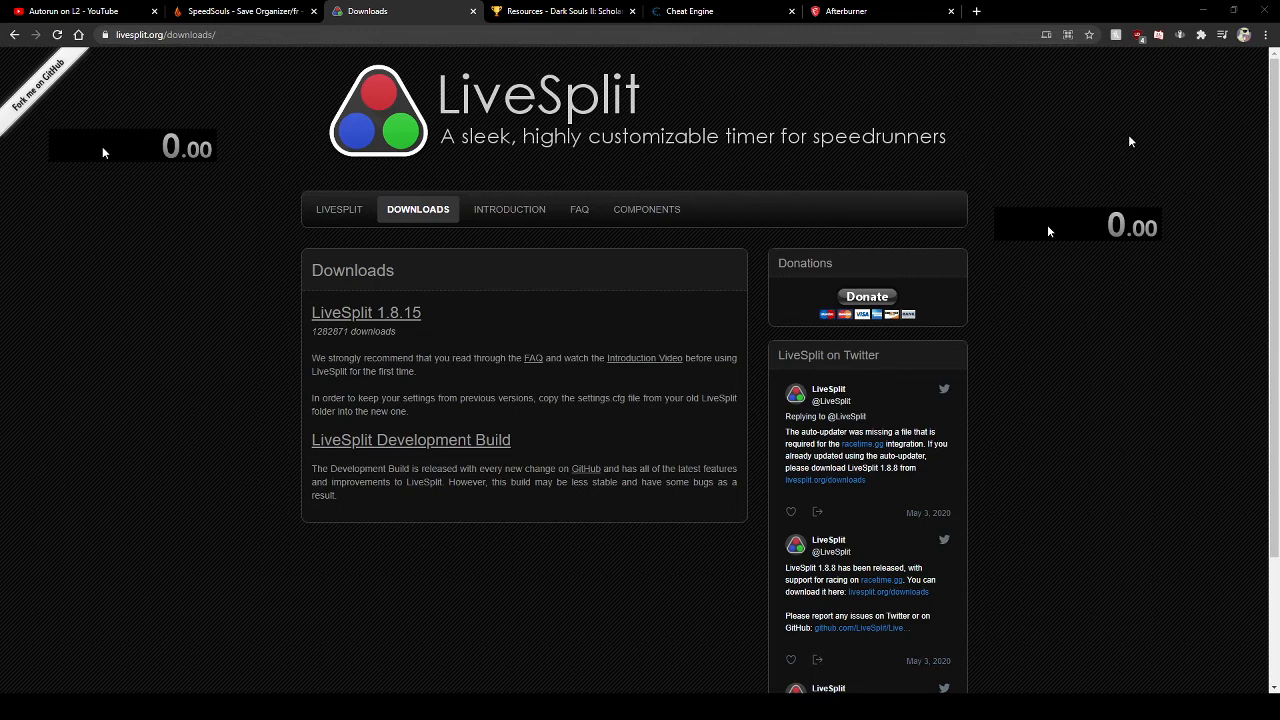
pyautogui.moveTo(1206, 227)
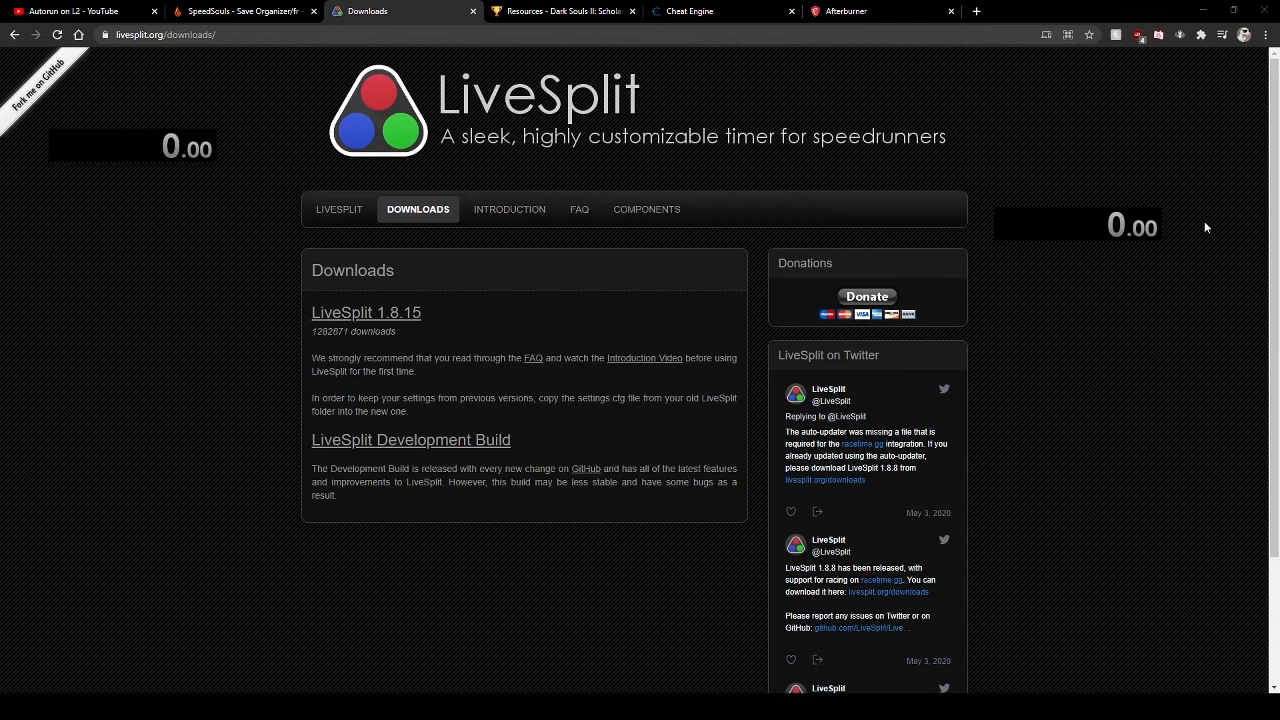
pyautogui.moveTo(1204, 238)
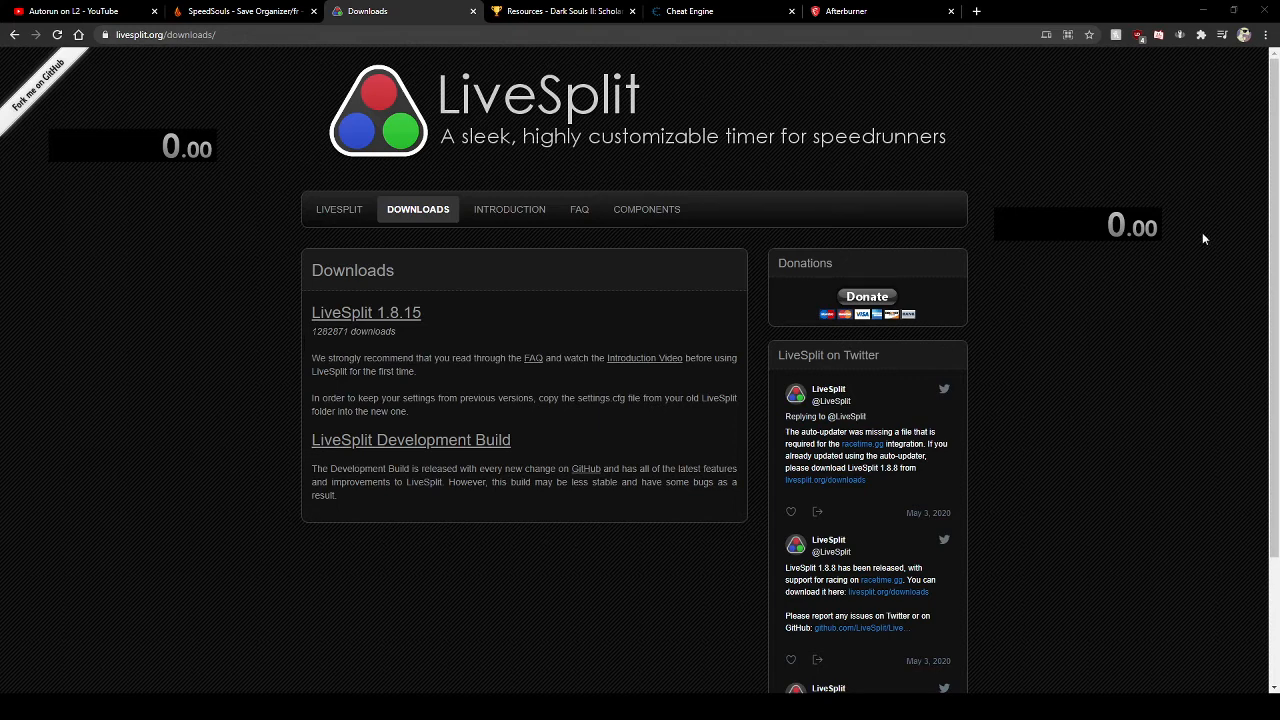
pyautogui.moveTo(1196, 370)
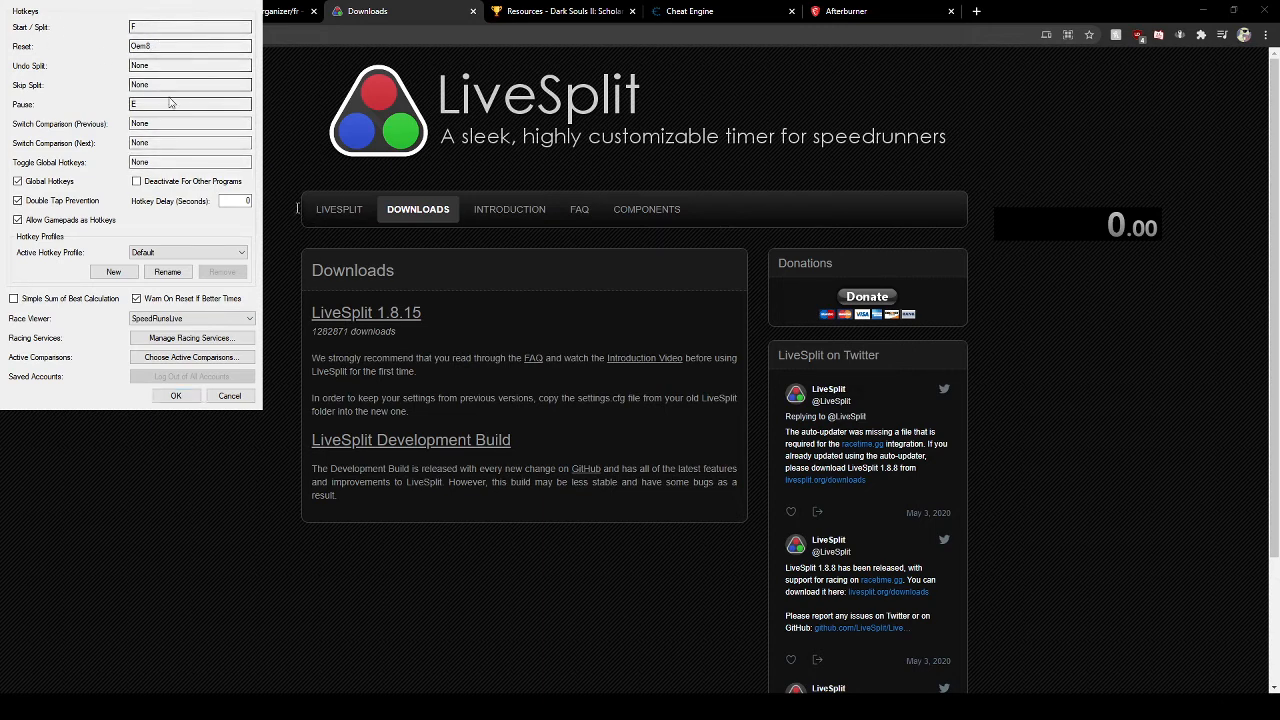
pyautogui.moveTo(287, 107)
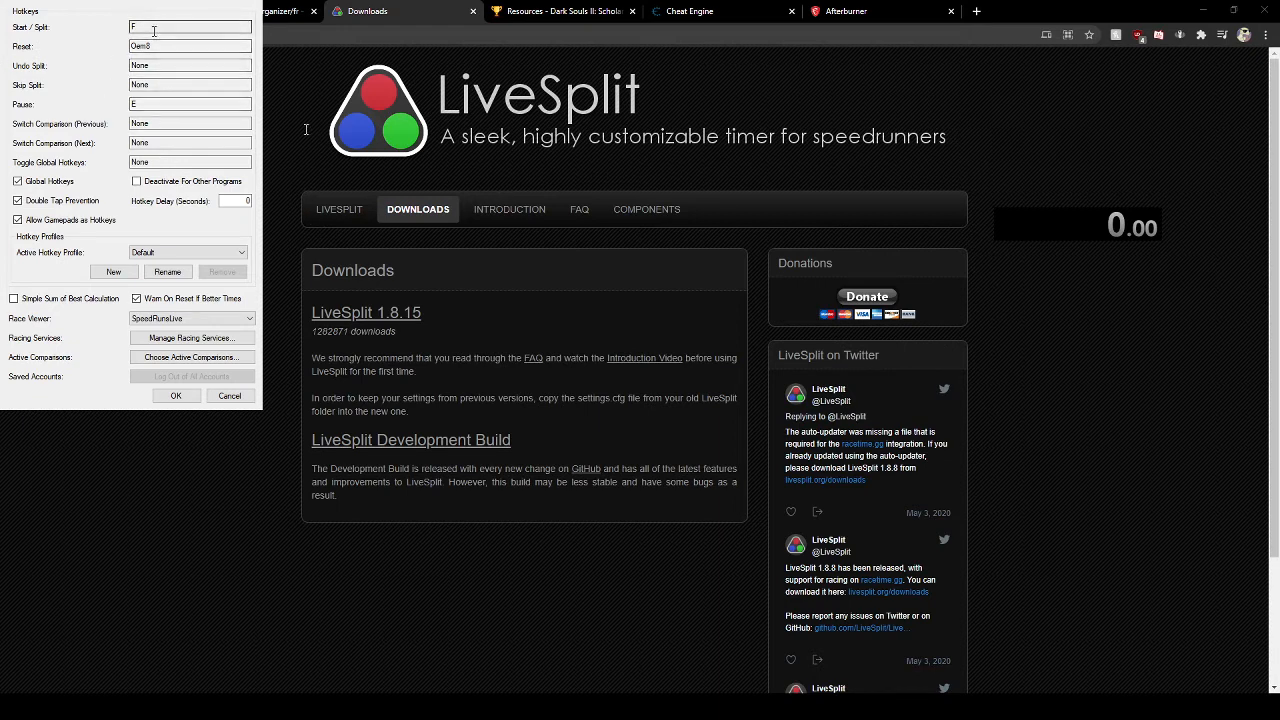
pyautogui.moveTo(298, 124)
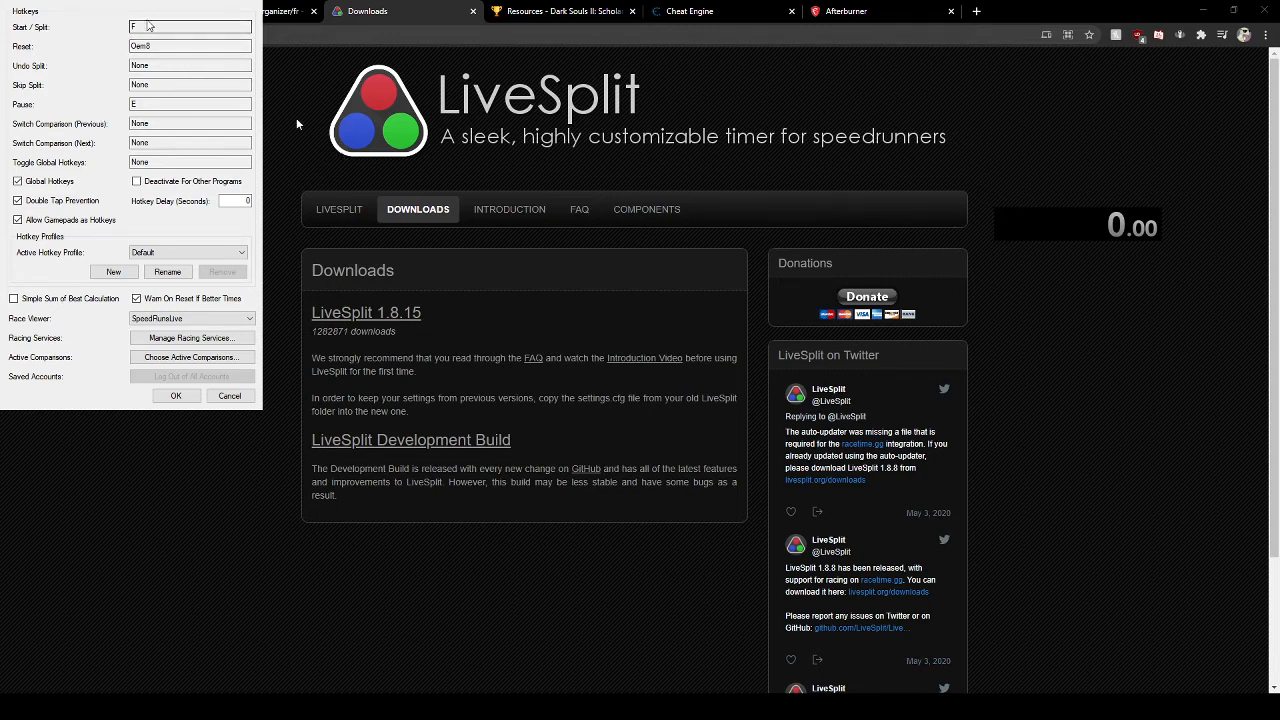
# - Confirm hotkeys Start/Split on F and Pause on E, then close settings and timers
pyautogui.click(190, 46)
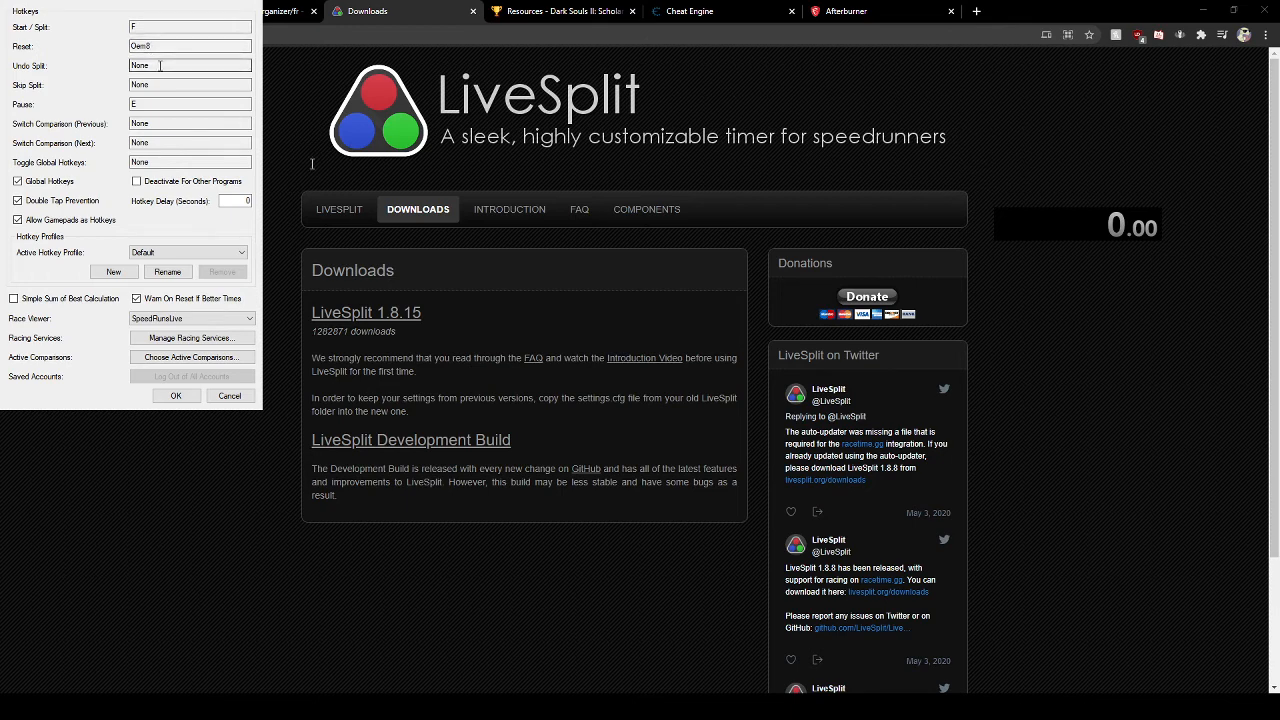
pyautogui.click(190, 84)
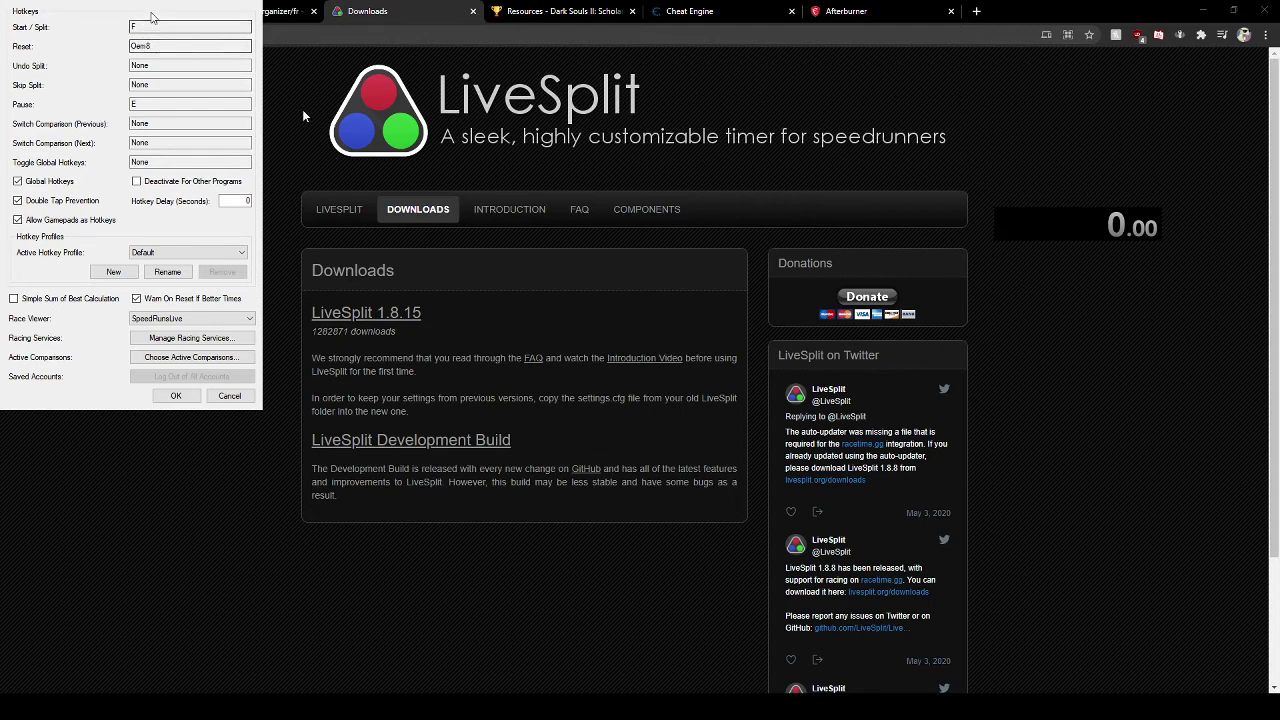
pyautogui.moveTo(63, 93)
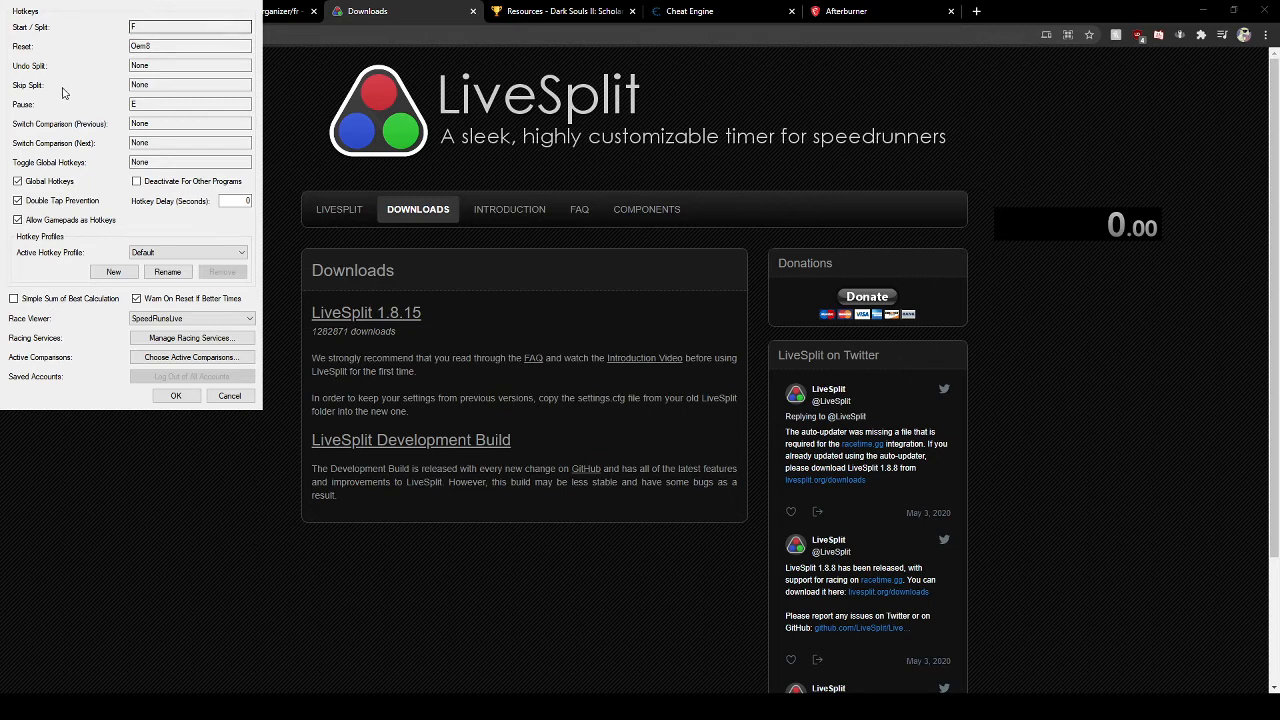
pyautogui.moveTo(17, 168)
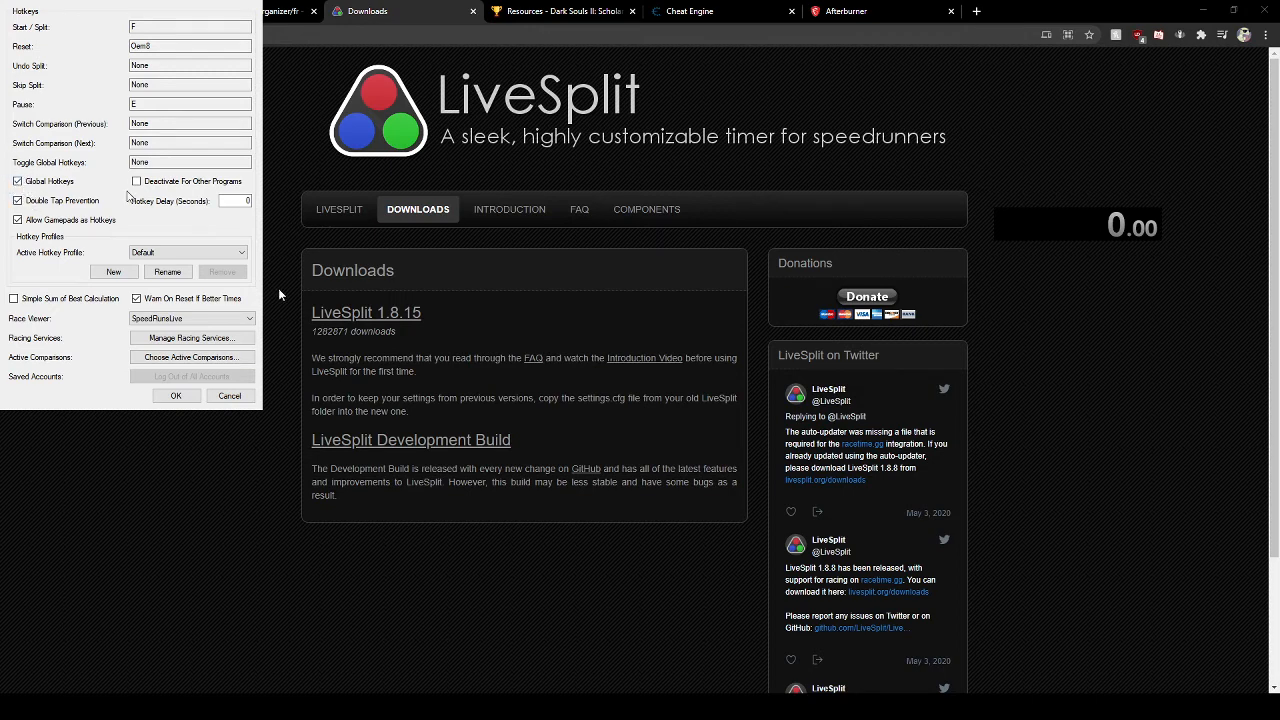
pyautogui.moveTo(176, 395)
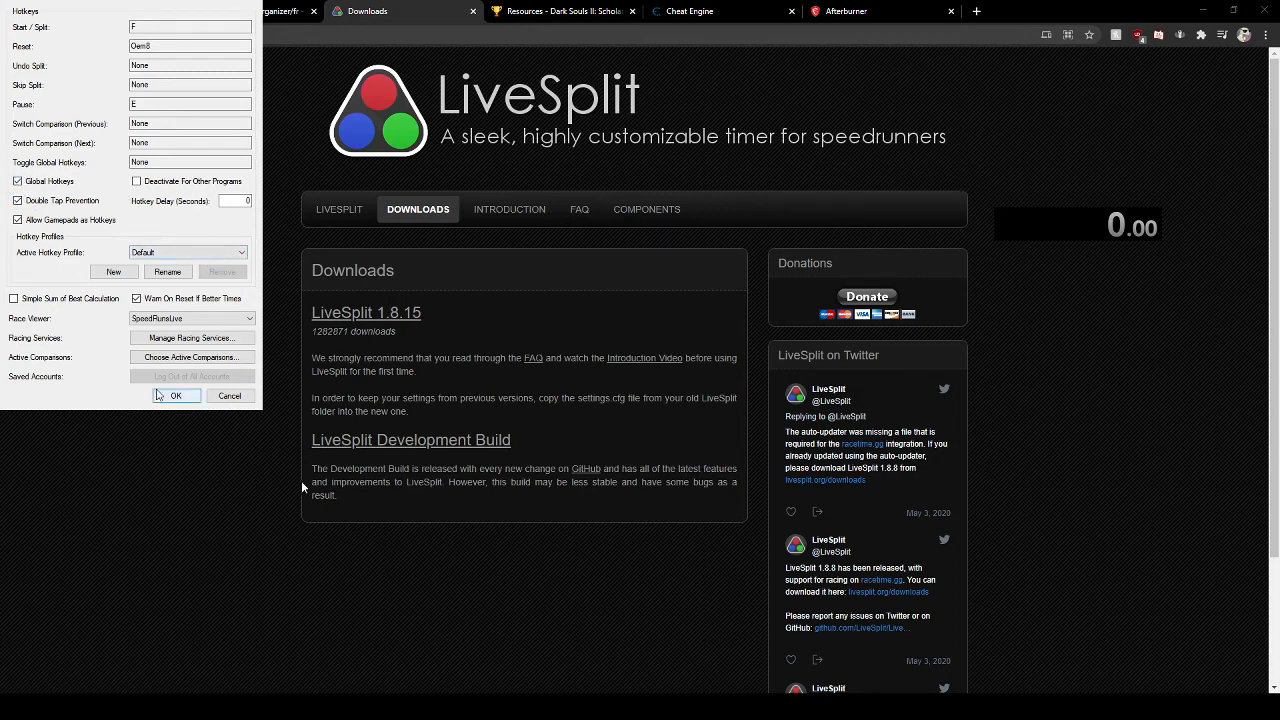
pyautogui.click(176, 395)
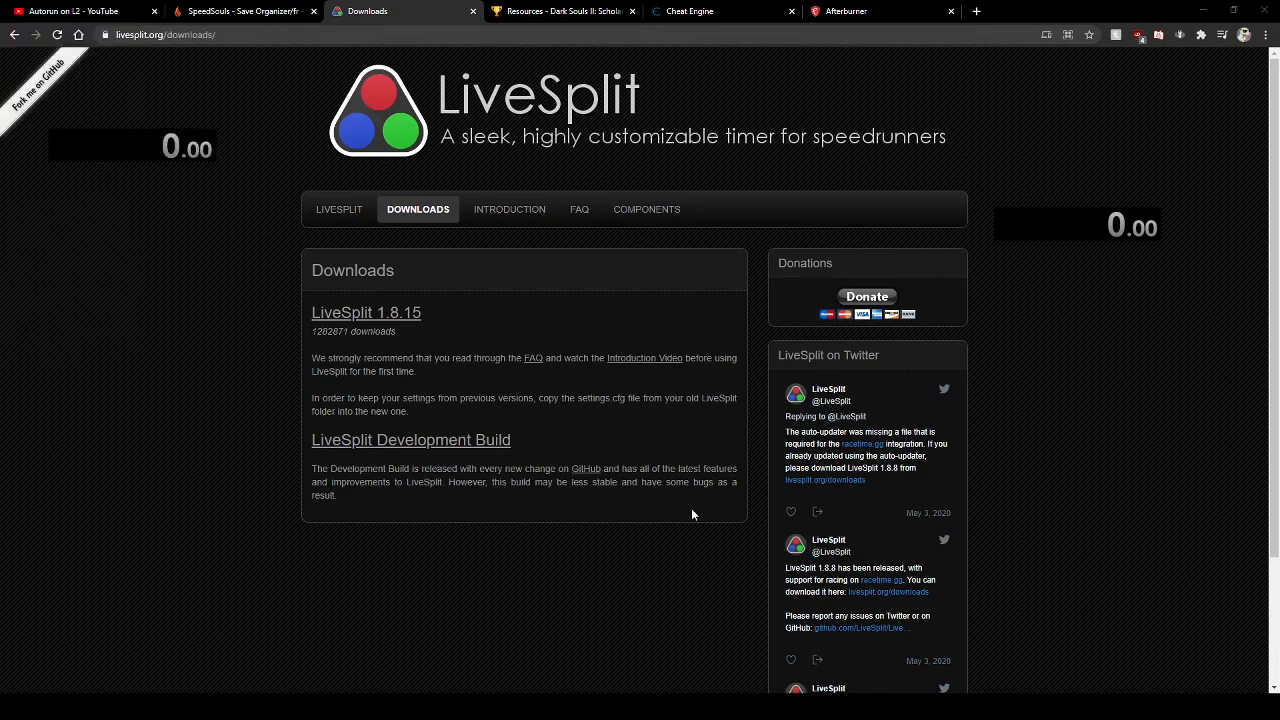
pyautogui.click(153, 11)
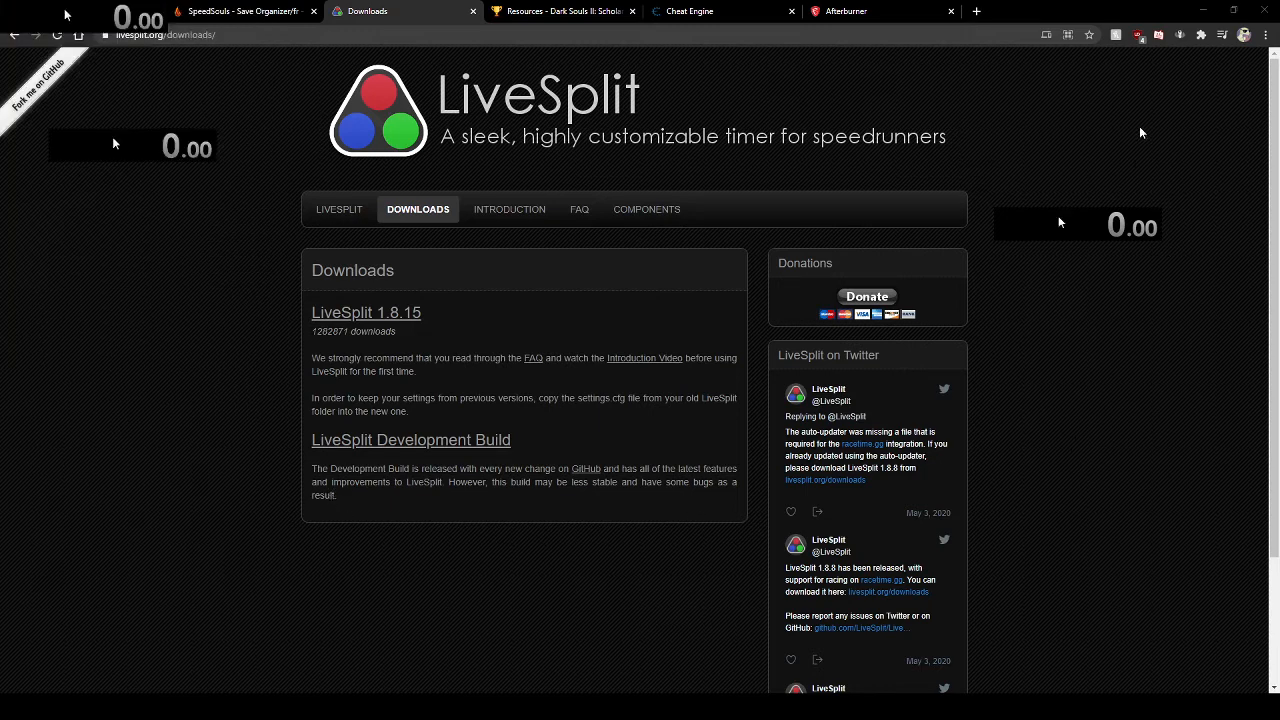
pyautogui.moveTo(1196, 391)
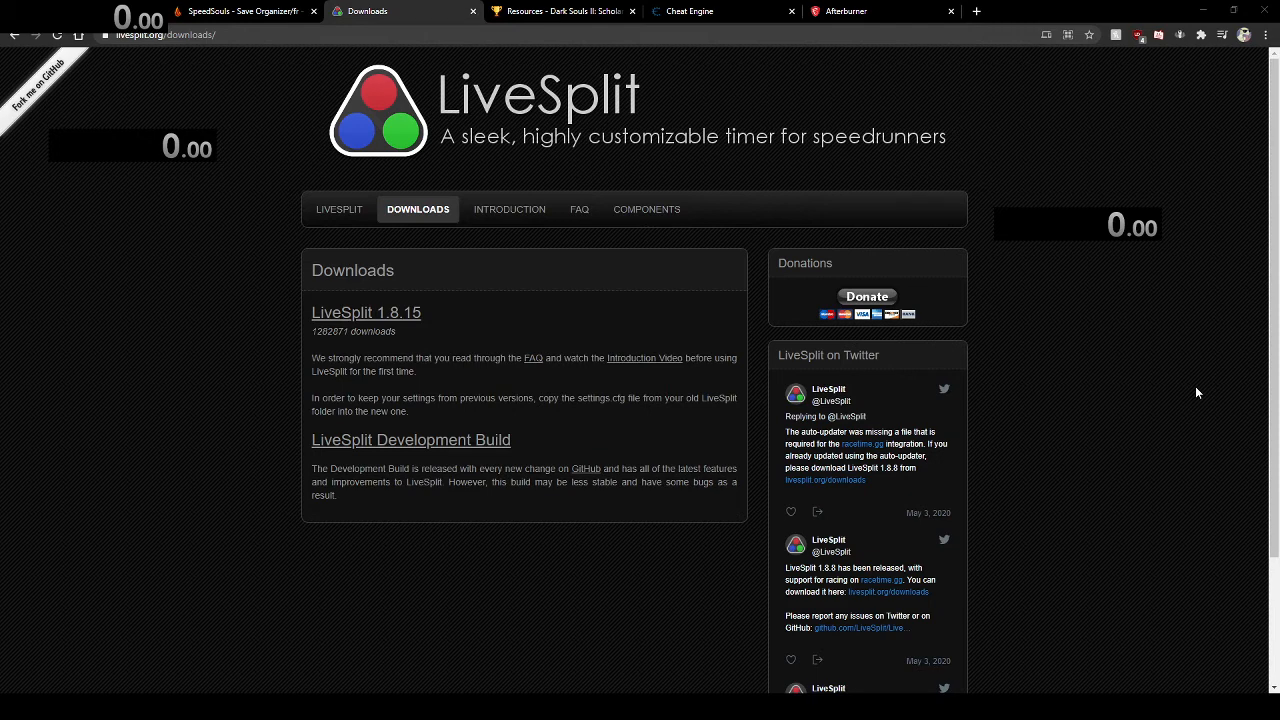
pyautogui.moveTo(922, 440)
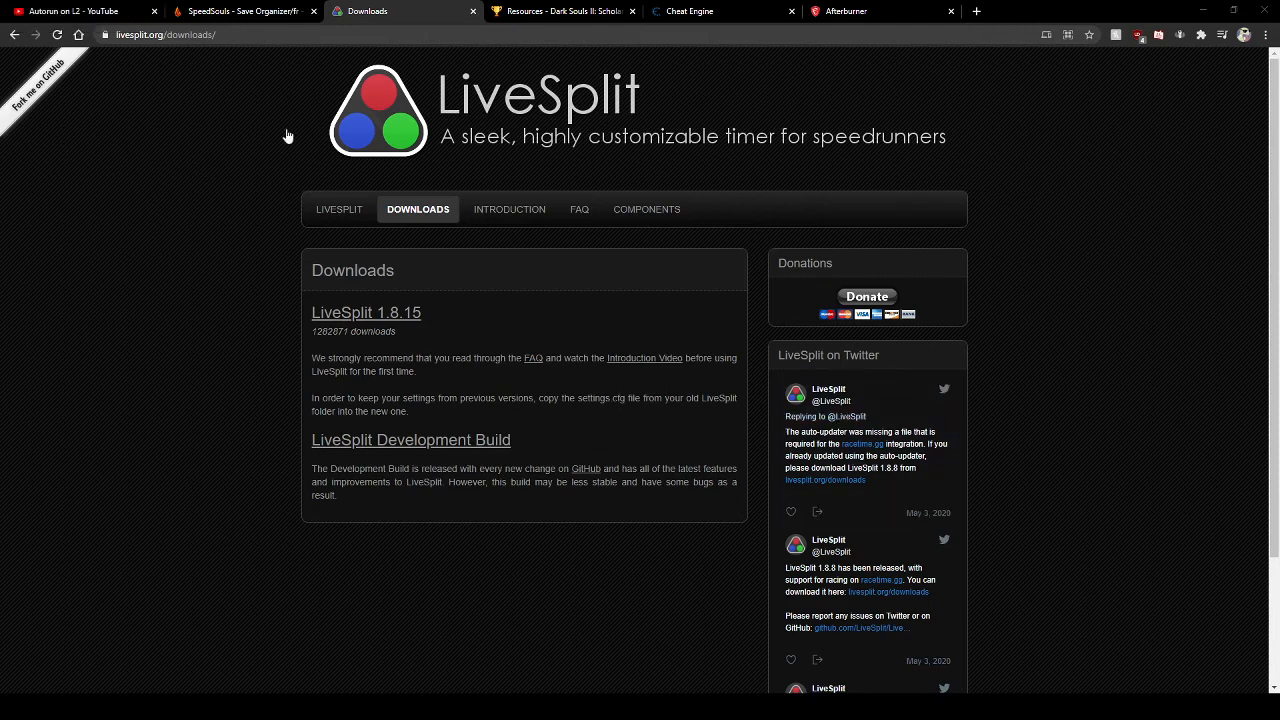
pyautogui.moveTo(410, 127)
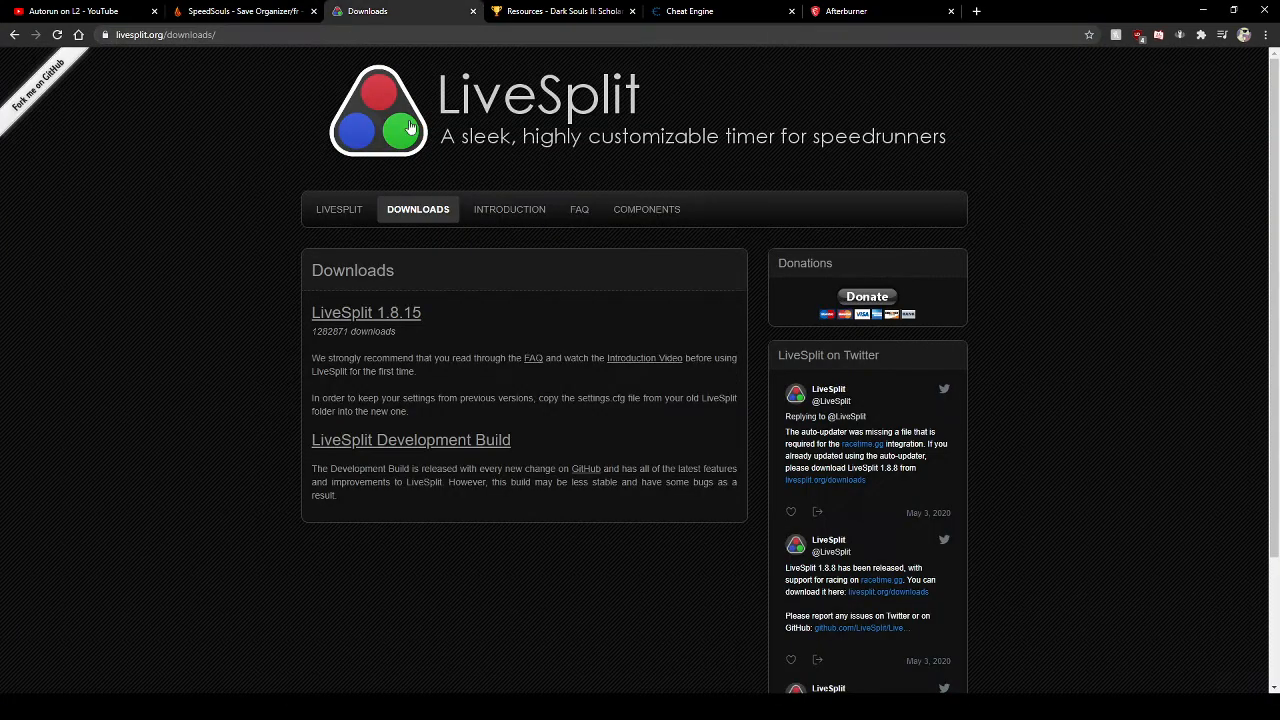
# - Open the SpeedSouls Discord invite from the Dark Souls II resources page, then return
pyautogui.click(563, 11)
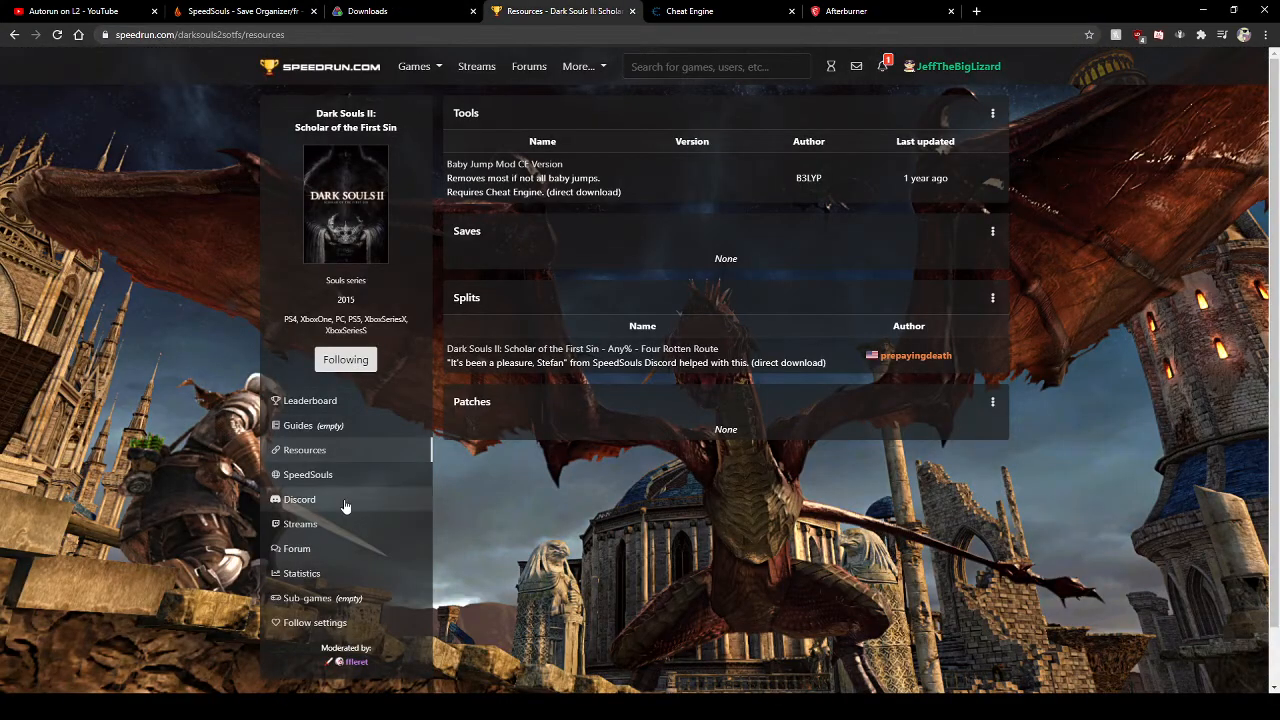
pyautogui.click(299, 499)
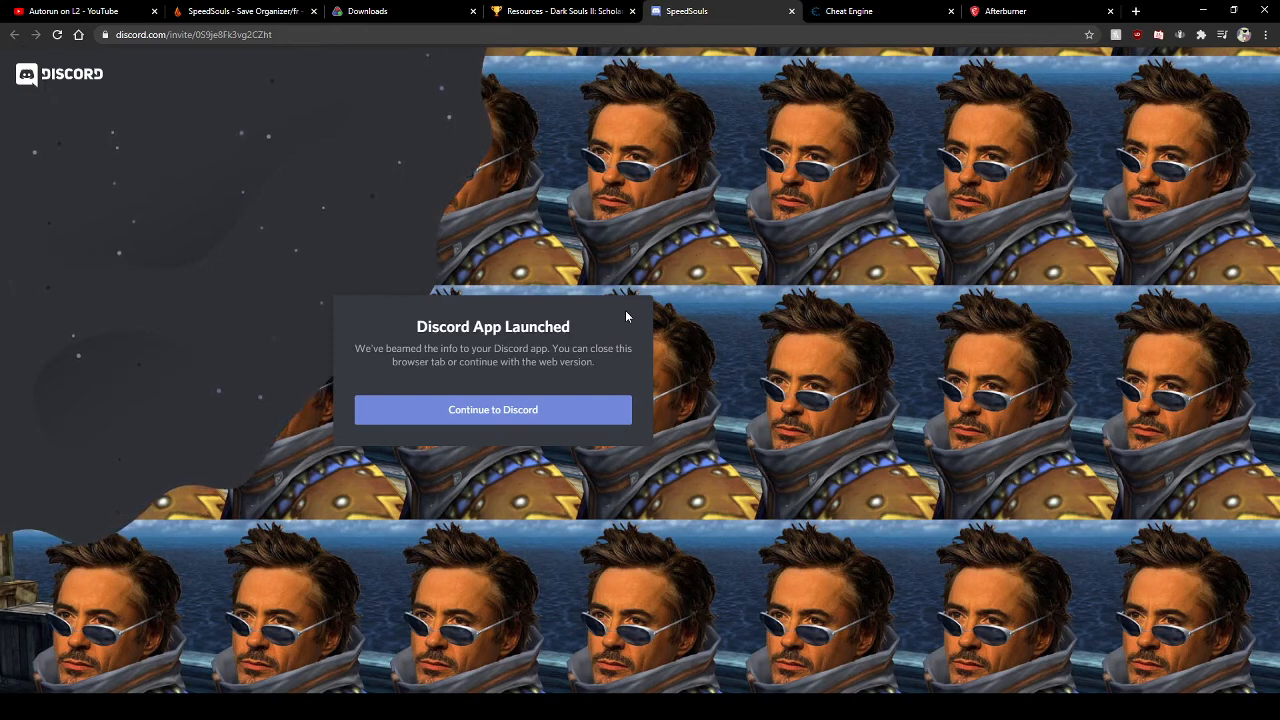
pyautogui.click(560, 11)
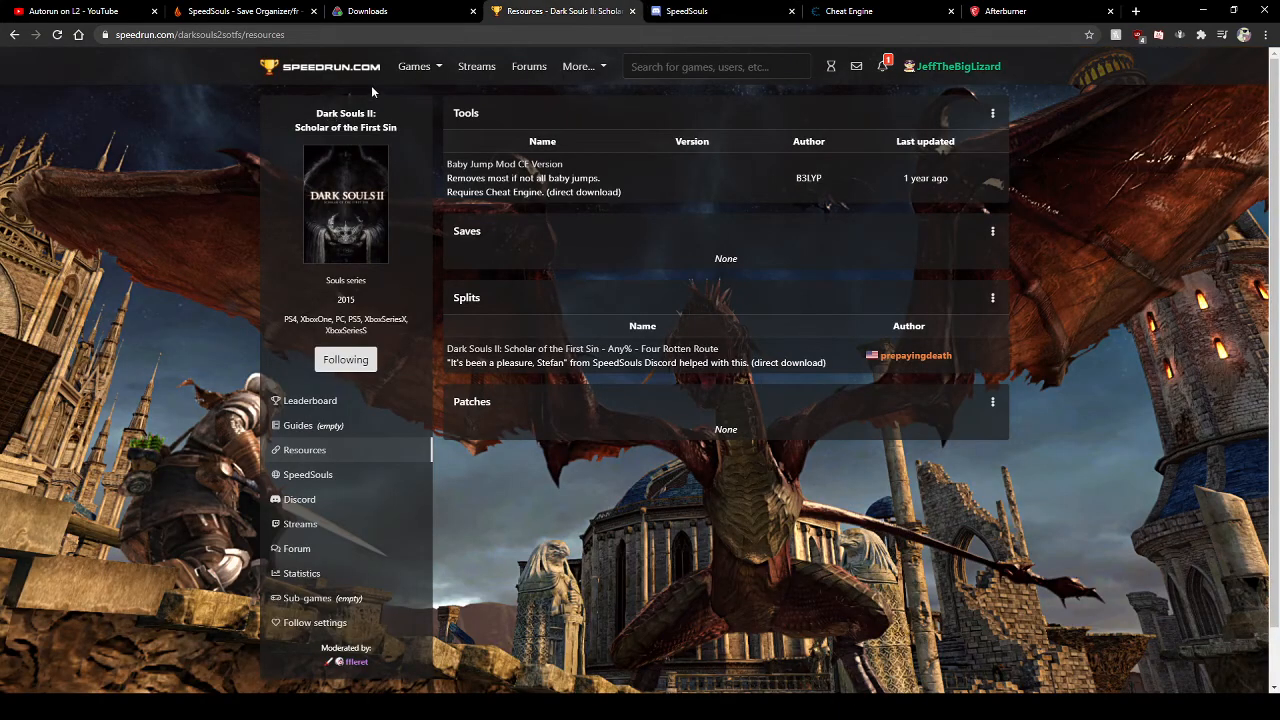
pyautogui.moveTo(308, 474)
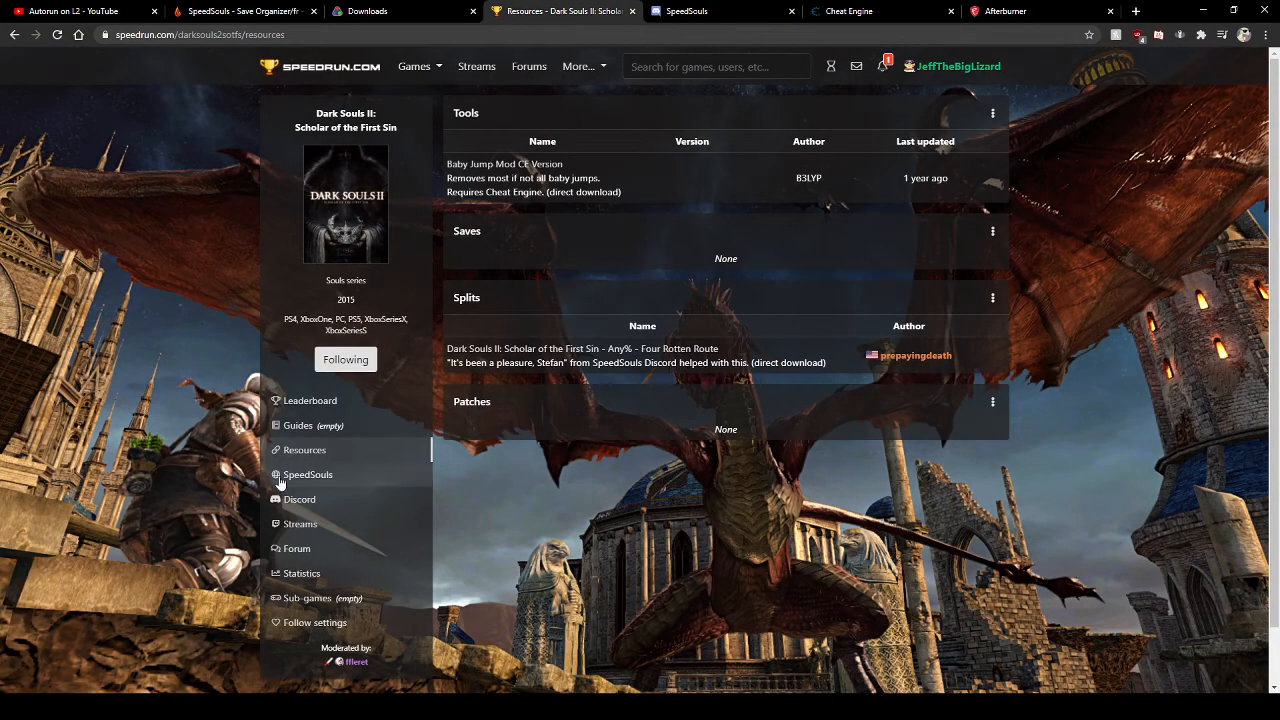
pyautogui.moveTo(280, 499)
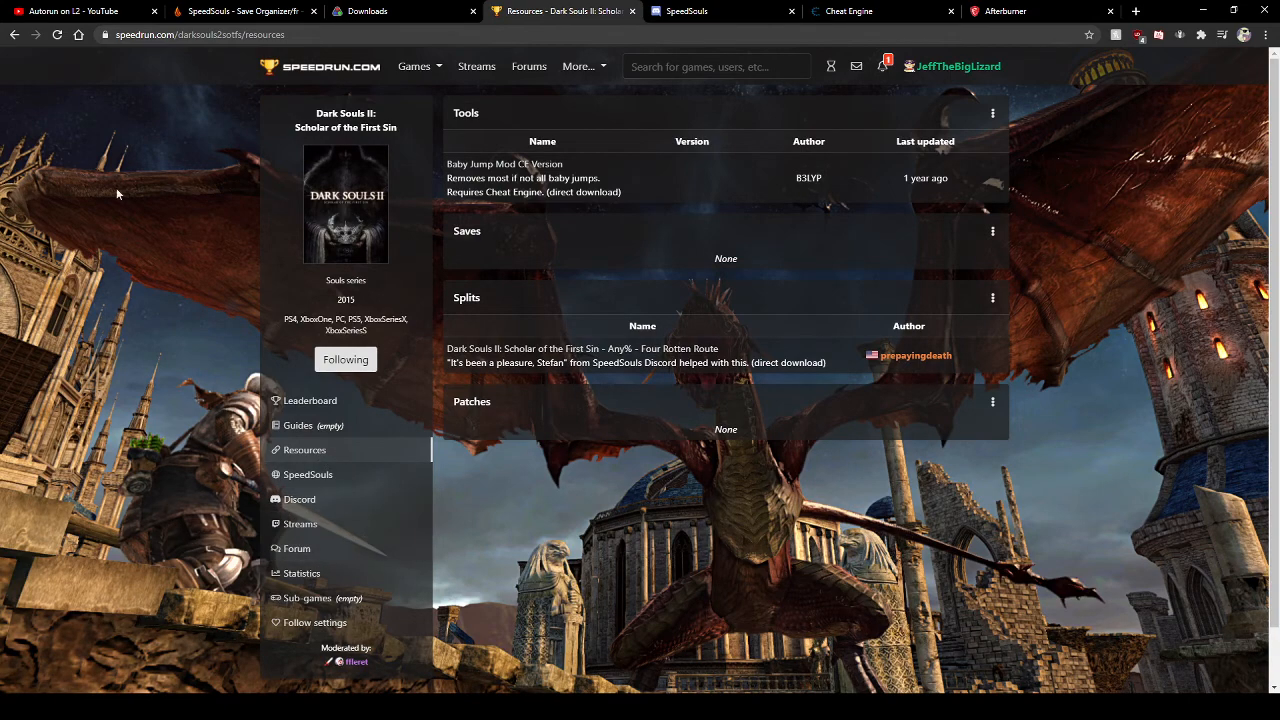
pyautogui.moveTo(300, 523)
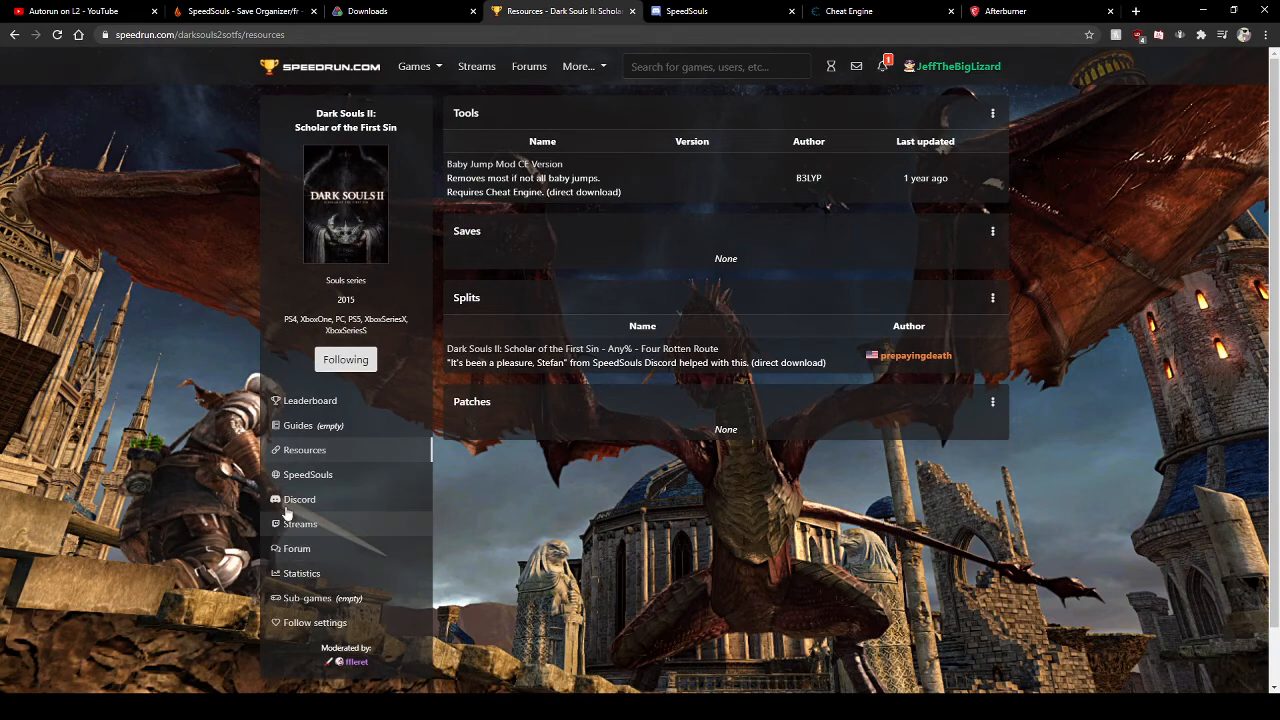
pyautogui.moveTo(287, 505)
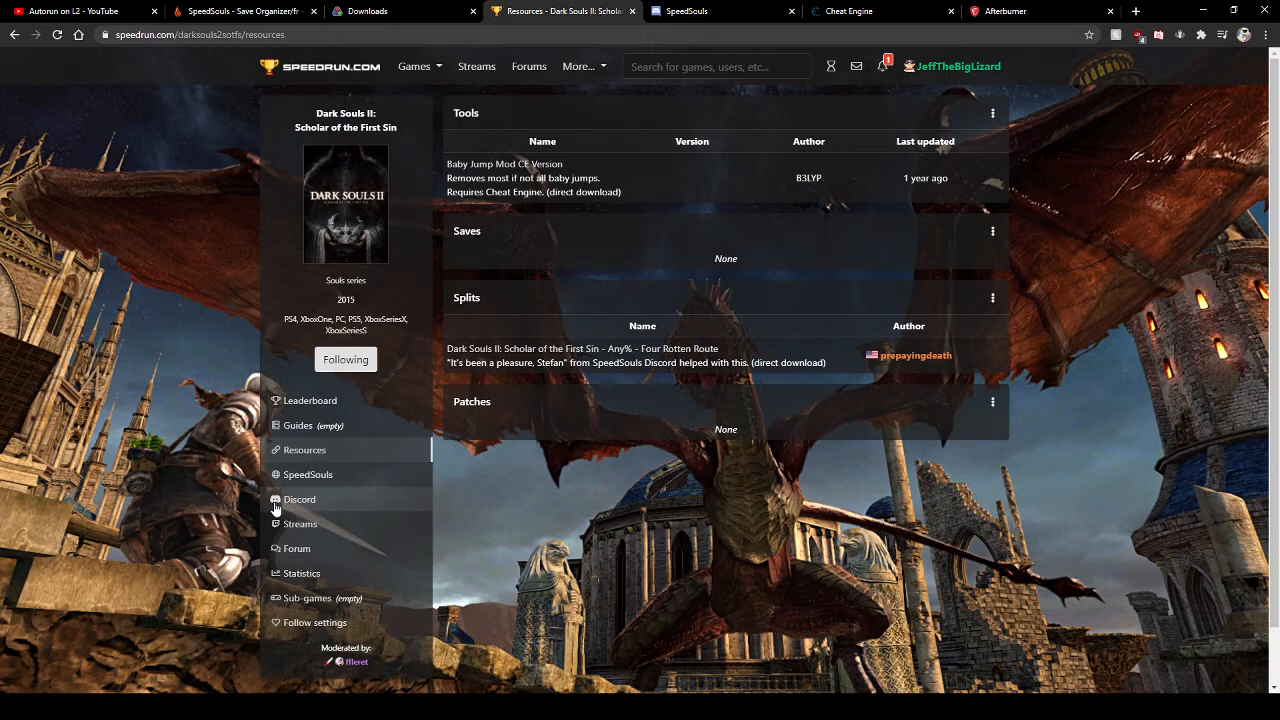
pyautogui.moveTo(955, 460)
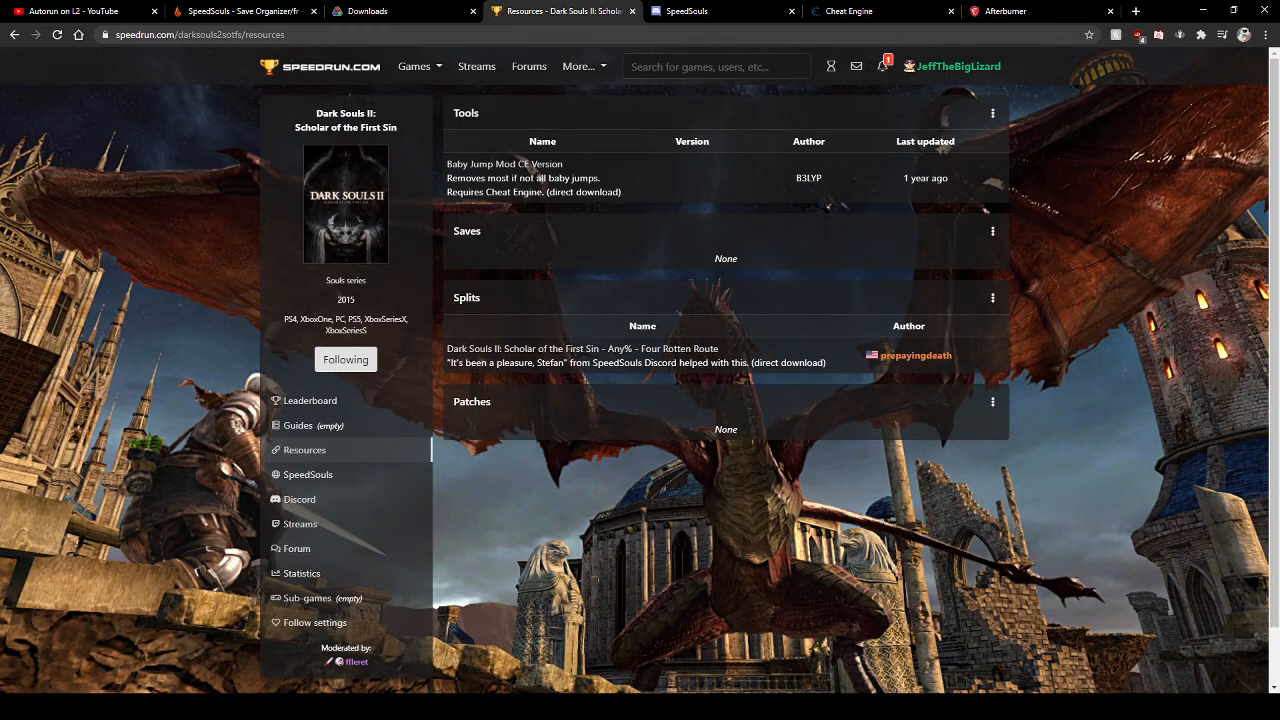
pyautogui.moveTo(725, 515)
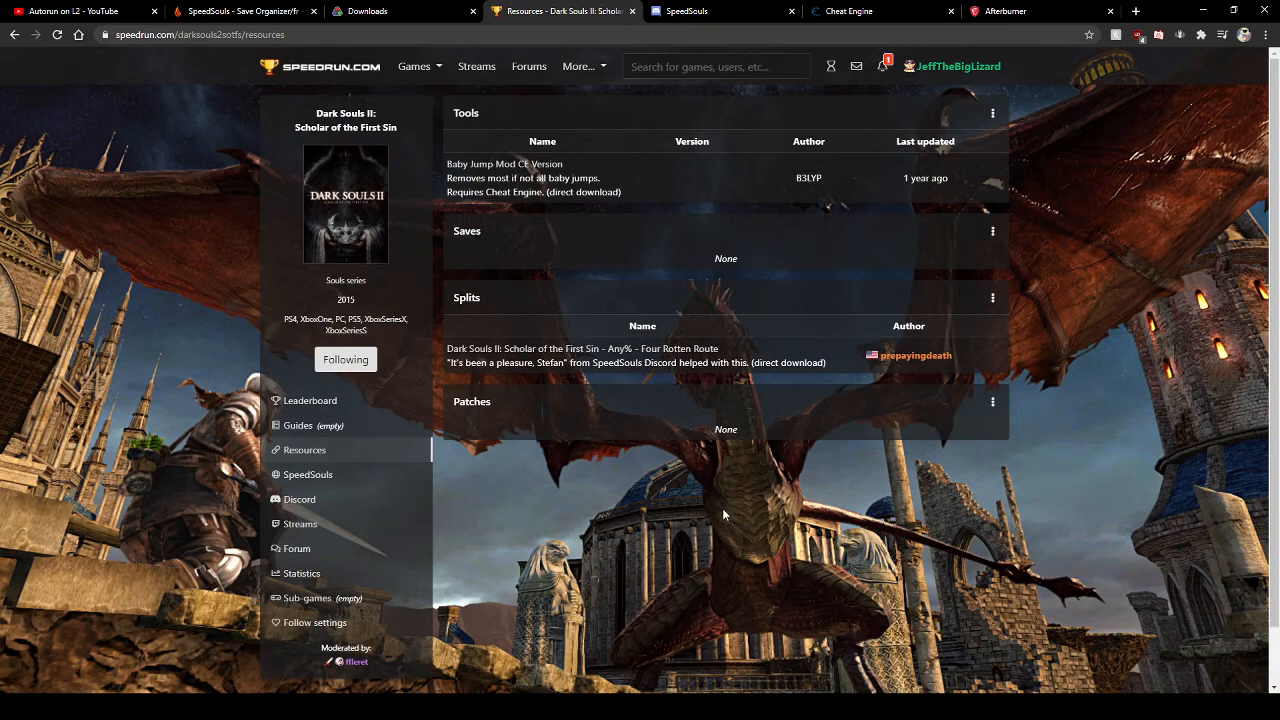
pyautogui.moveTo(768, 375)
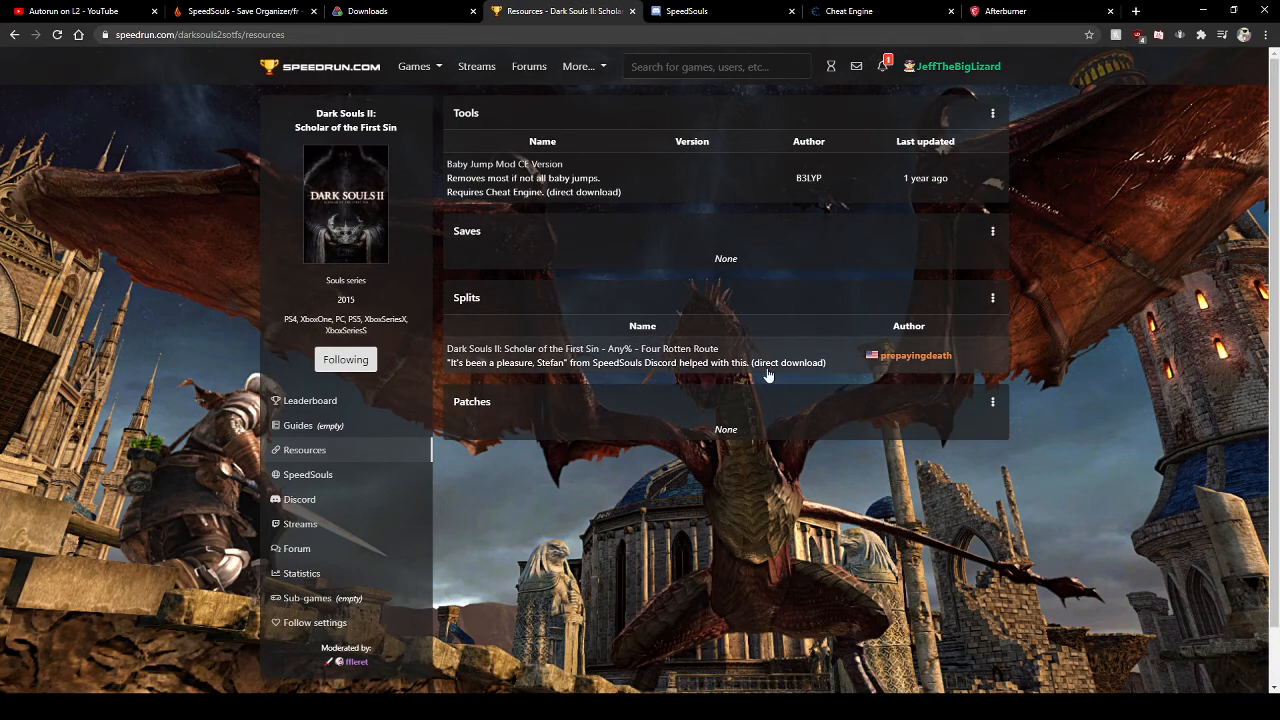
pyautogui.moveTo(728, 340)
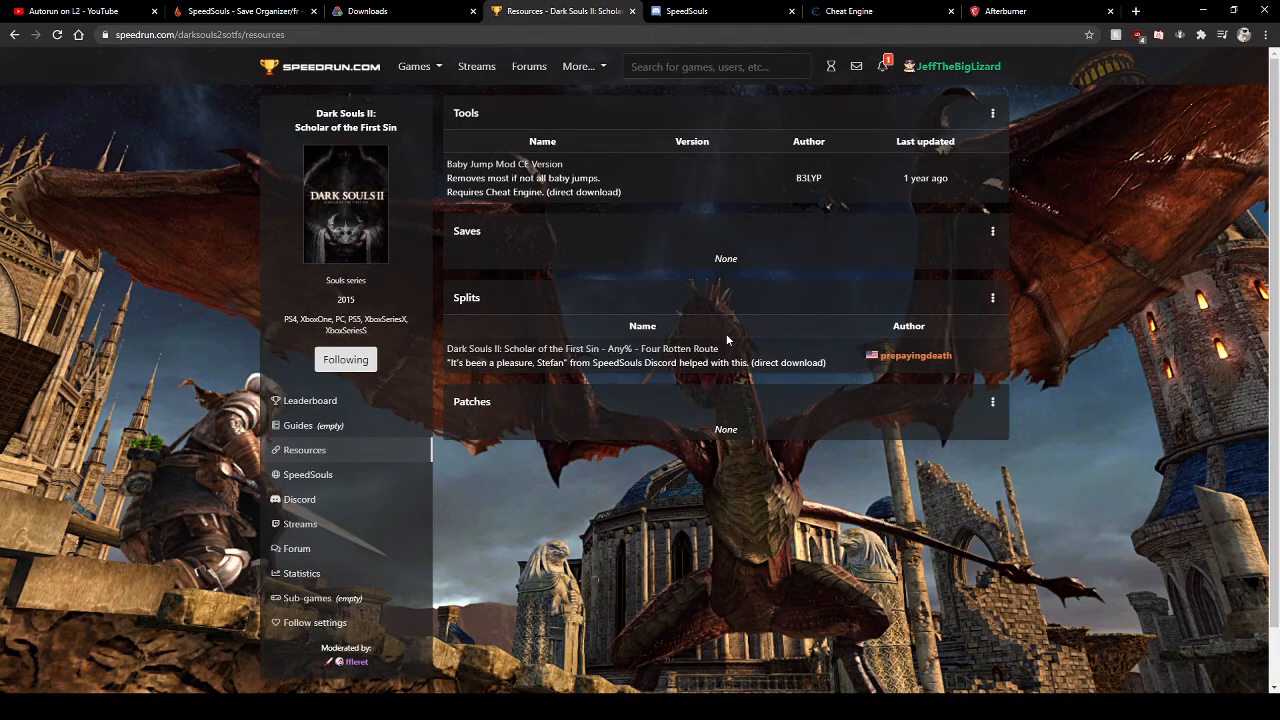
pyautogui.moveTo(614, 293)
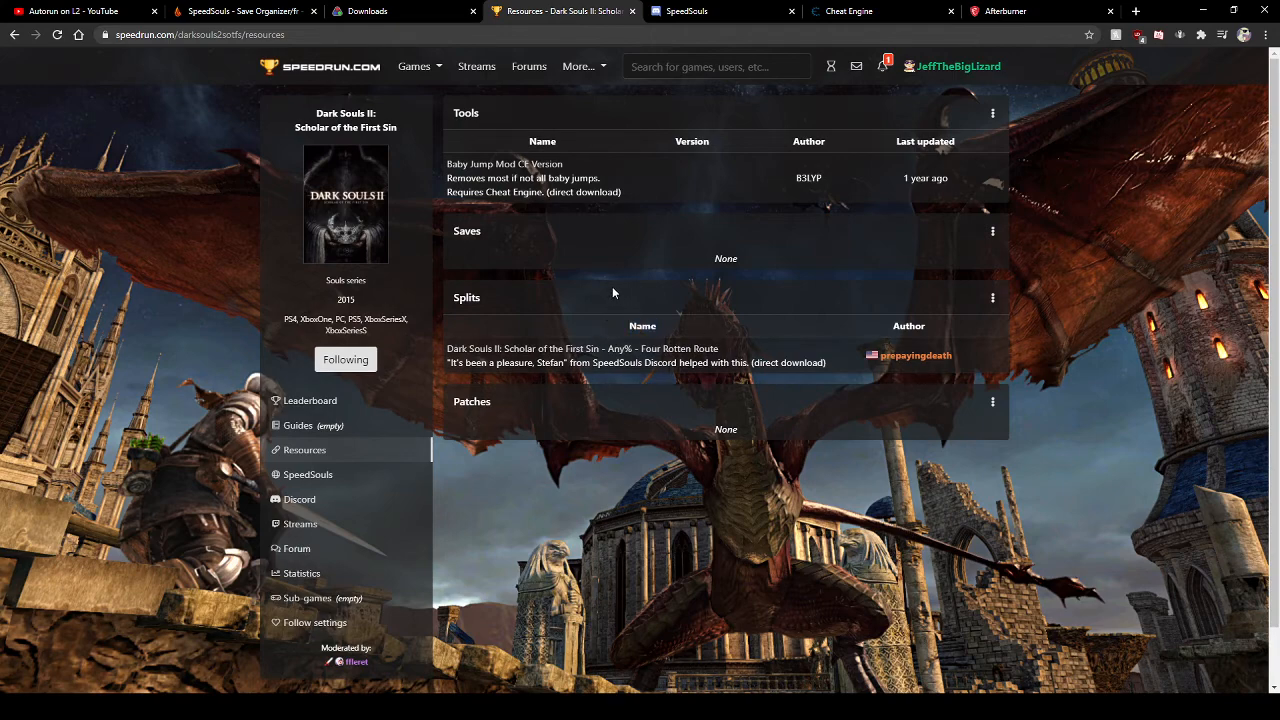
pyautogui.moveTo(991, 515)
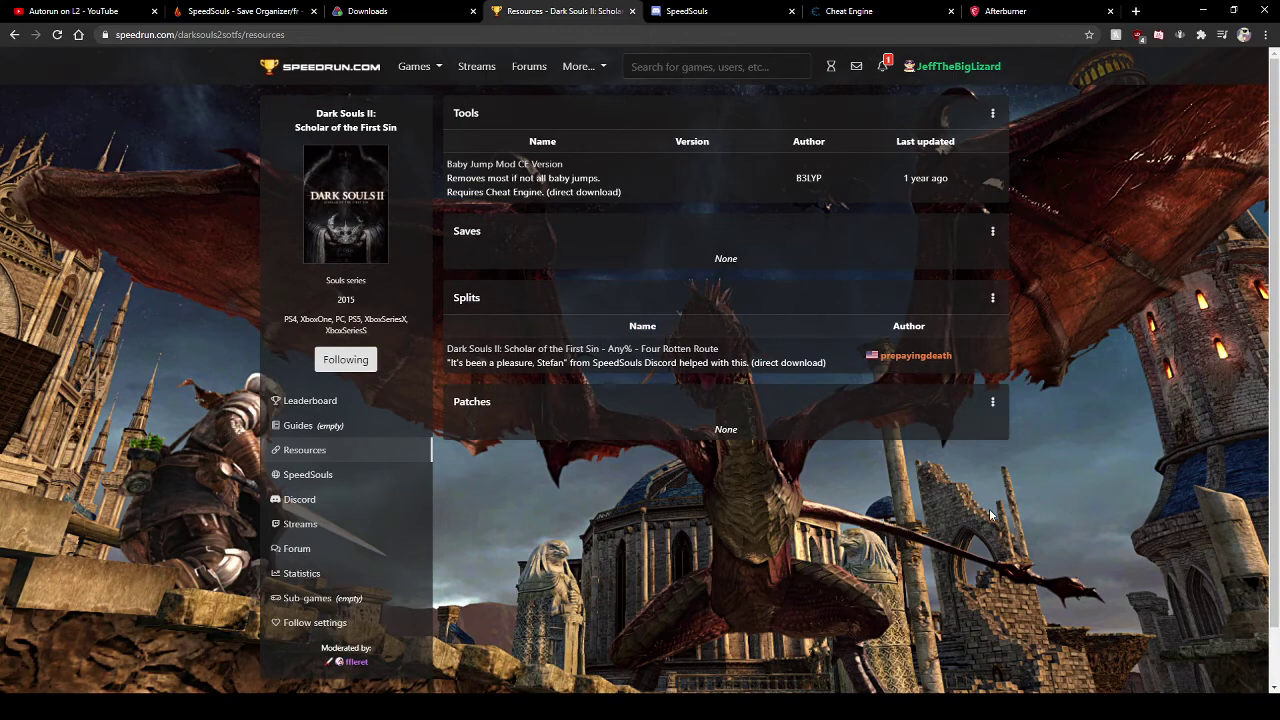
pyautogui.moveTo(180, 175)
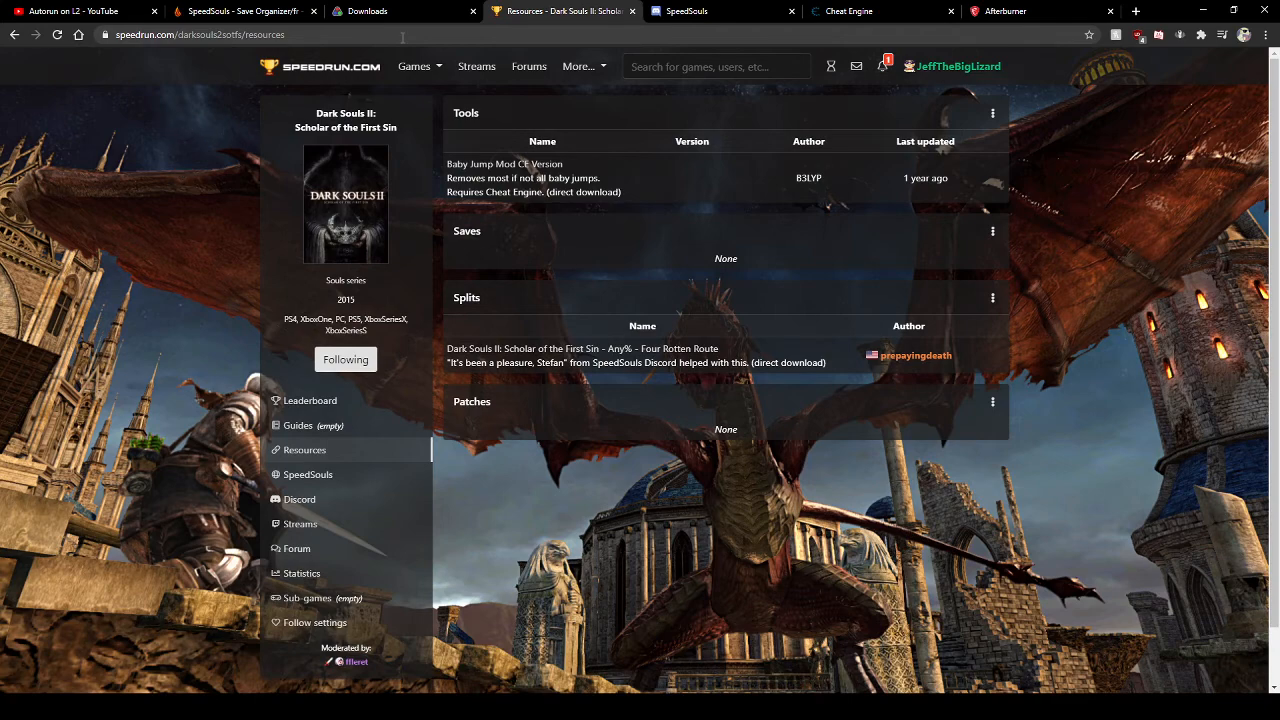
# - Glance at LiveSplit downloads, then browse the Save Organizer wiki's setup and troubleshooting sections
pyautogui.click(400, 11)
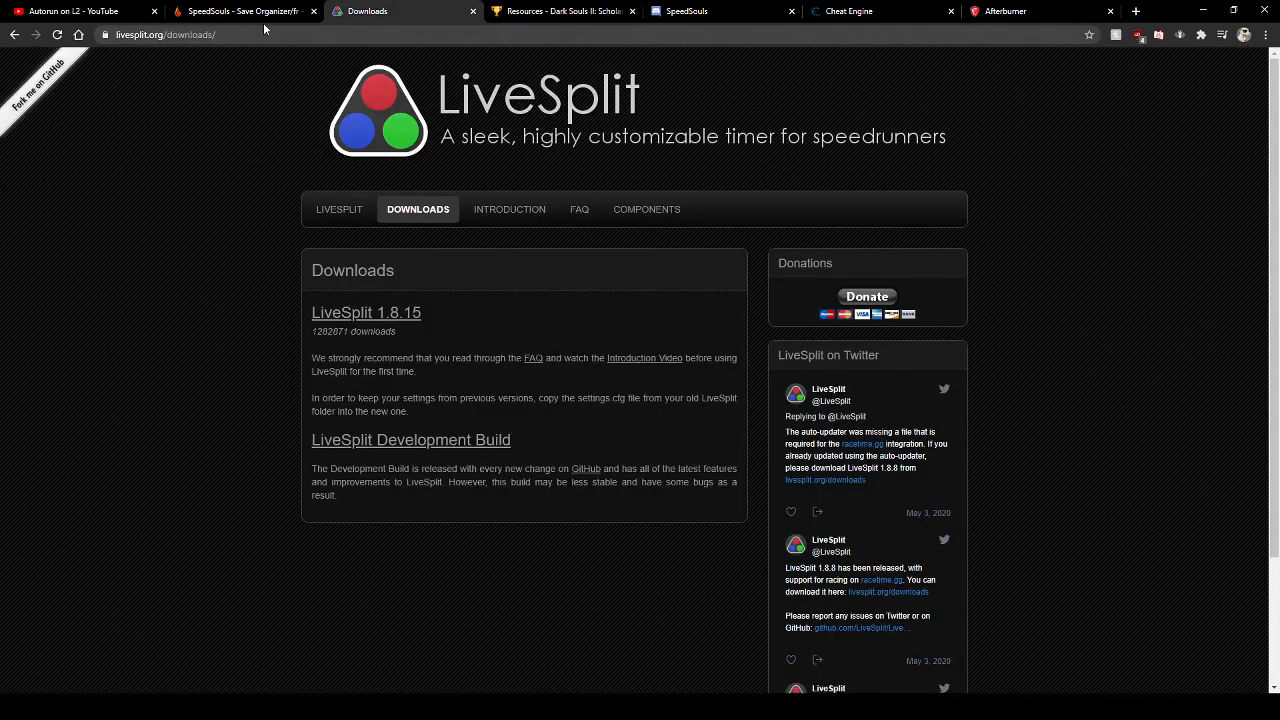
pyautogui.click(240, 11)
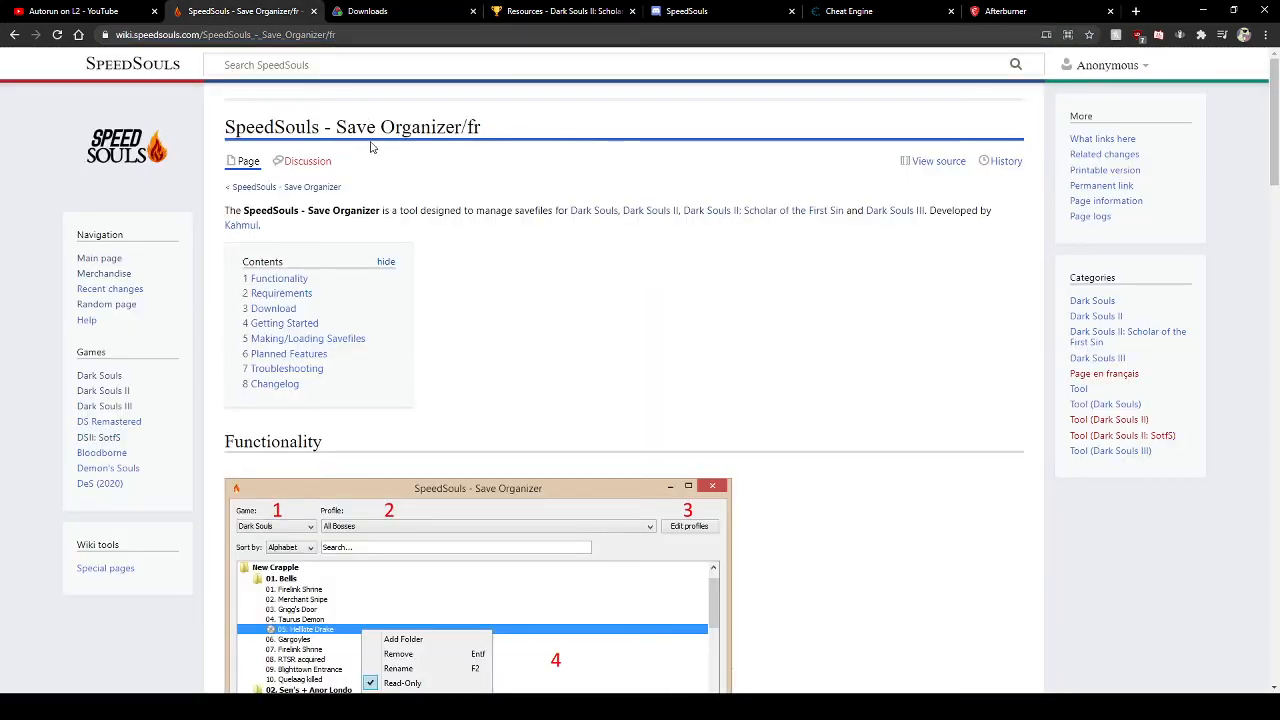
pyautogui.moveTo(544, 174)
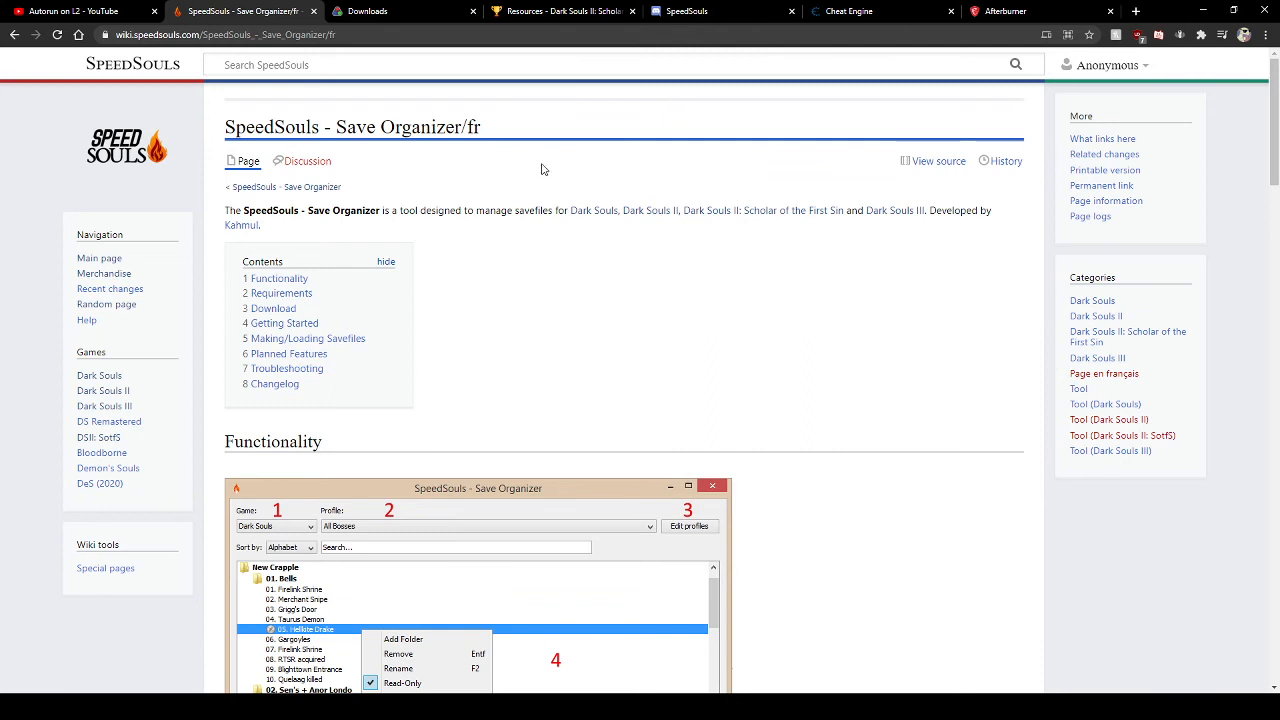
pyautogui.moveTo(874, 310)
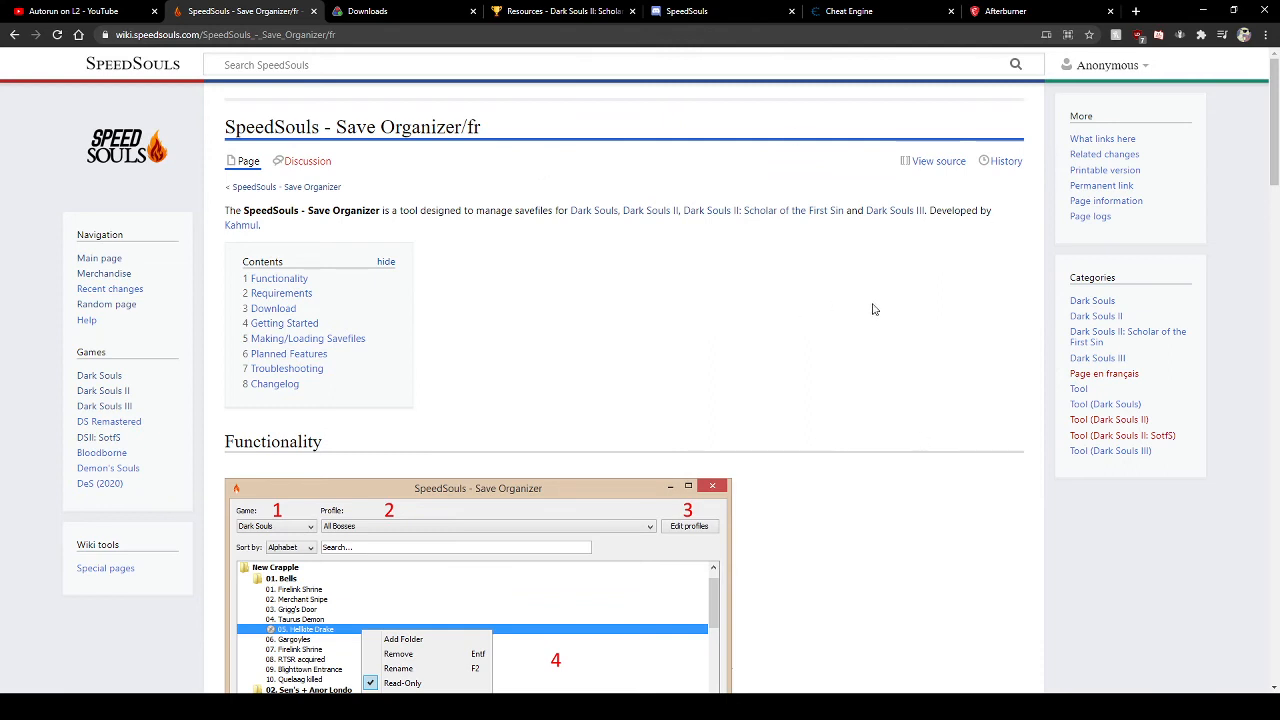
pyautogui.moveTo(735, 352)
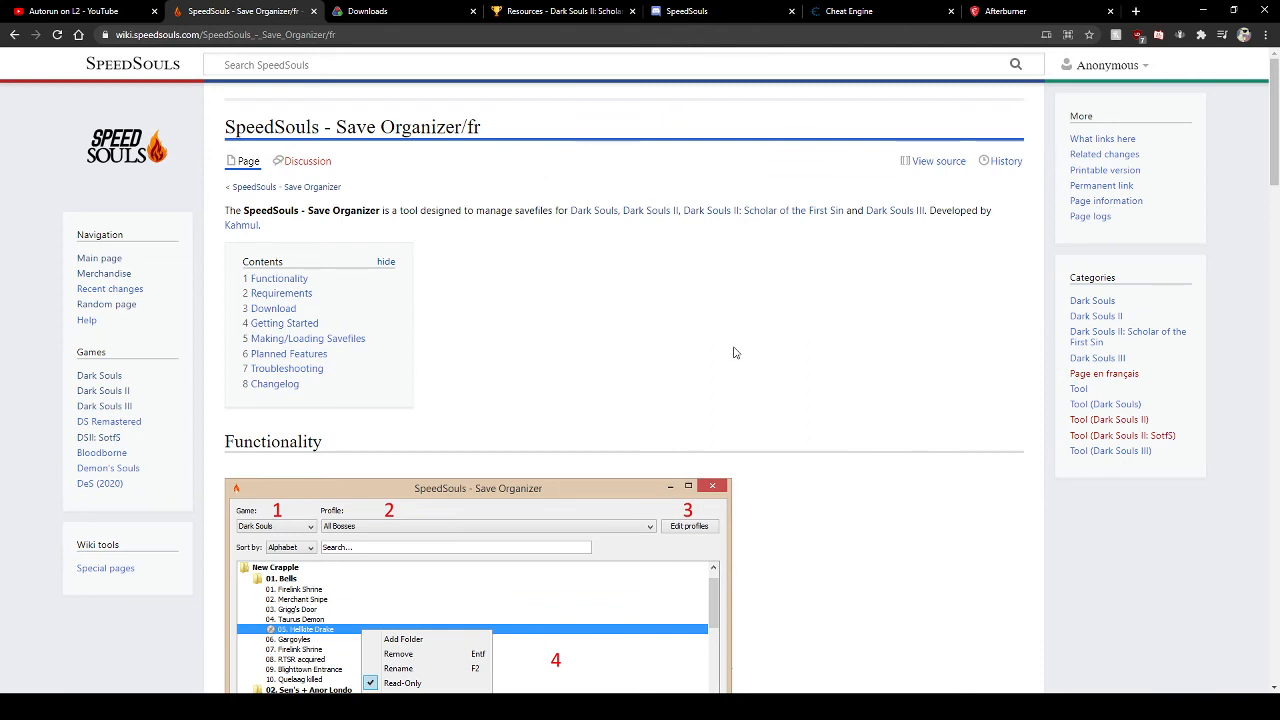
pyautogui.scroll(-3)
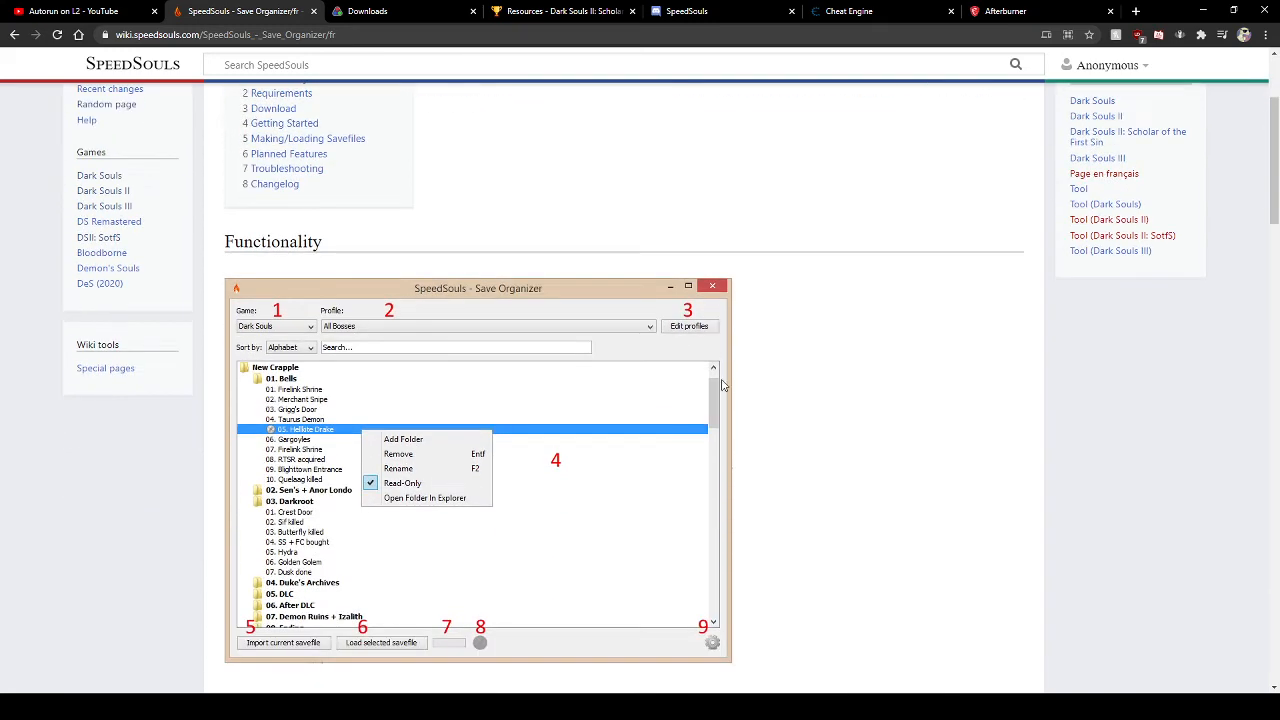
pyautogui.scroll(-3)
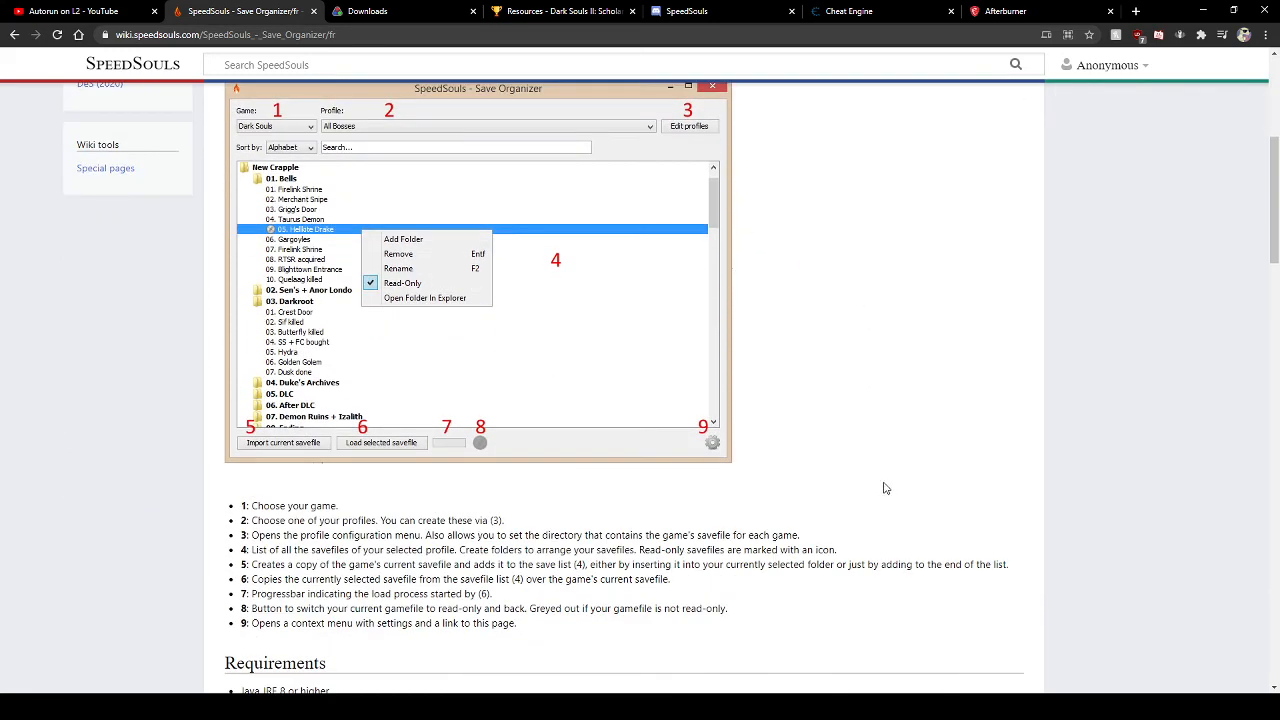
pyautogui.moveTo(891, 461)
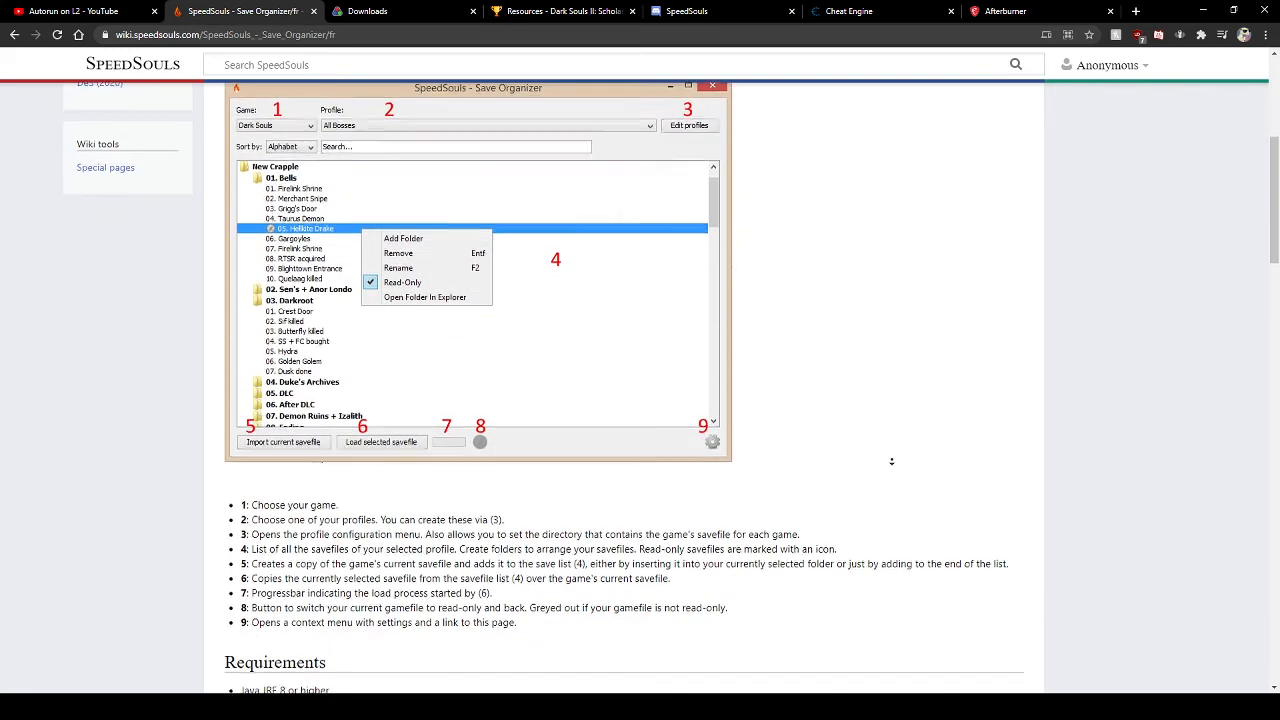
pyautogui.scroll(-3)
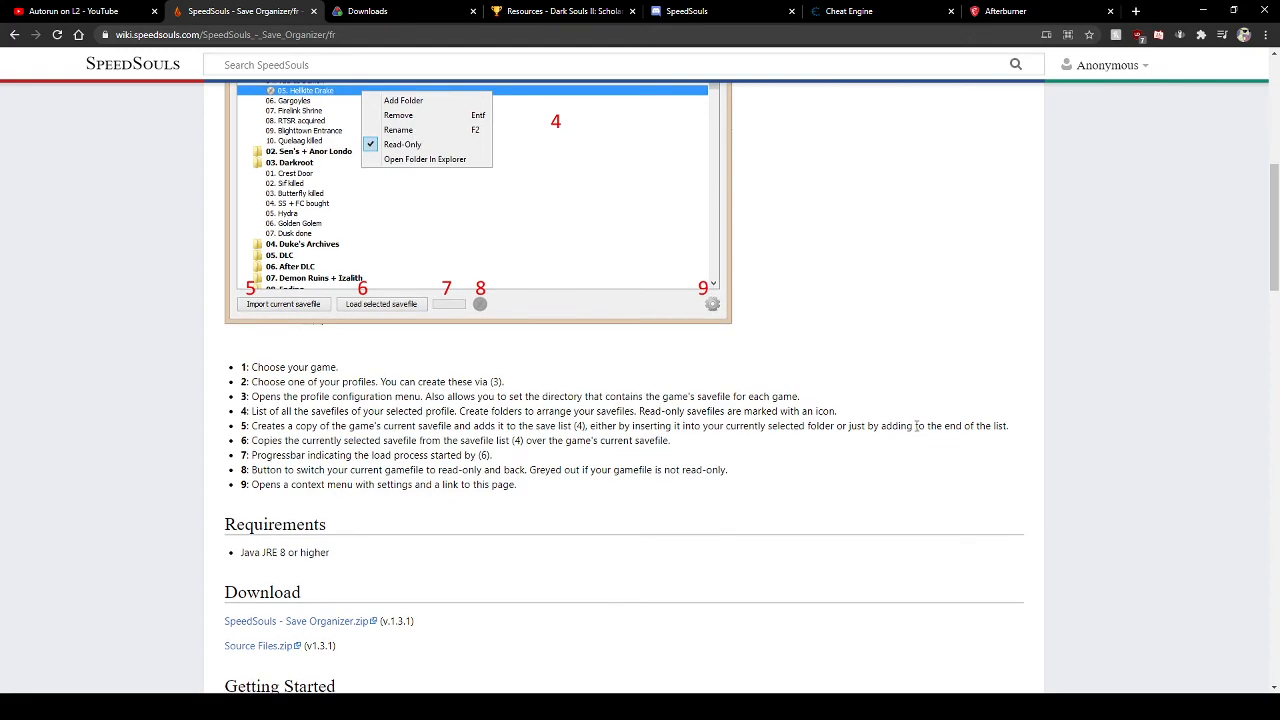
pyautogui.scroll(3)
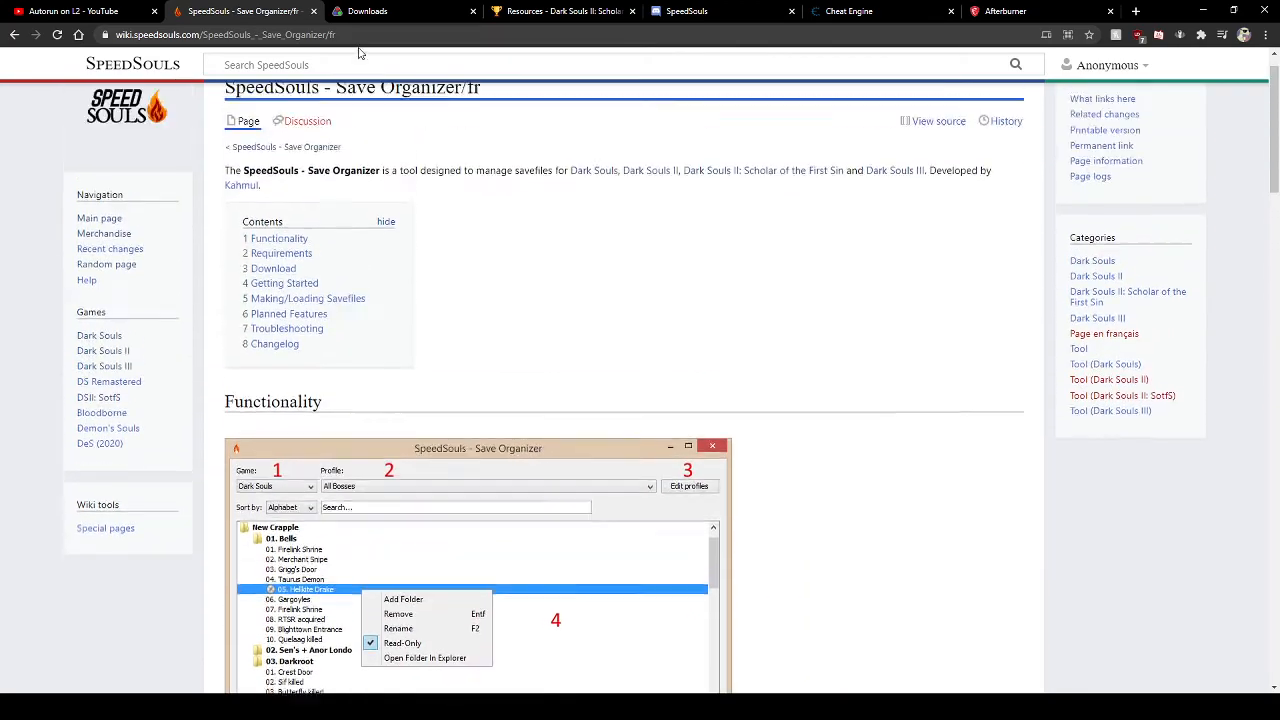
pyautogui.scroll(-3)
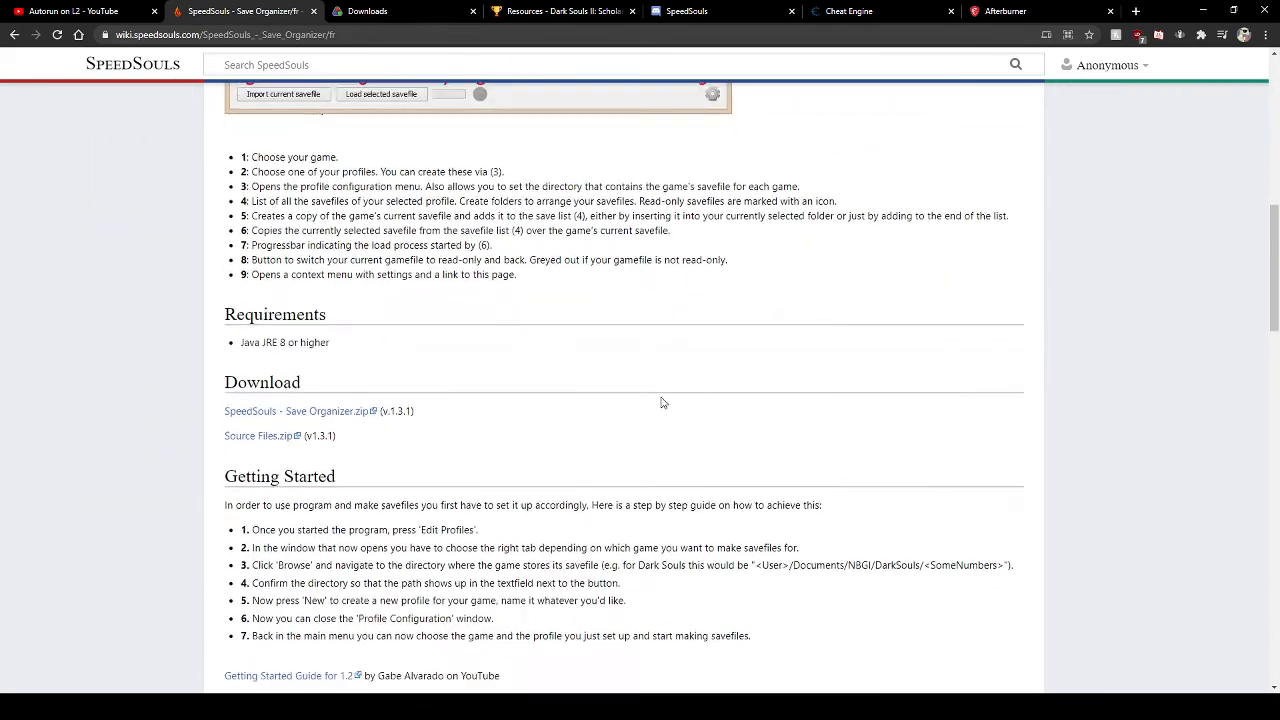
pyautogui.scroll(-3)
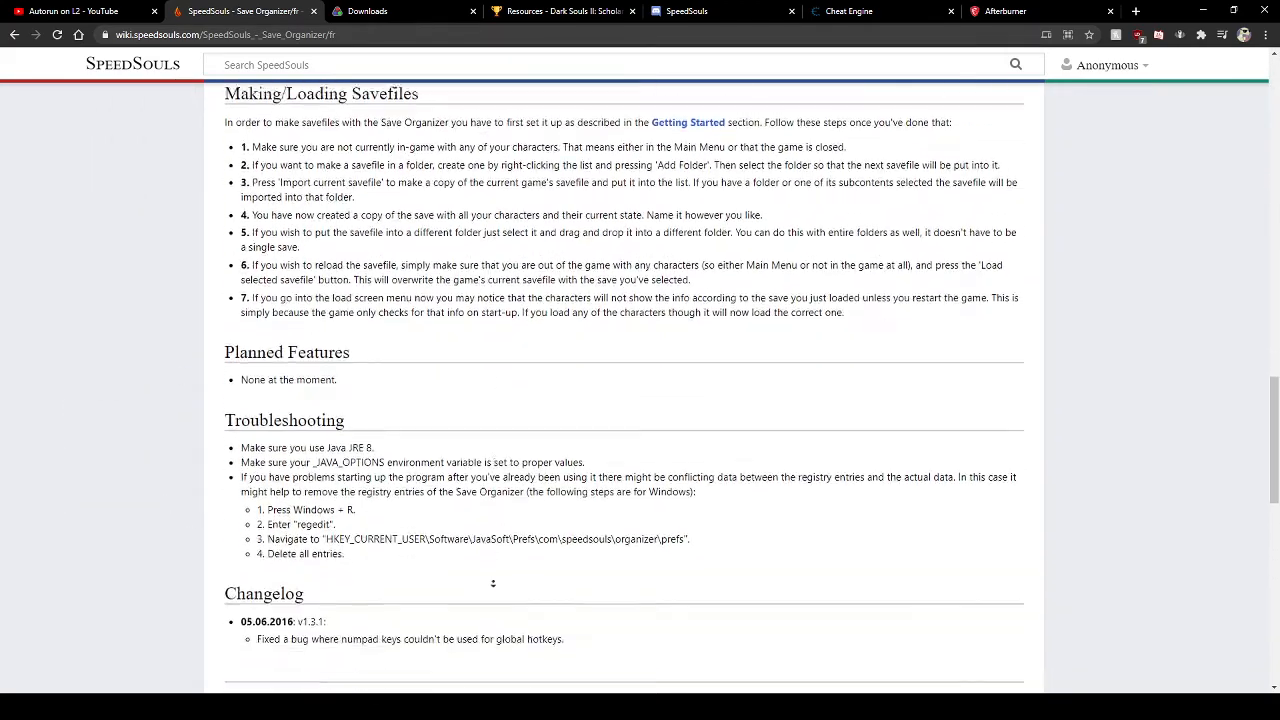
pyautogui.scroll(3)
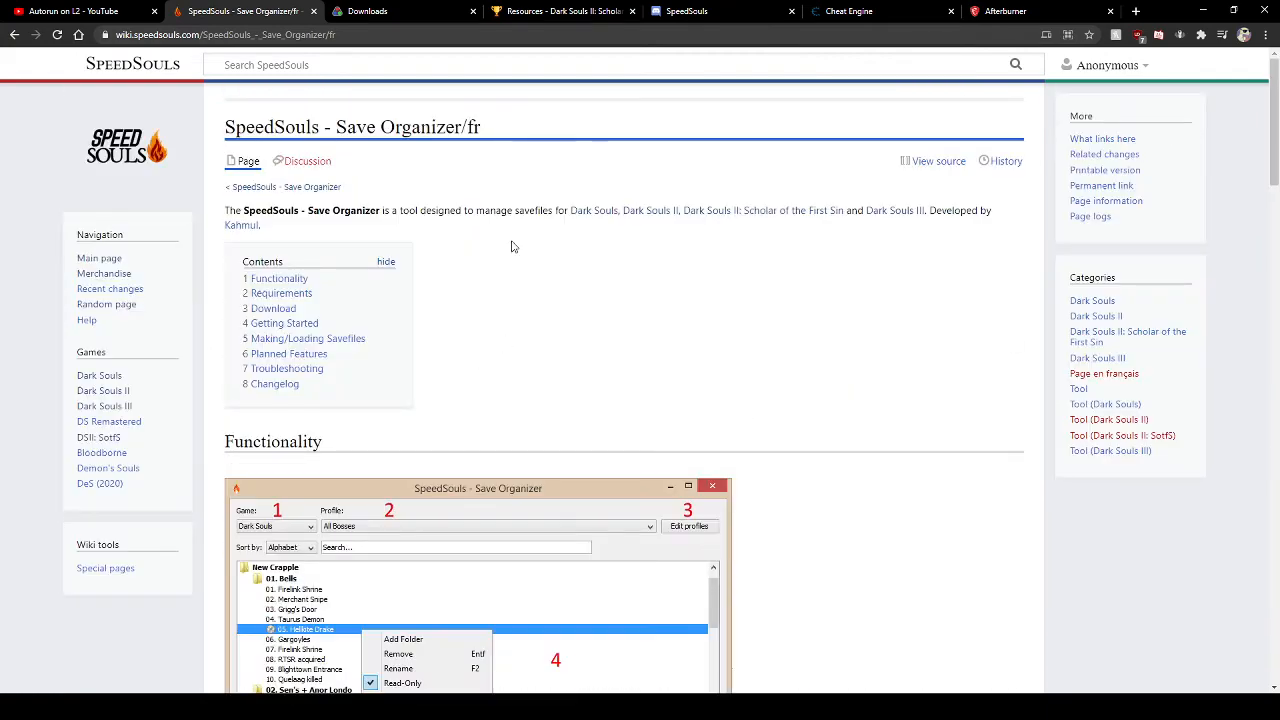
pyautogui.moveTo(543, 240)
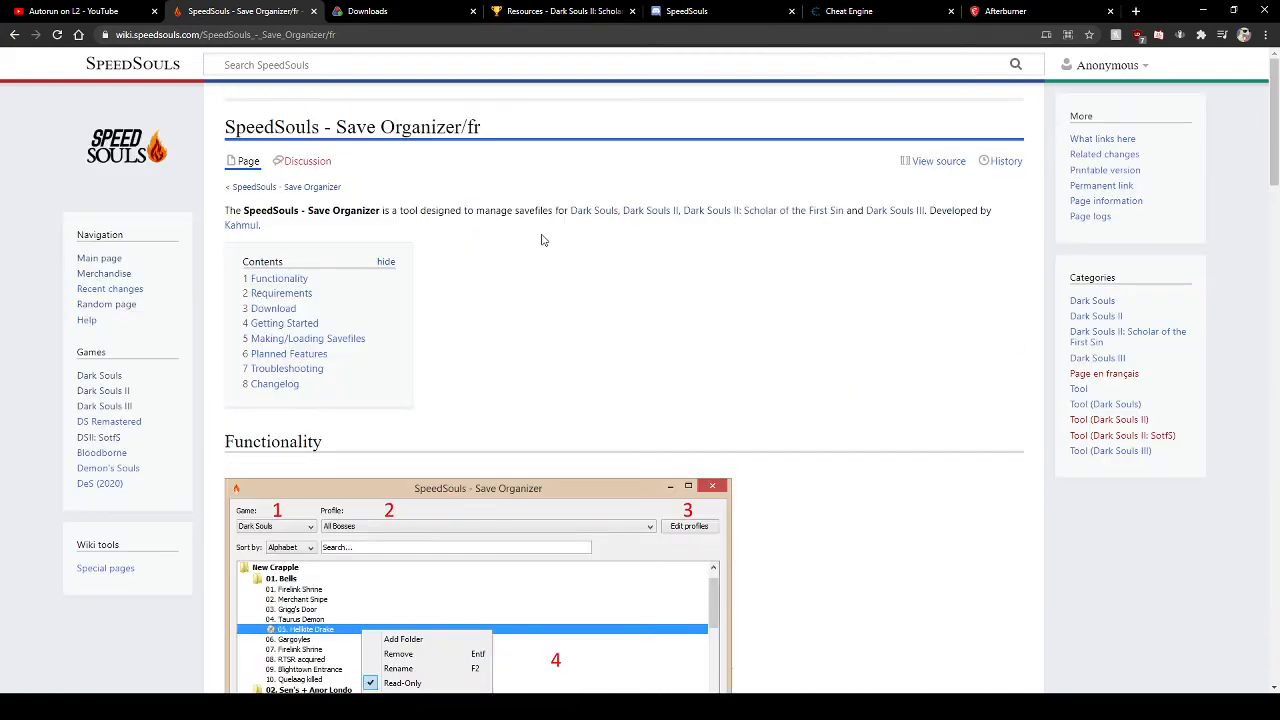
# - Show the 'Autorun on L2' YouTube video and scroll down the page
pyautogui.click(75, 11)
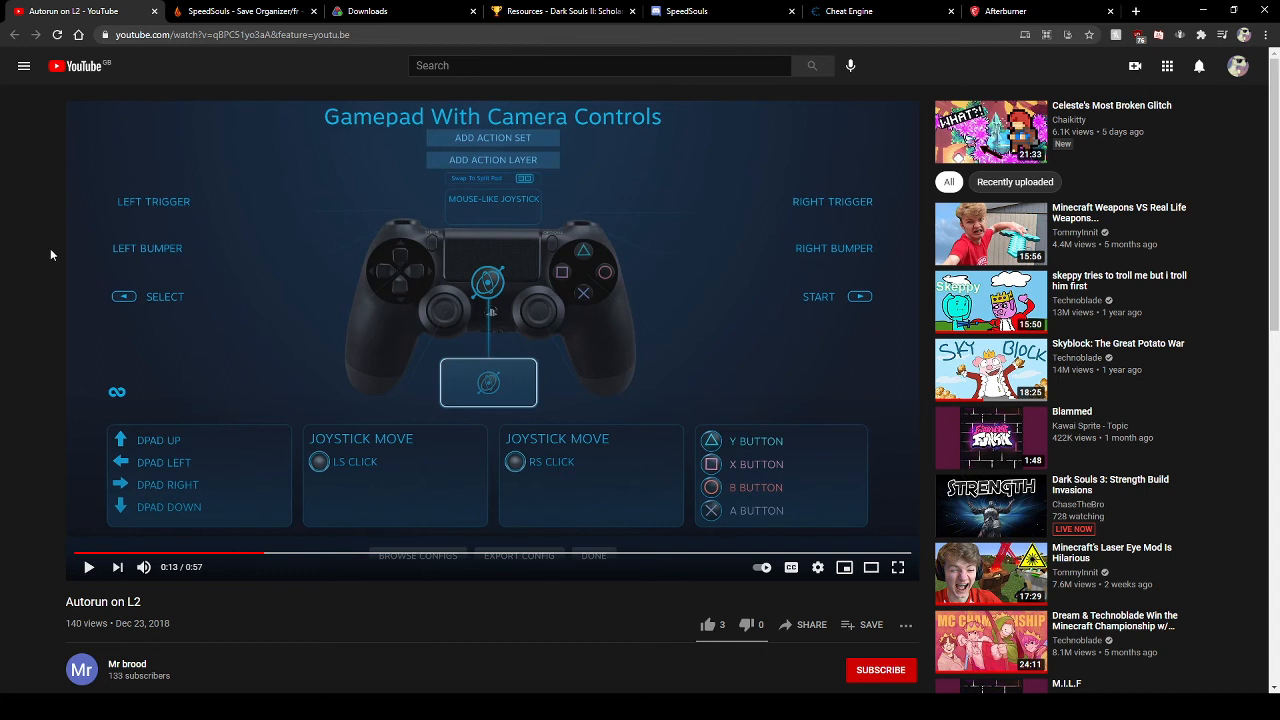
pyautogui.moveTo(282, 441)
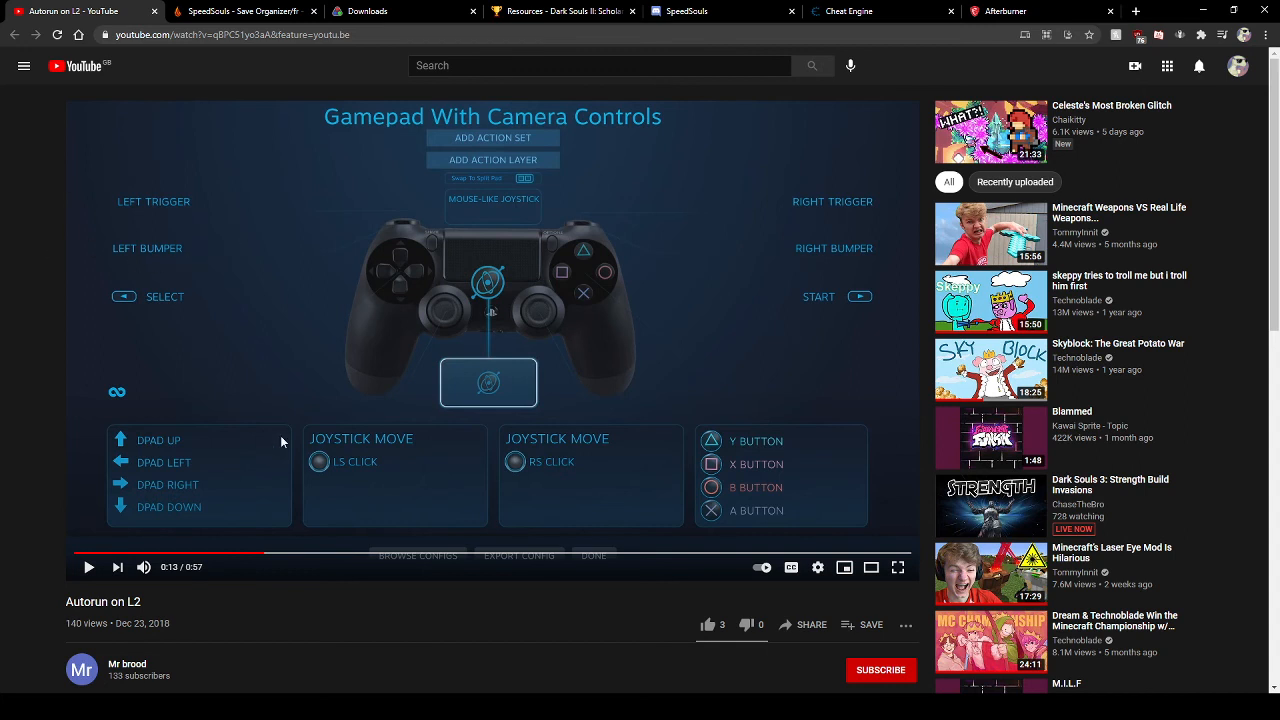
pyautogui.moveTo(143, 160)
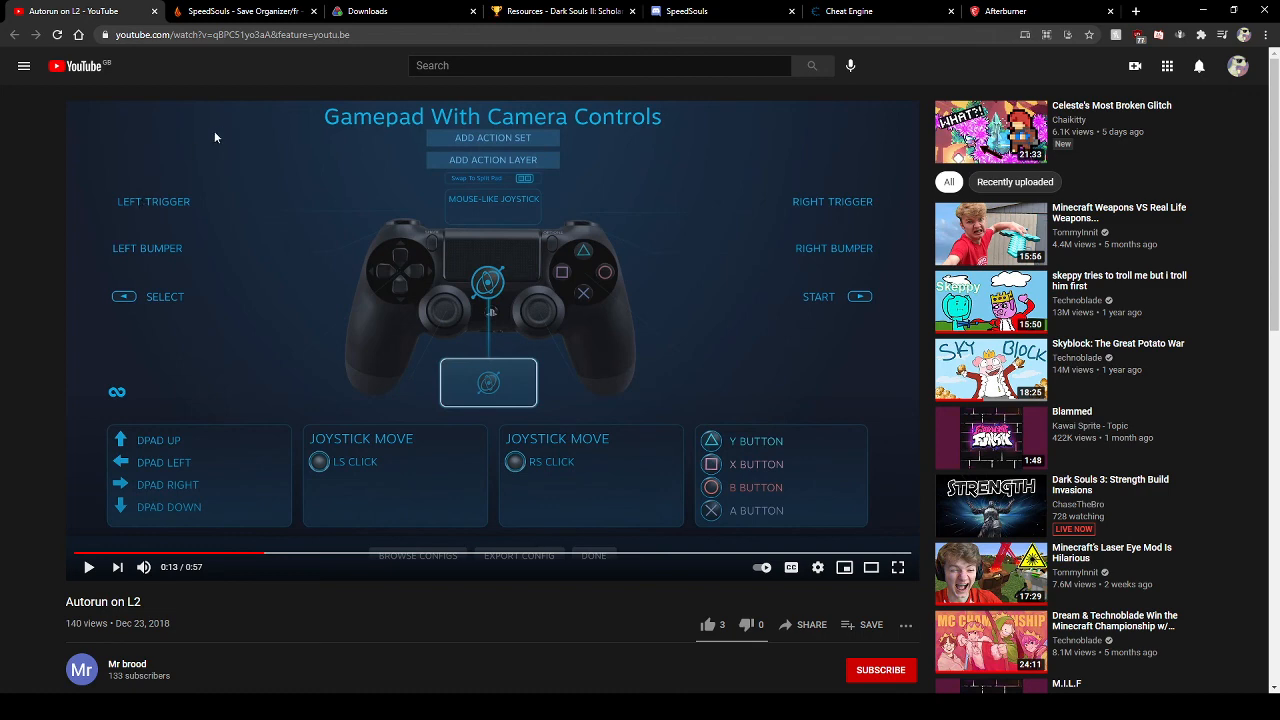
pyautogui.scroll(-3)
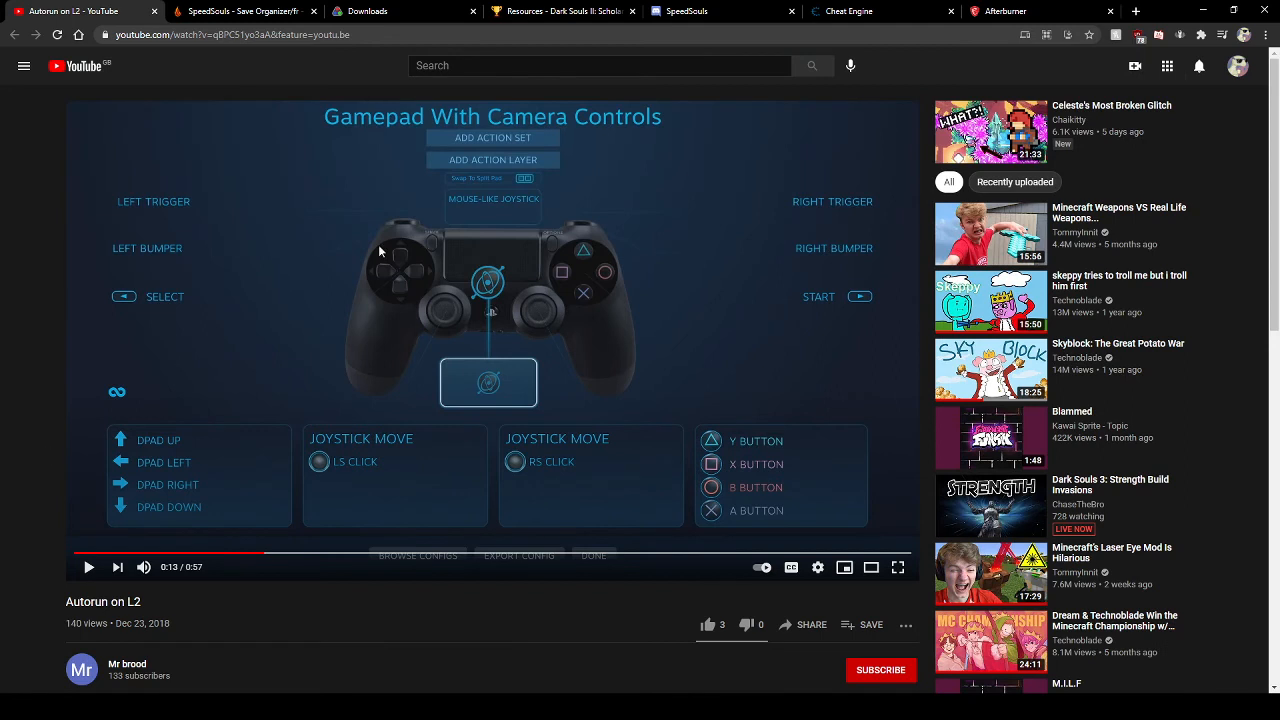
pyautogui.moveTo(454, 79)
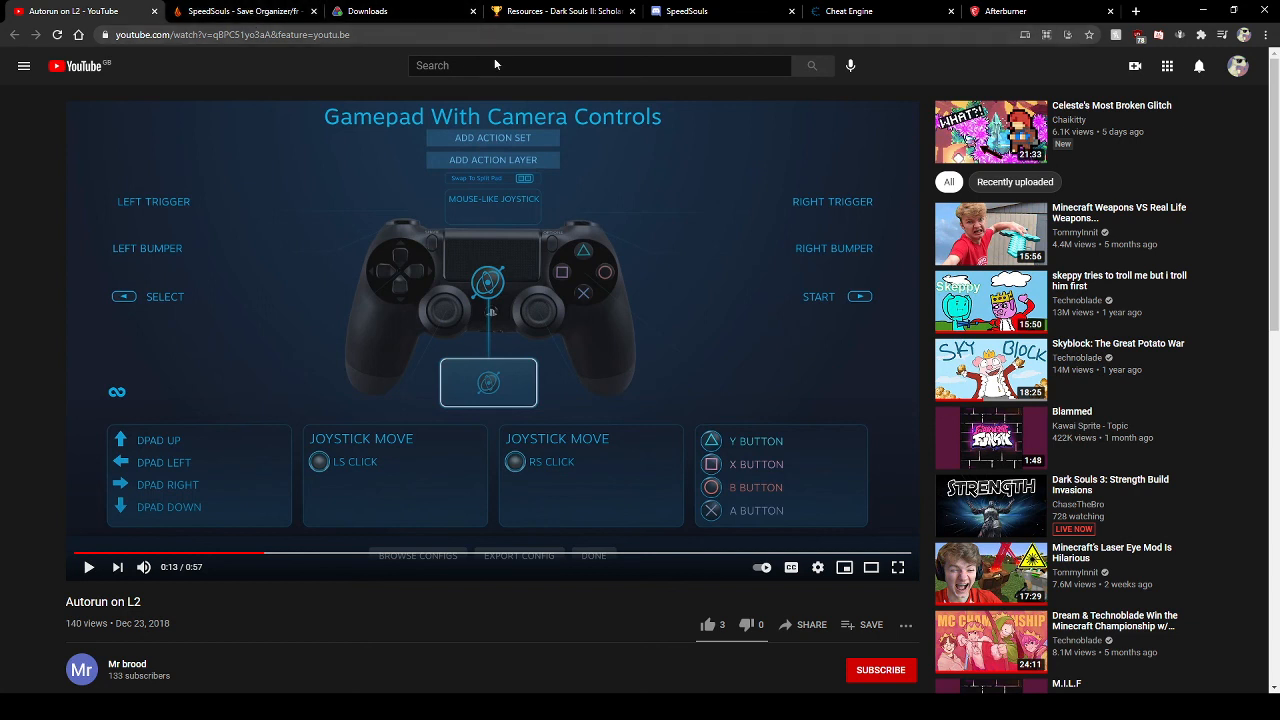
pyautogui.moveTo(1011, 60)
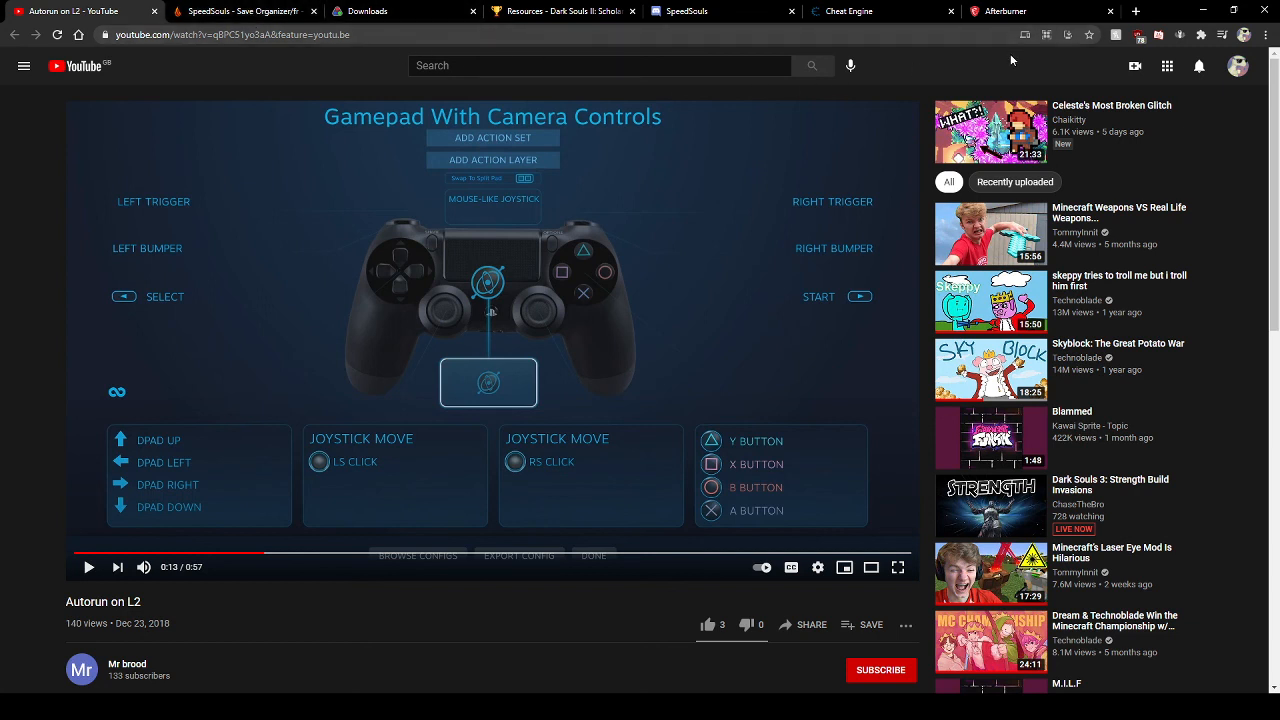